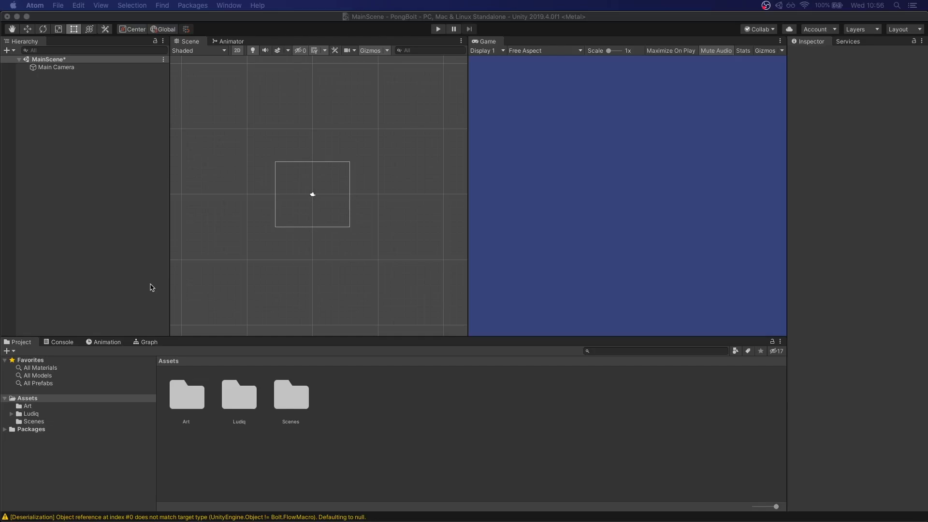
pyautogui.moveTo(320, 216)
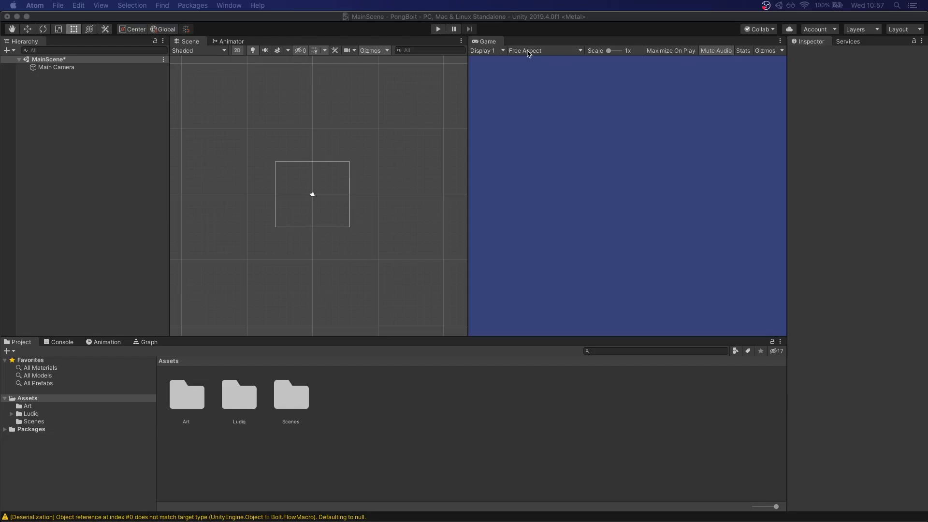
# Step: Switch the Game view preview from Free Aspect to 16:9
pyautogui.click(544, 50)
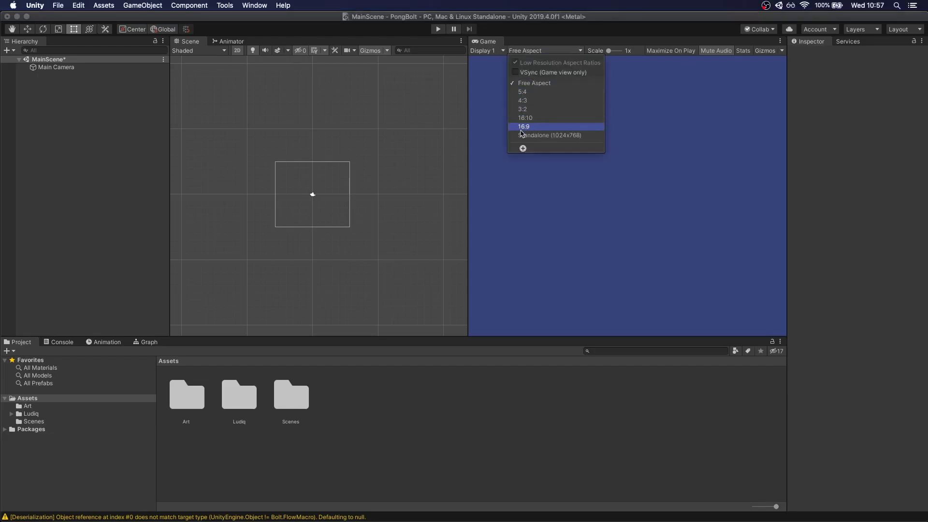
pyautogui.click(523, 126)
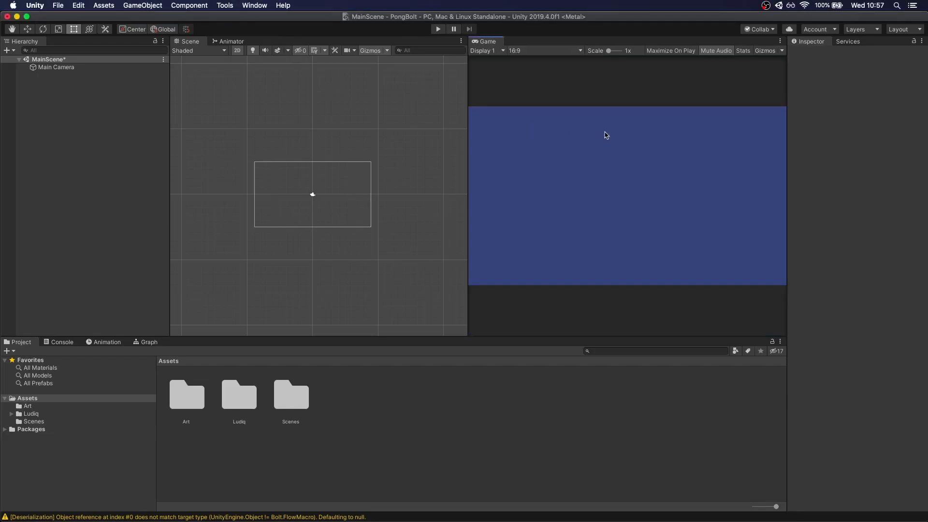
pyautogui.moveTo(758, 280)
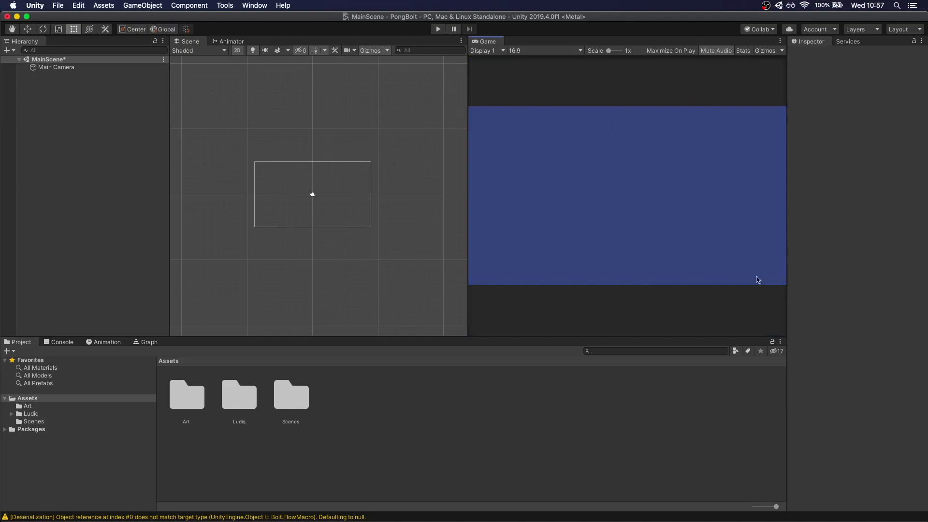
pyautogui.moveTo(779, 108)
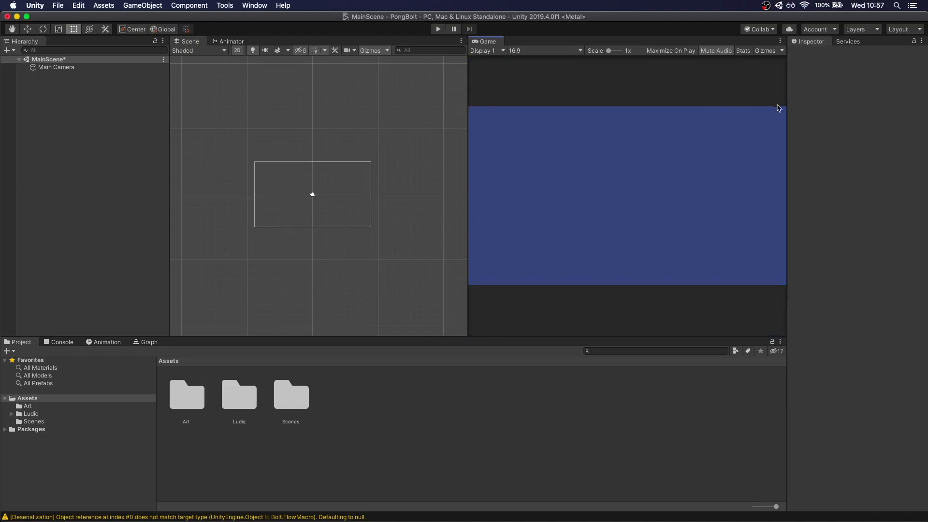
pyautogui.moveTo(577, 195)
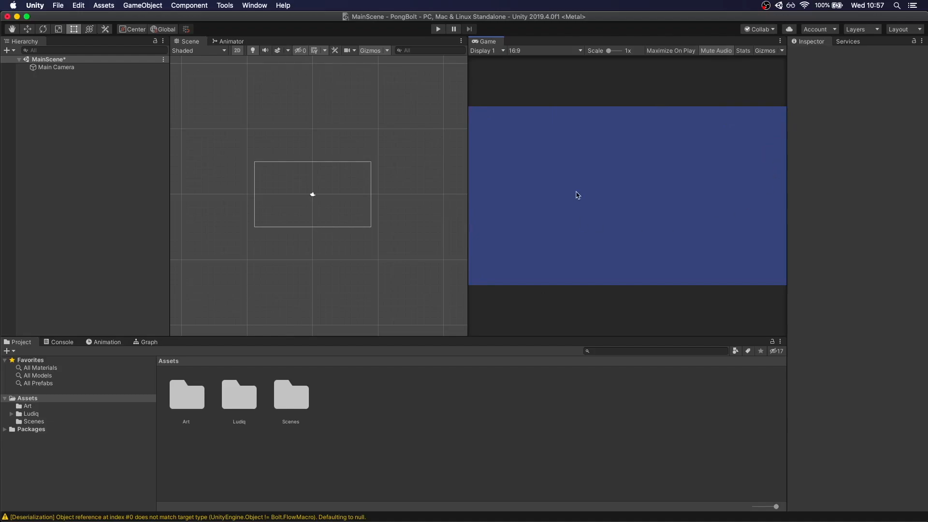
pyautogui.moveTo(575, 197)
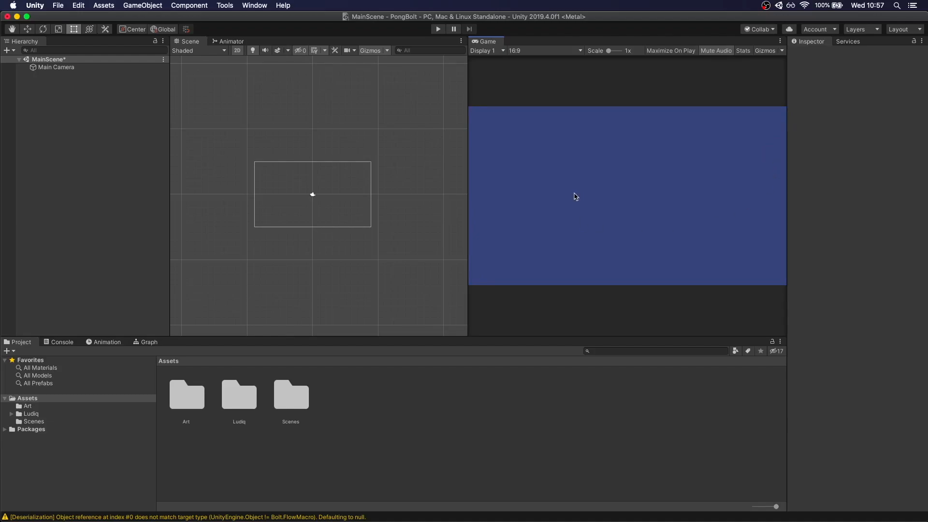
pyautogui.moveTo(465, 192)
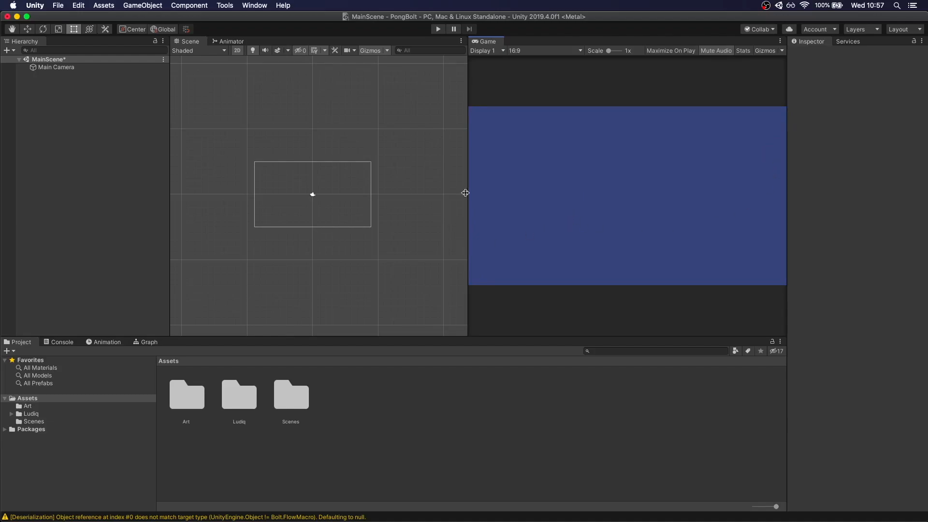
pyautogui.moveTo(473, 206)
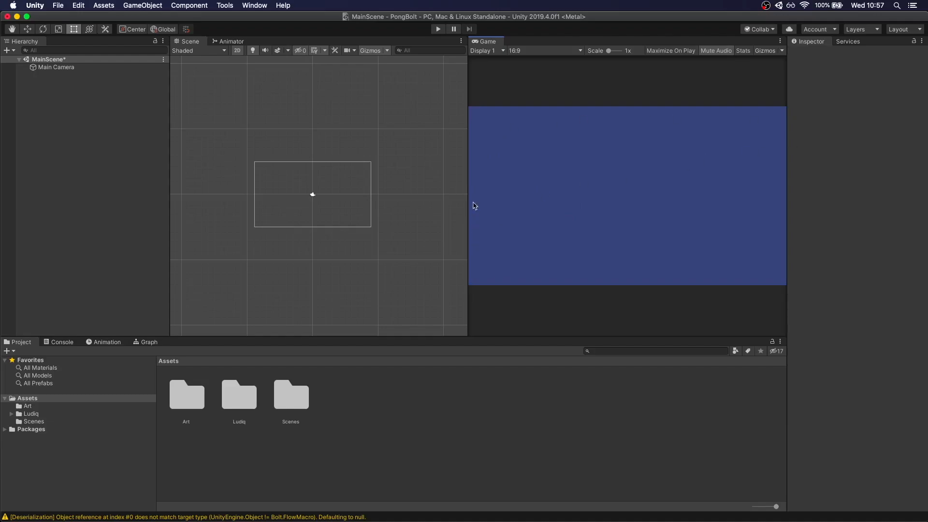
pyautogui.moveTo(768, 193)
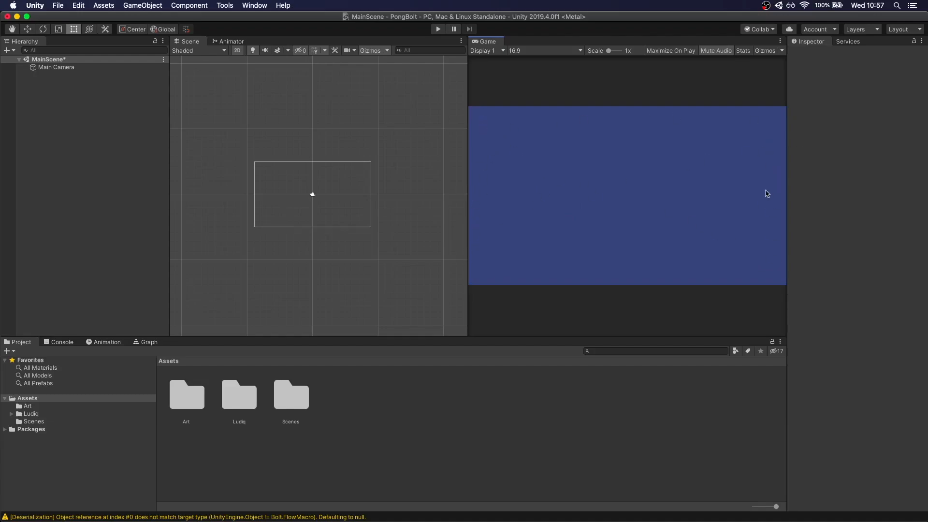
pyautogui.moveTo(472, 113)
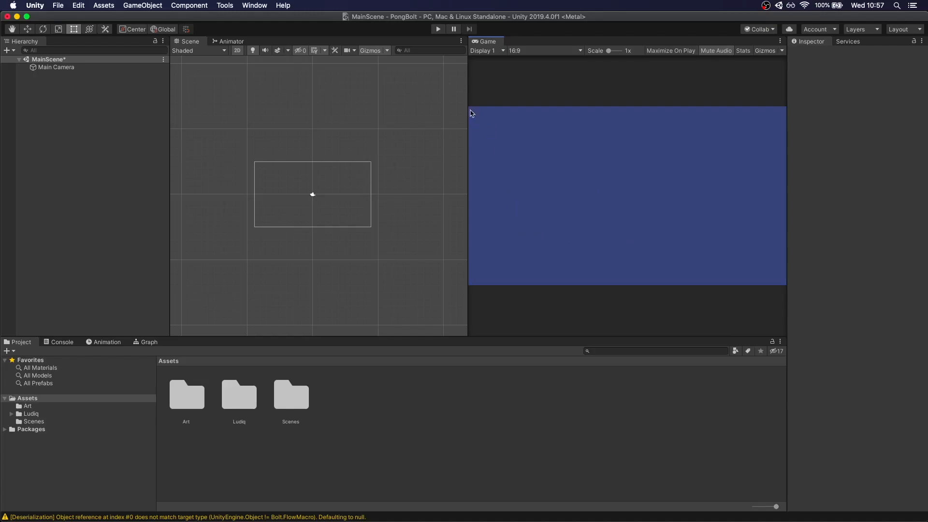
pyautogui.moveTo(274, 136)
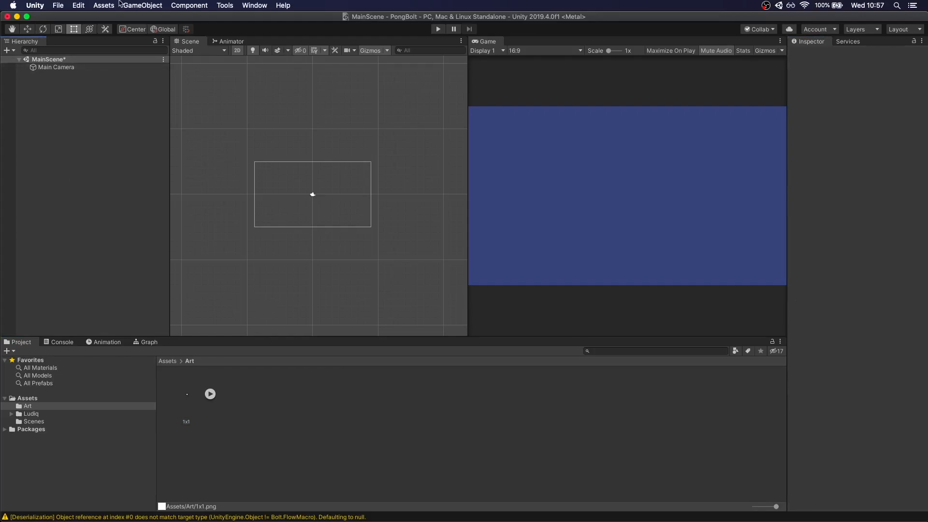
# Step: Create the Paddle_Left sprite with the 1x1 image, scale 30 by 150, placed at the left edge
pyautogui.click(142, 4)
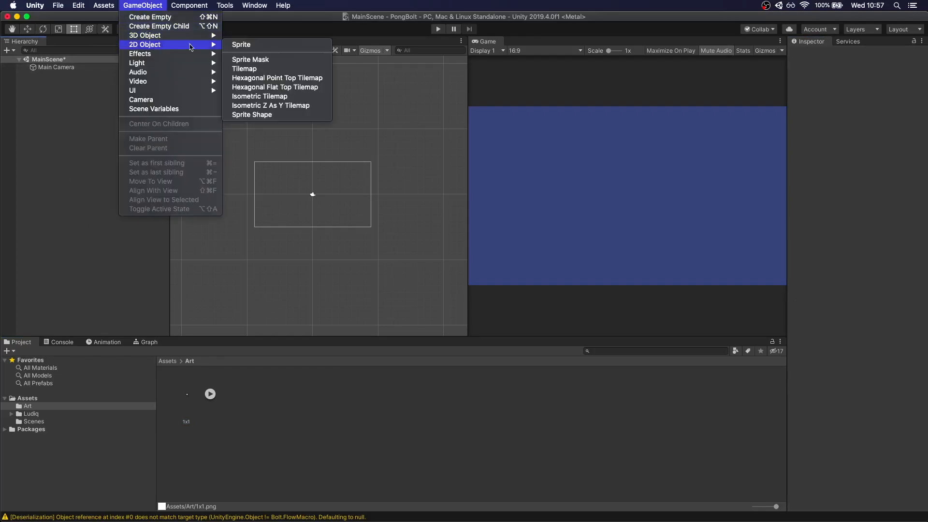
pyautogui.click(241, 44)
pyautogui.write('Paddle_Left')
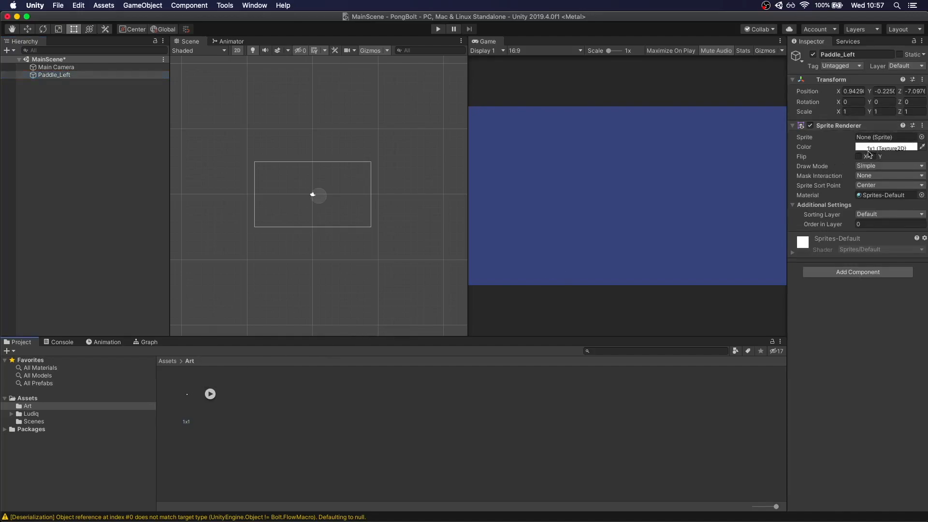
pyautogui.moveTo(210, 393); pyautogui.dragTo(884, 137)
pyautogui.write('0')
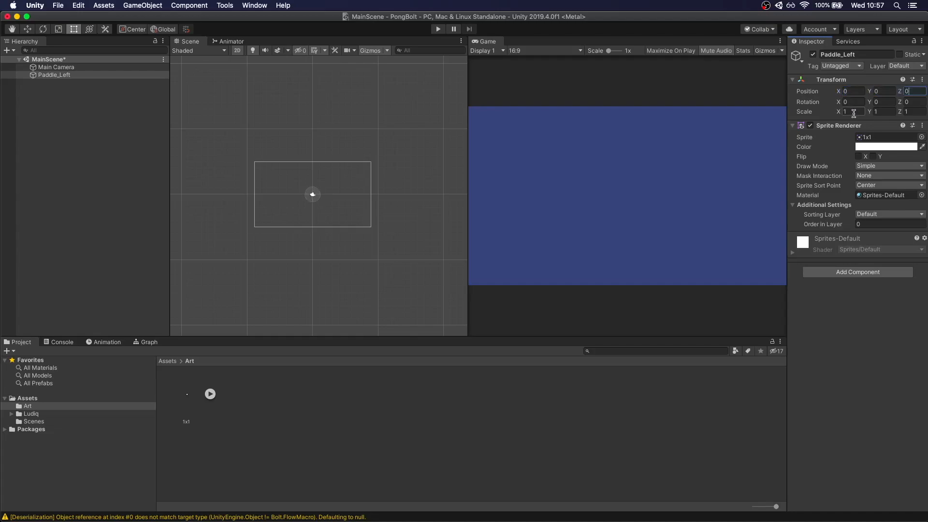
pyautogui.click(849, 112)
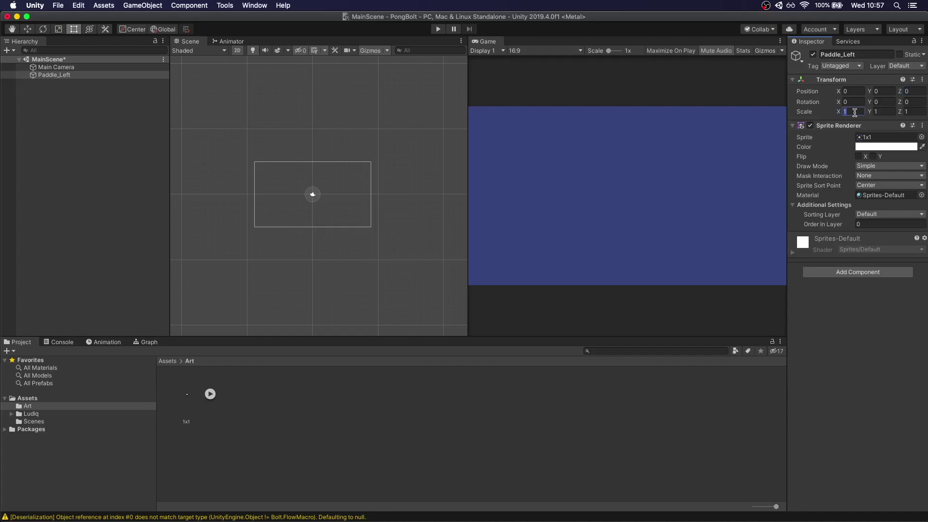
pyautogui.write('30')
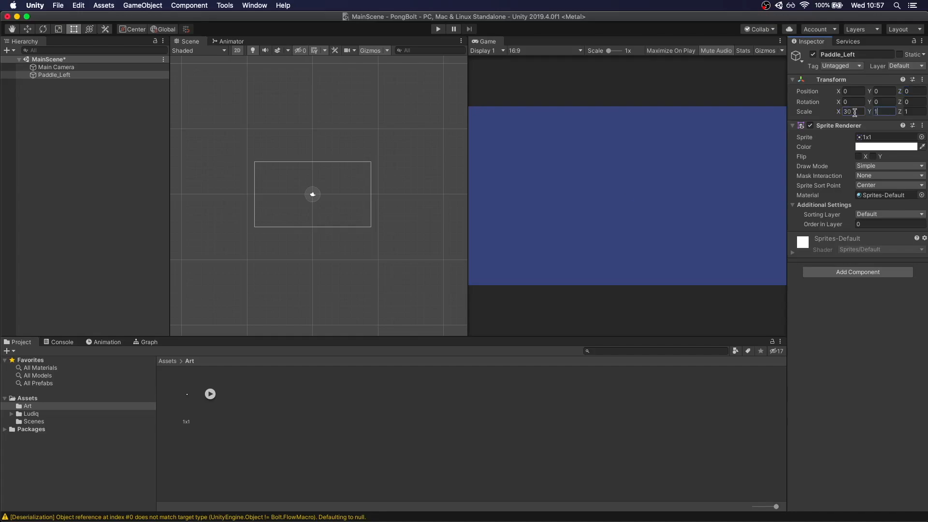
pyautogui.write('150')
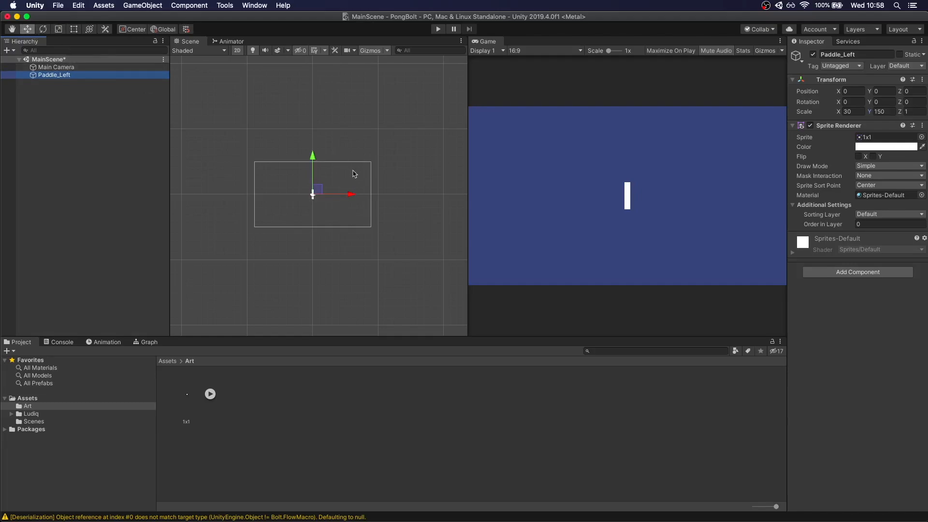
pyautogui.moveTo(350, 195); pyautogui.dragTo(302, 194)
pyautogui.write('Paddle_Right')
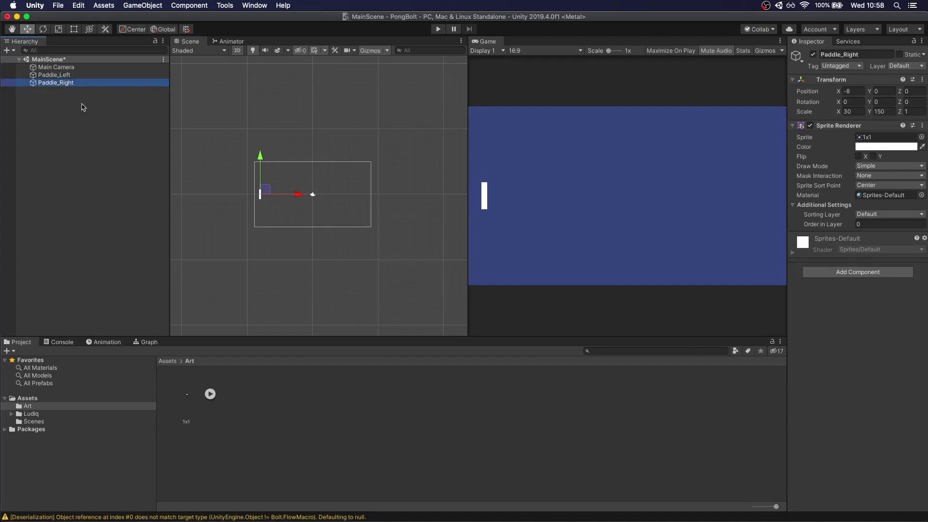
# Step: Duplicate it as Paddle_Right and set its Position X to 8
pyautogui.click(850, 91)
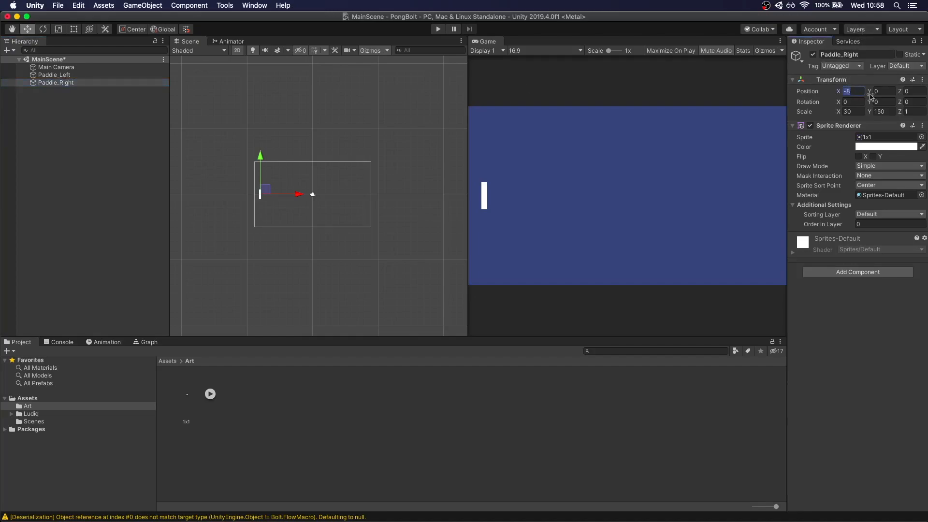
pyautogui.write('8')
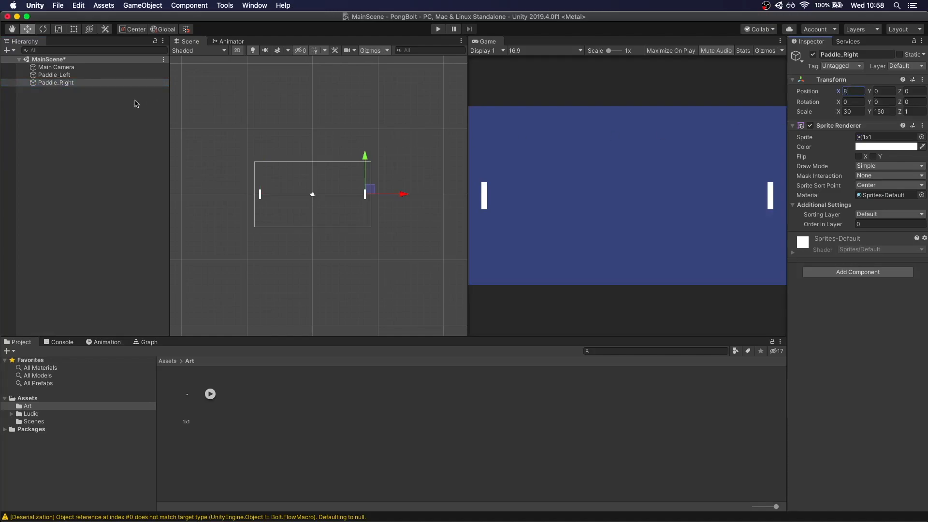
# Step: Create a Ball sprite using the round Knob image at the screen centre
pyautogui.click(142, 5)
pyautogui.write('Ball')
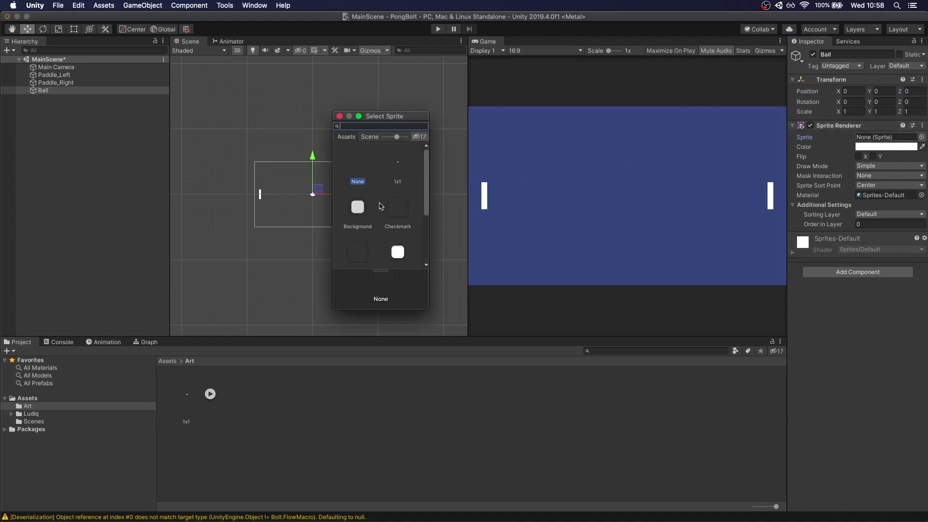
pyautogui.click(357, 197)
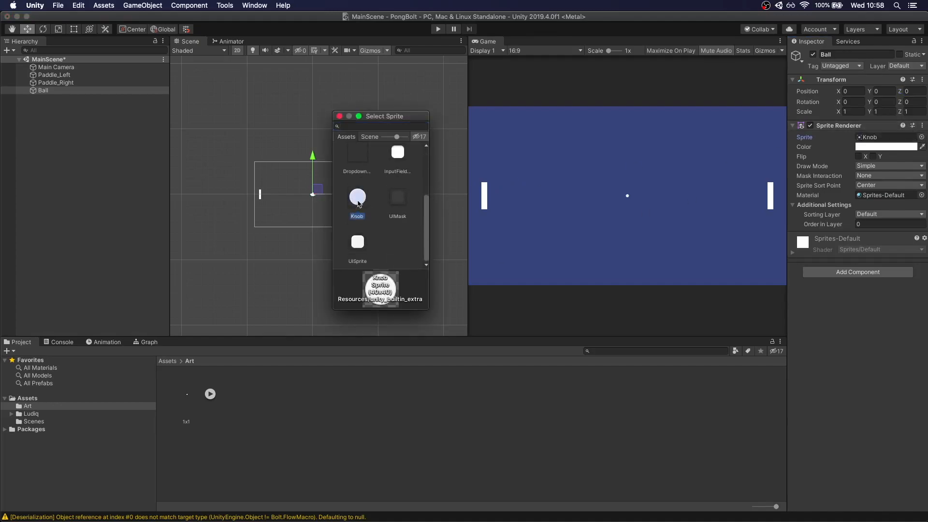
pyautogui.click(358, 197)
pyautogui.write('2')
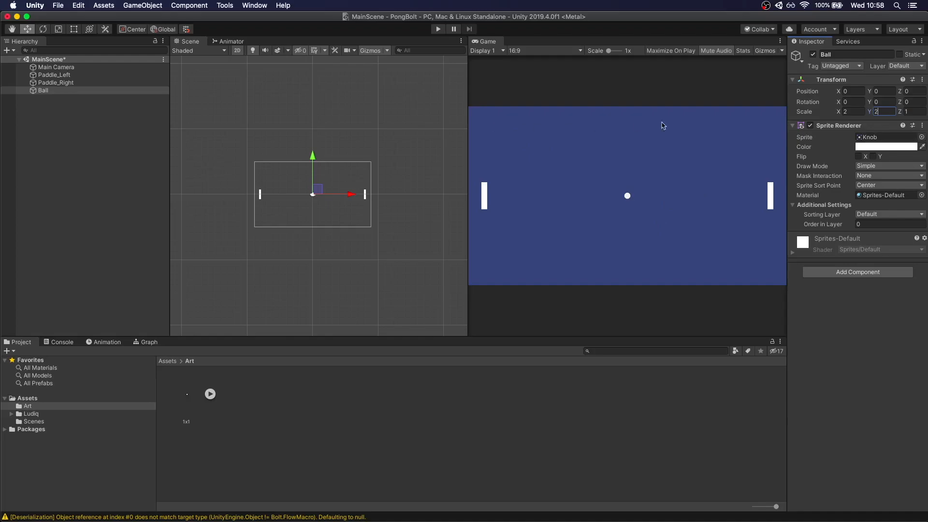
pyautogui.moveTo(800, 274)
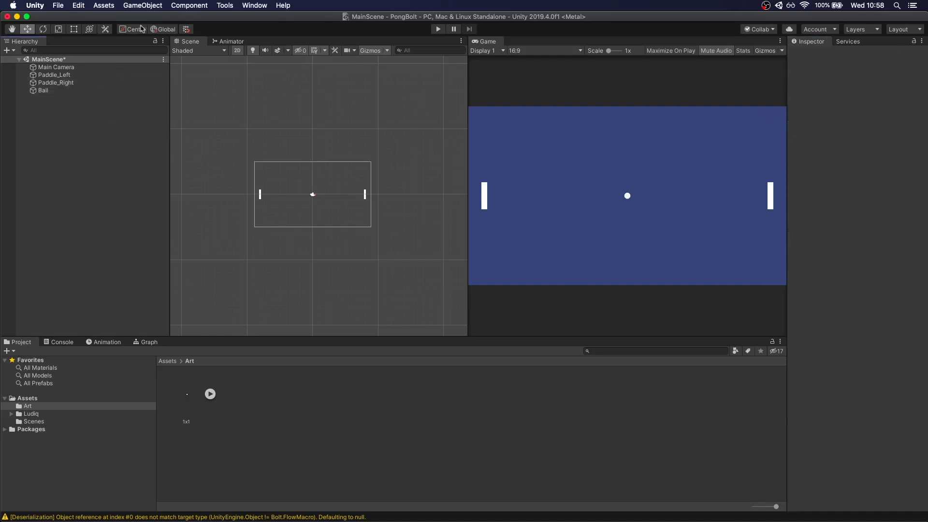
# Step: Create the Bounds_Left sprite scaled 30 by 1200 along the left edge
pyautogui.click(142, 5)
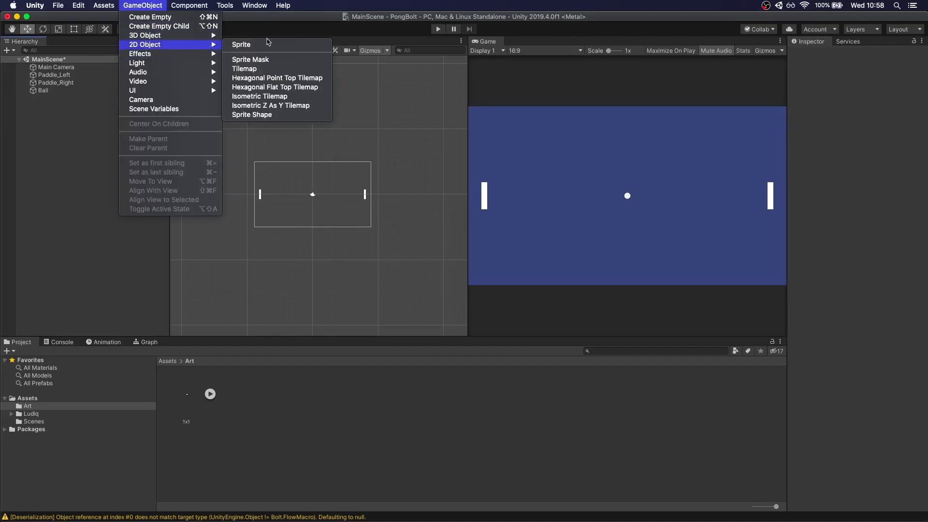
pyautogui.click(241, 45)
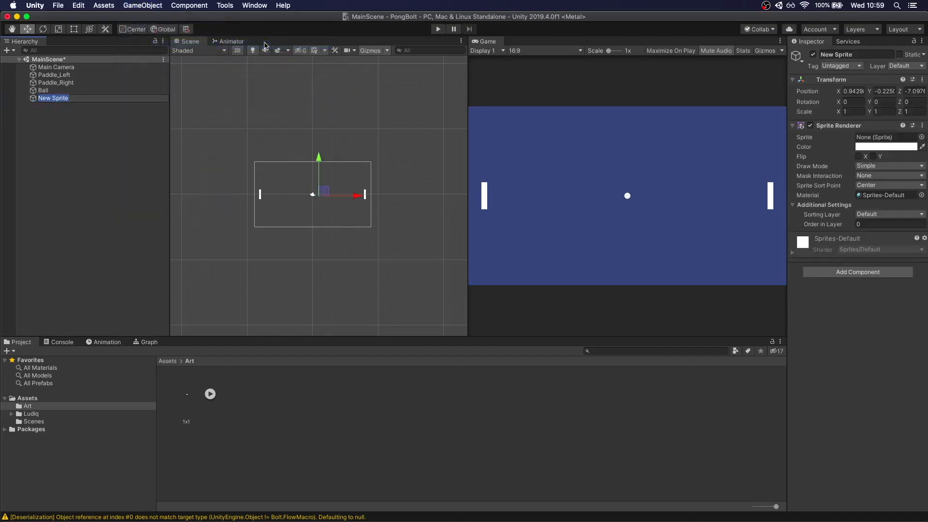
pyautogui.write('Bounds_Left')
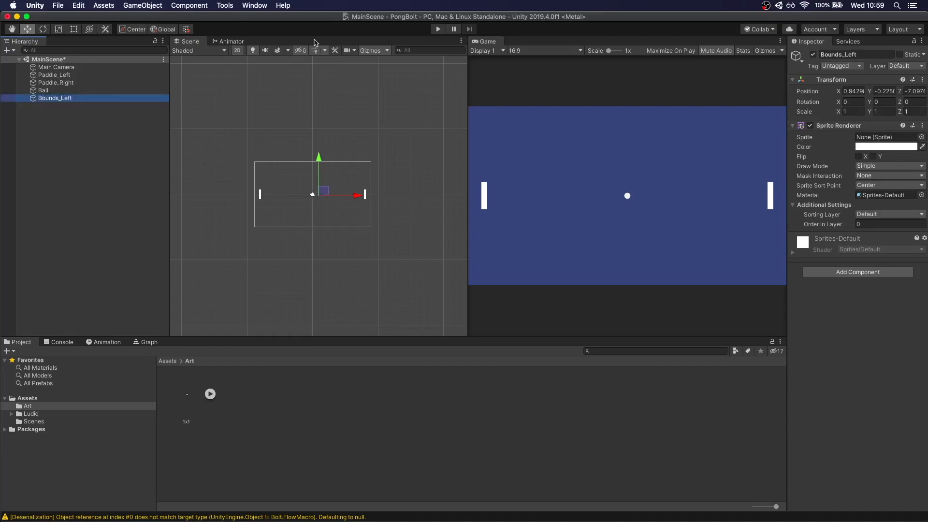
pyautogui.click(850, 112)
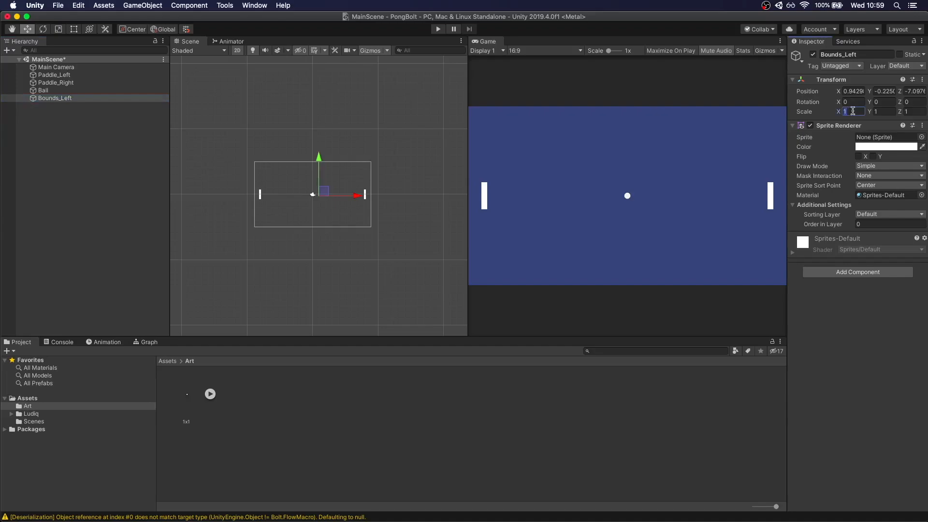
pyautogui.write('1200')
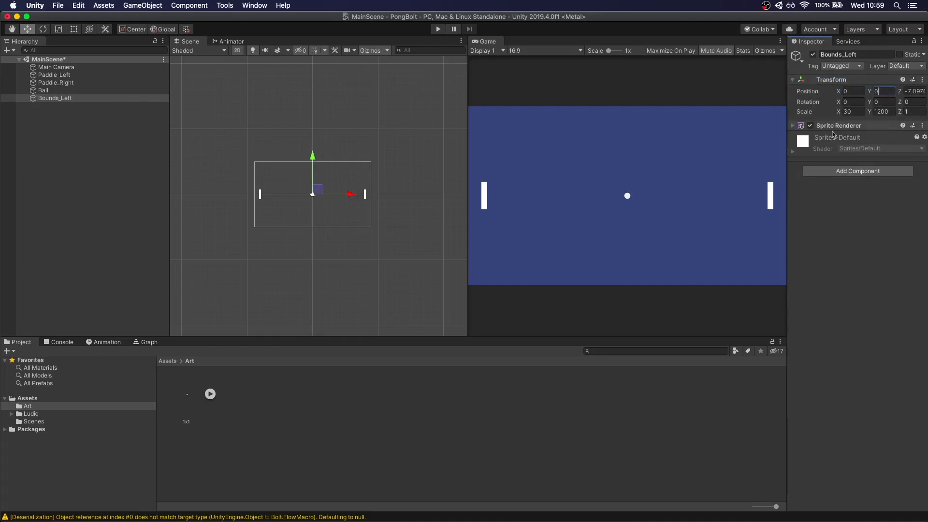
# Step: Set Bounds_Left's Sprite Renderer colour to black
pyautogui.click(793, 125)
pyautogui.write('-8.74')
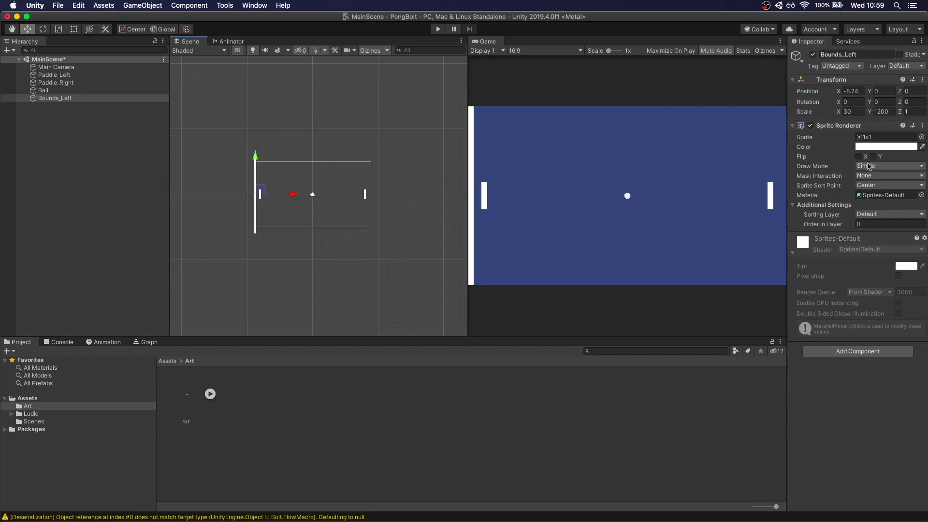
pyautogui.click(887, 147)
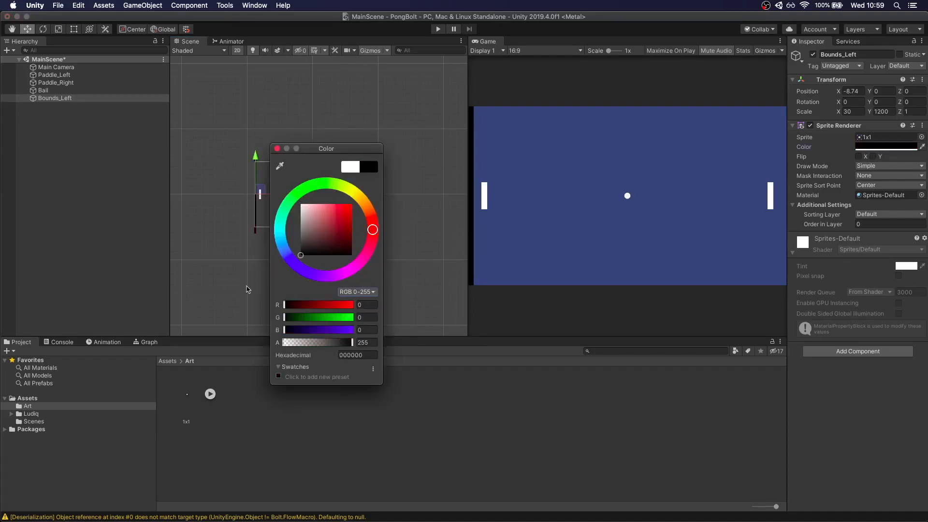
pyautogui.click(277, 149)
pyautogui.write('Bounds_Right')
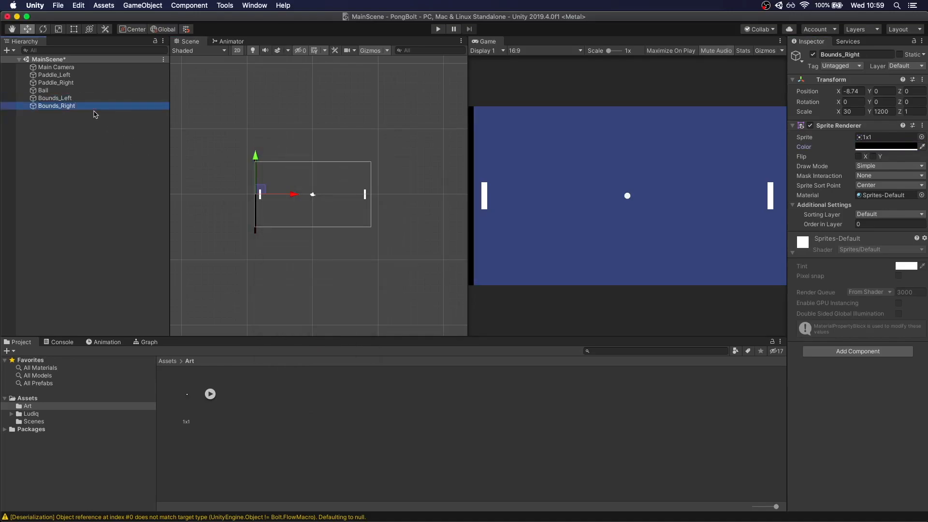
# Step: Move Bounds_Right to X 8.74 and make Bounds_Top scaled 1800 by 30 at X 0
pyautogui.click(851, 91)
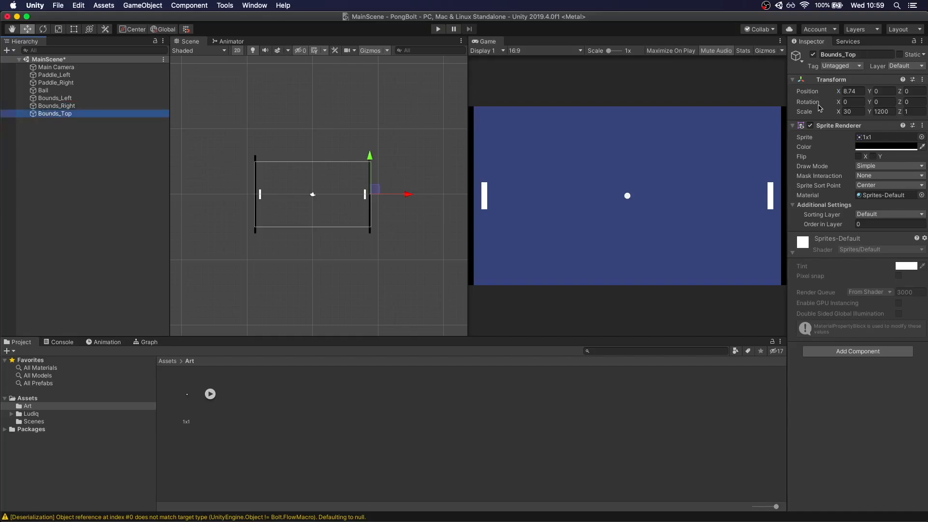
pyautogui.click(847, 111)
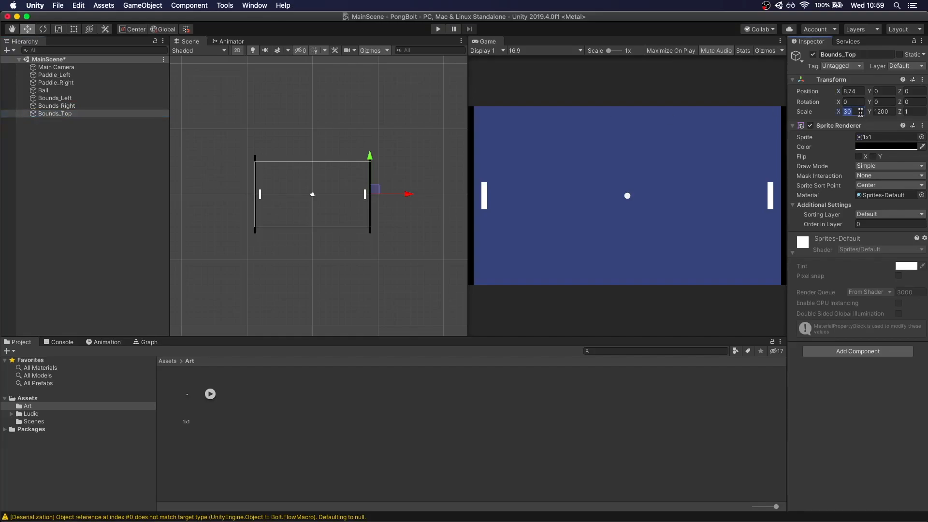
pyautogui.write('1800')
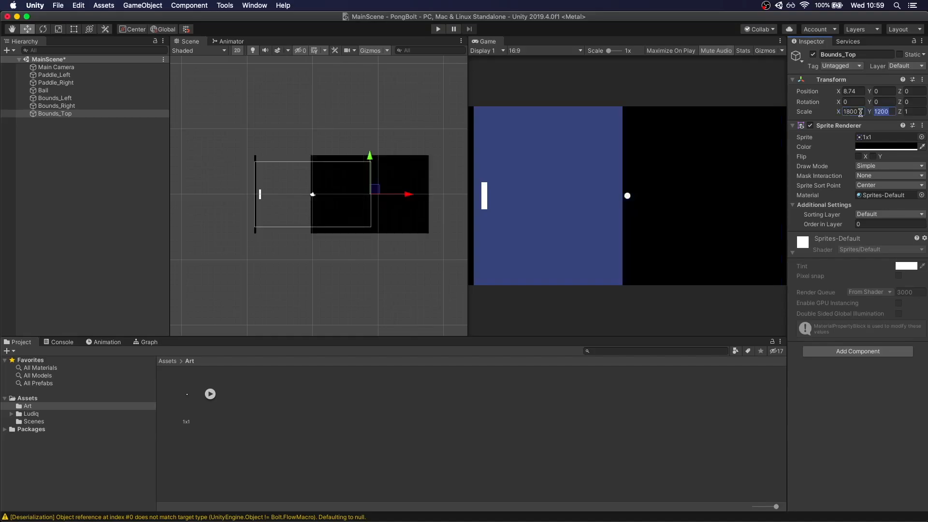
pyautogui.write('30')
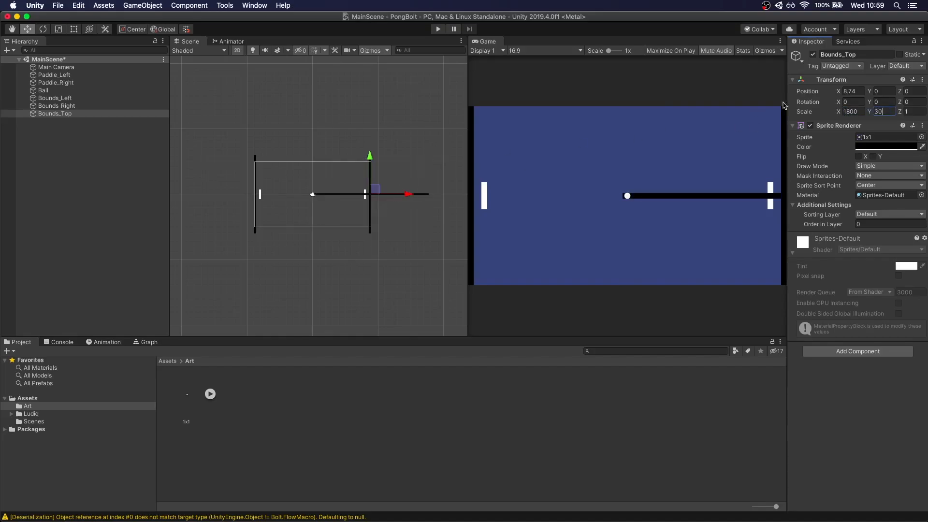
pyautogui.write('0')
pyautogui.write('Bounds_Bottom')
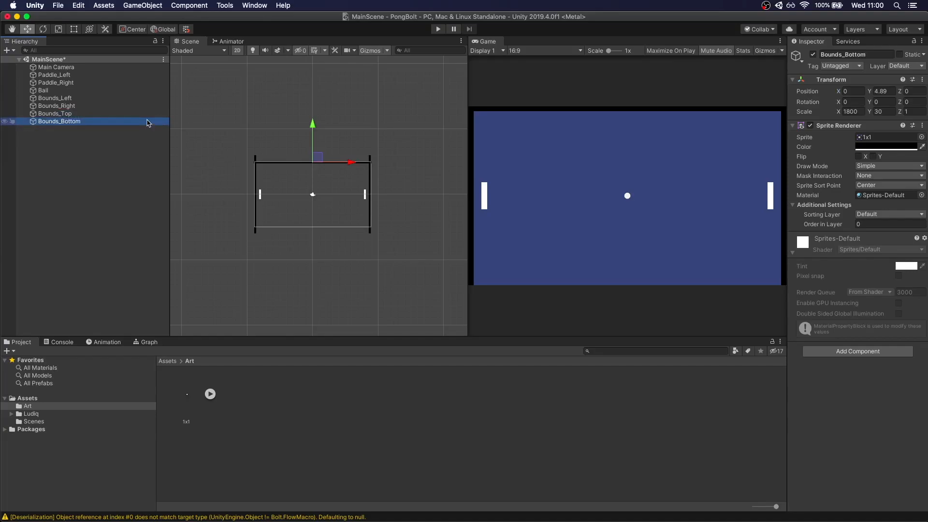
# Step: Duplicate as Bounds_Bottom and drag it down to the playfield's lower edge
pyautogui.moveTo(313, 158); pyautogui.dragTo(313, 183)
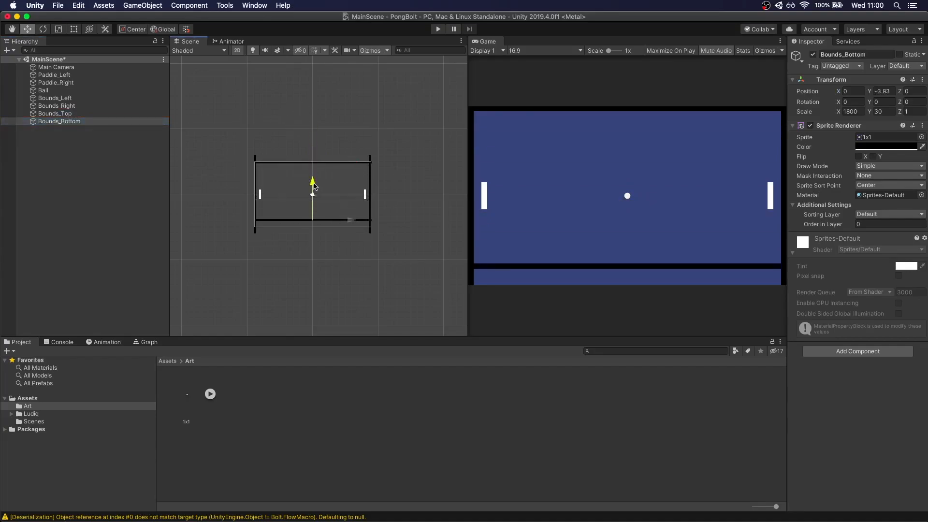
pyautogui.moveTo(313, 195); pyautogui.dragTo(312, 124)
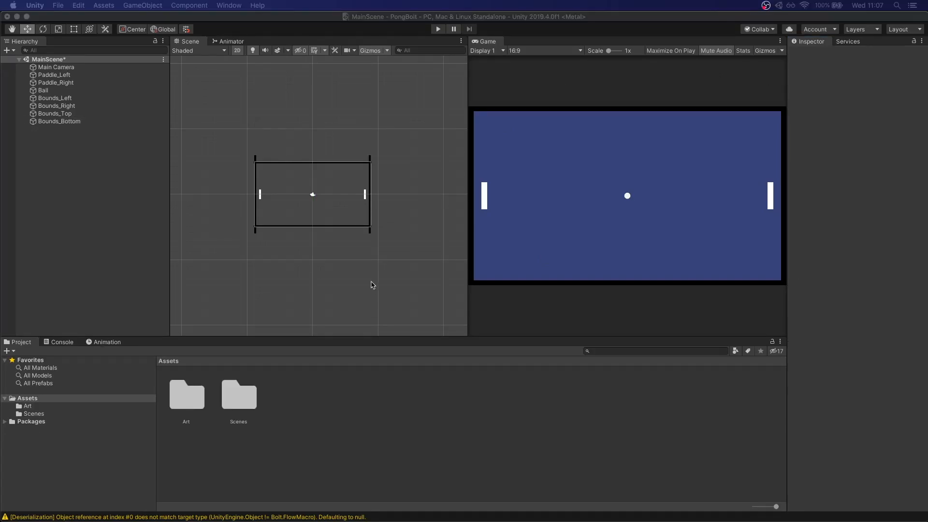
pyautogui.moveTo(400, 266)
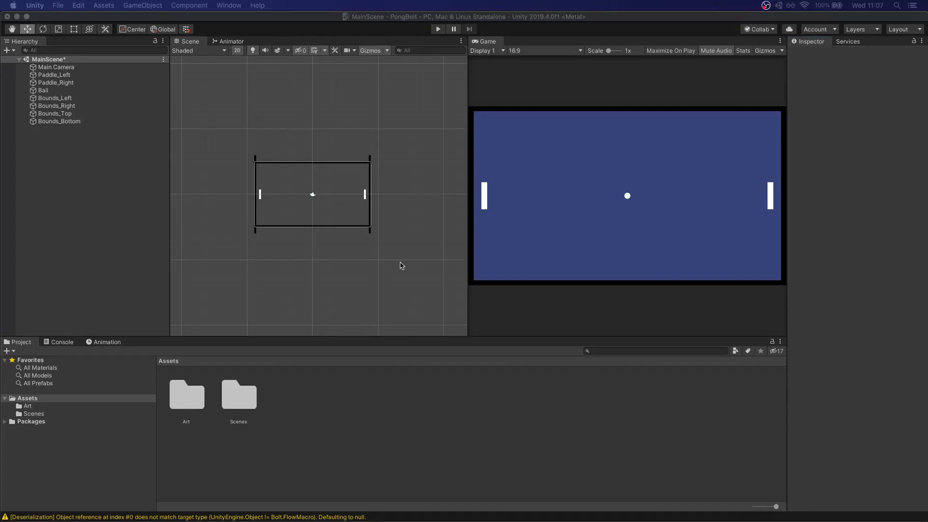
# Step: Find the free Bolt asset in the Asset Store and import its installer files
pyautogui.click(229, 5)
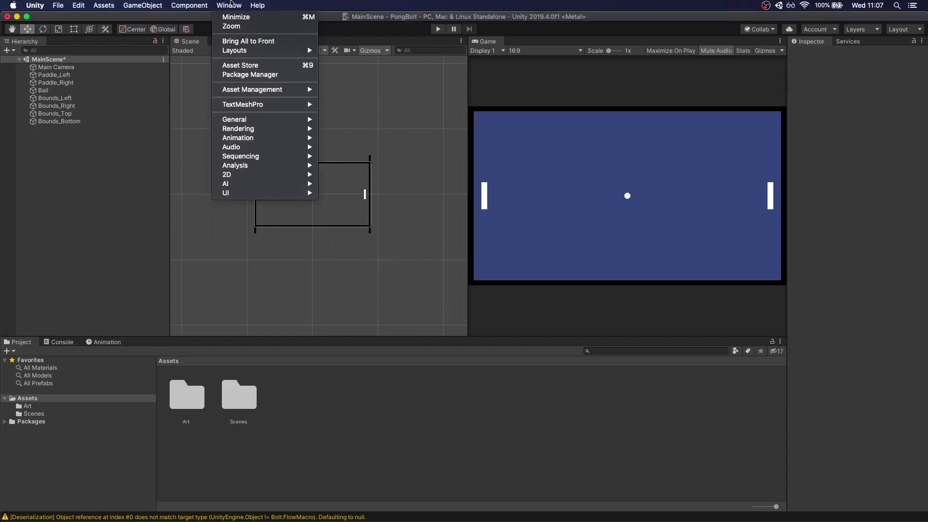
pyautogui.click(239, 66)
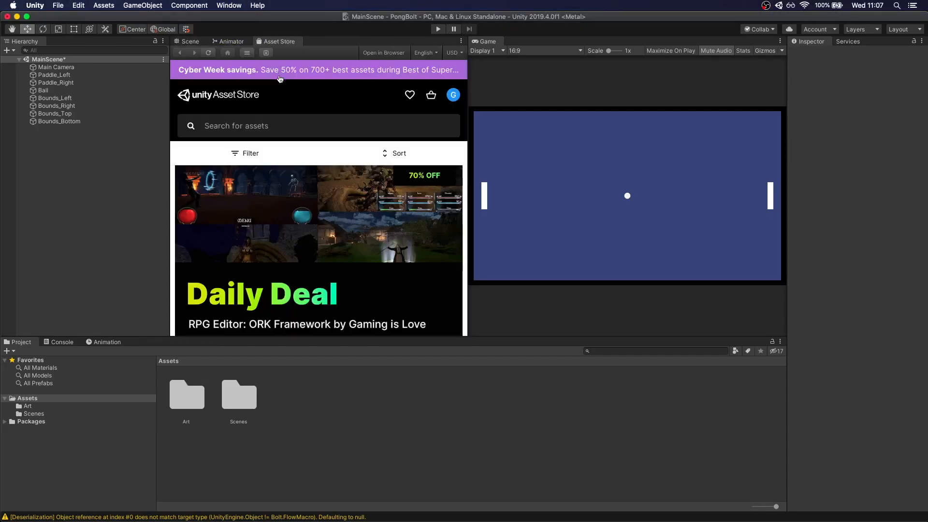
pyautogui.click(306, 126)
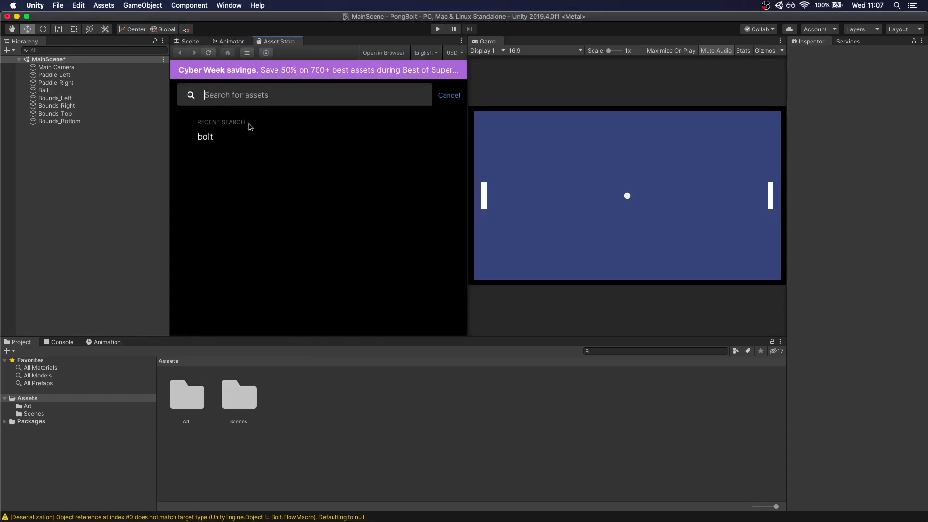
pyautogui.click(205, 138)
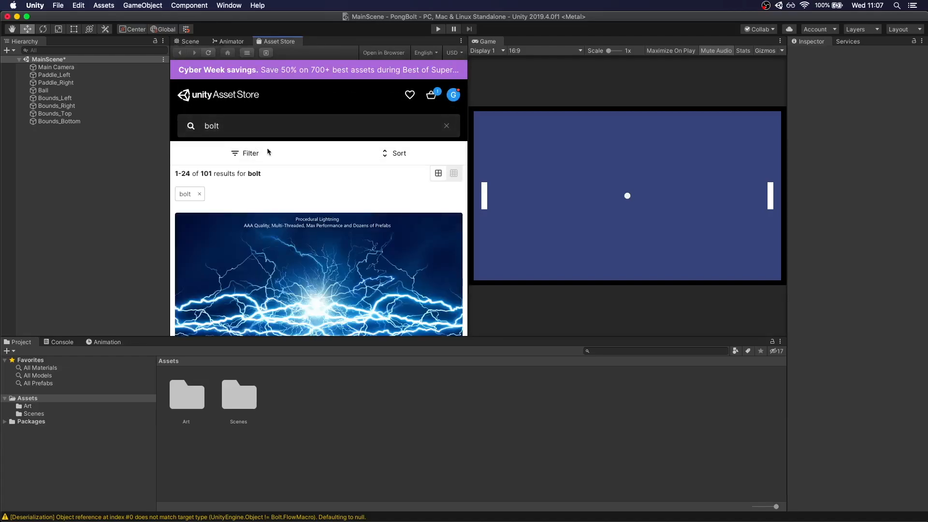
pyautogui.scroll(-3)
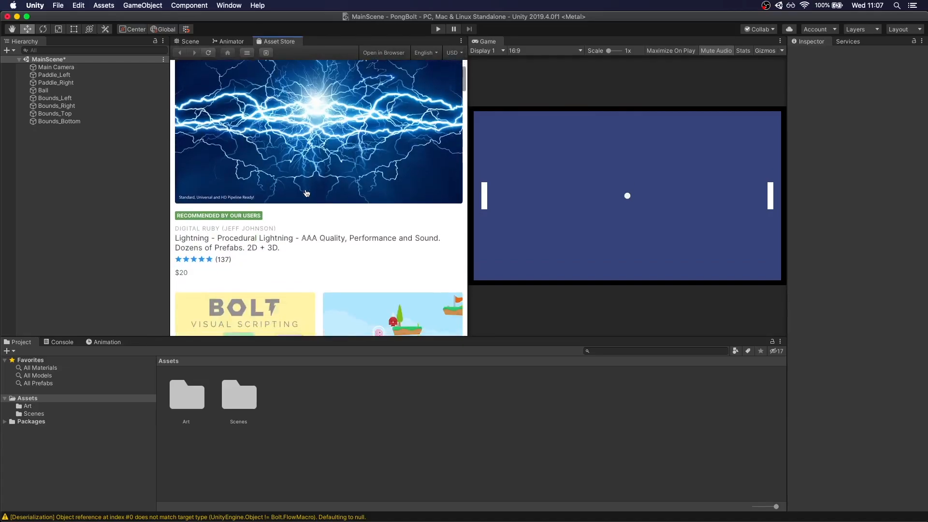
pyautogui.scroll(-3)
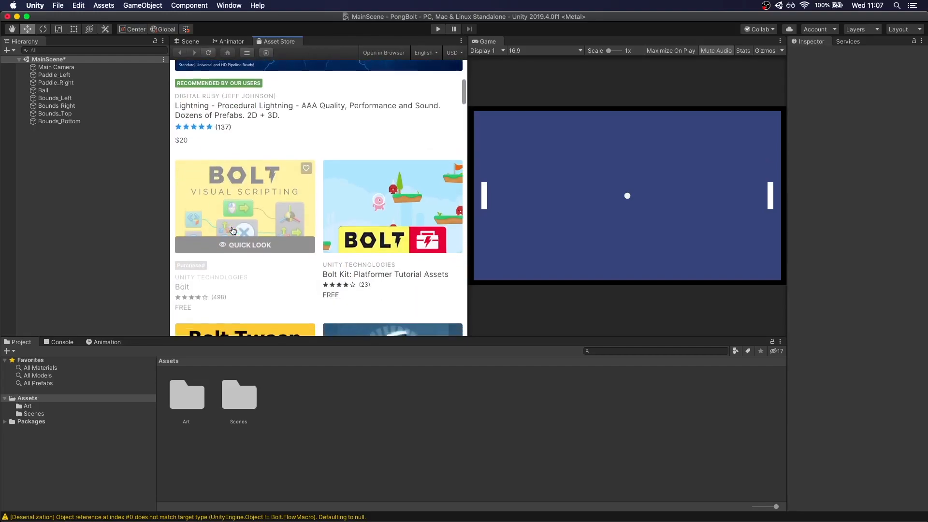
pyautogui.click(244, 245)
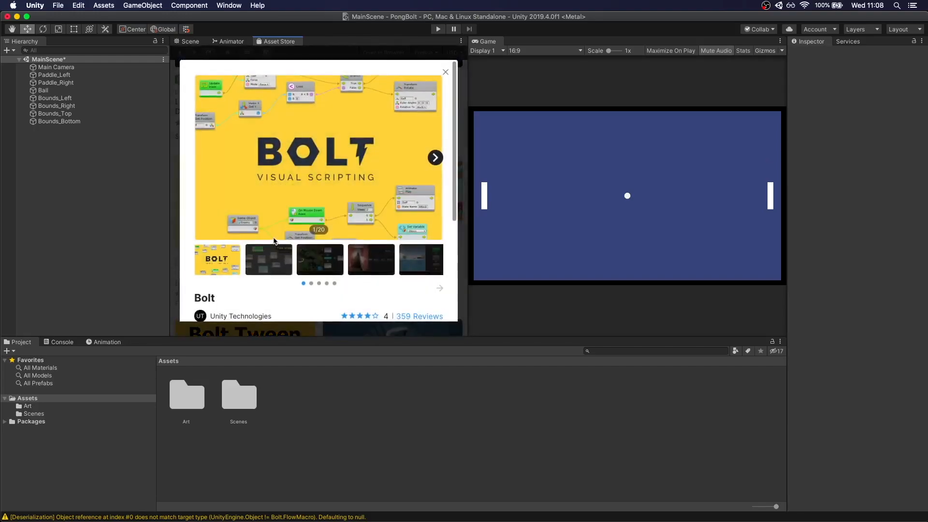
pyautogui.scroll(-3)
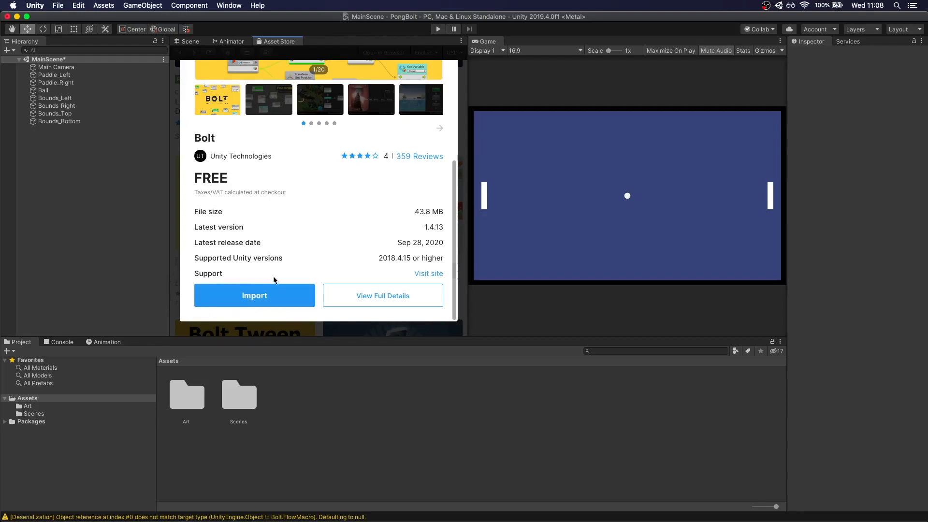
pyautogui.moveTo(239, 297)
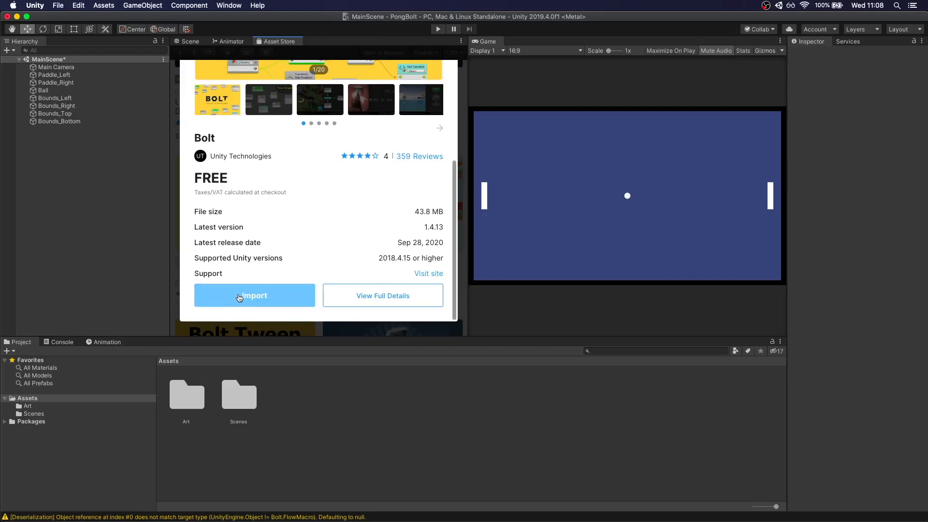
pyautogui.click(239, 296)
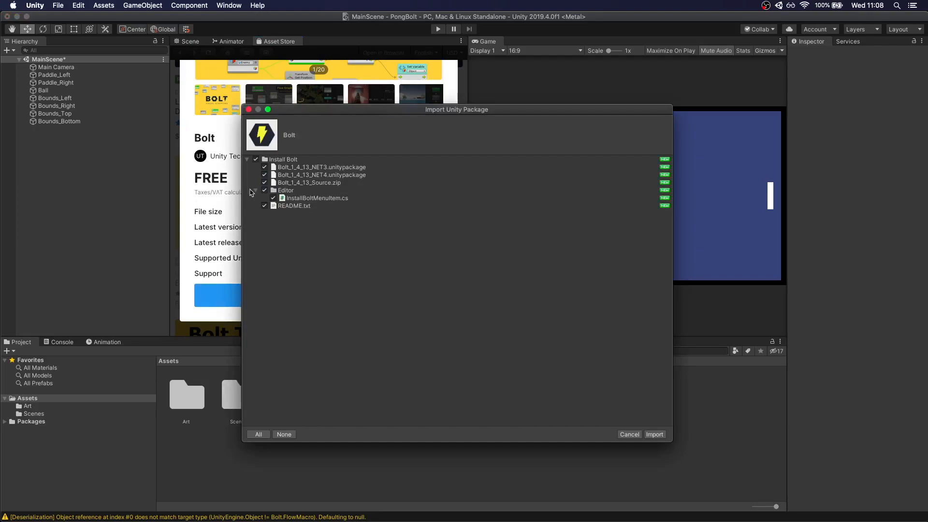
pyautogui.click(654, 434)
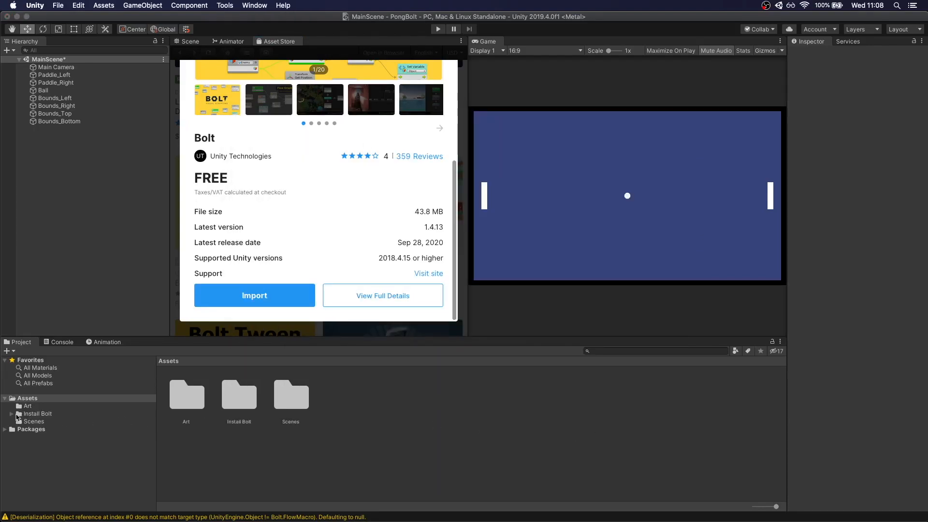
# Step: Import the Bolt_1_4_13_NET4 package from the Install Bolt folder
pyautogui.click(36, 414)
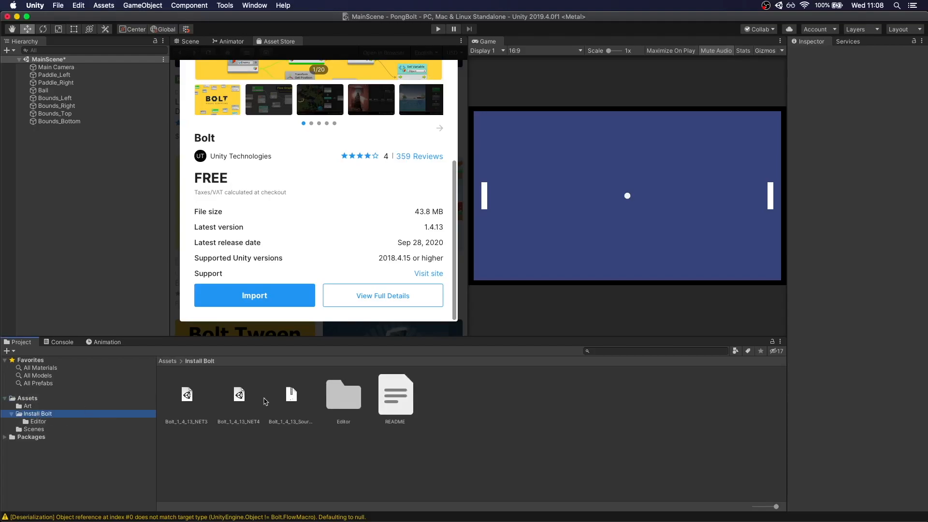
pyautogui.click(238, 394)
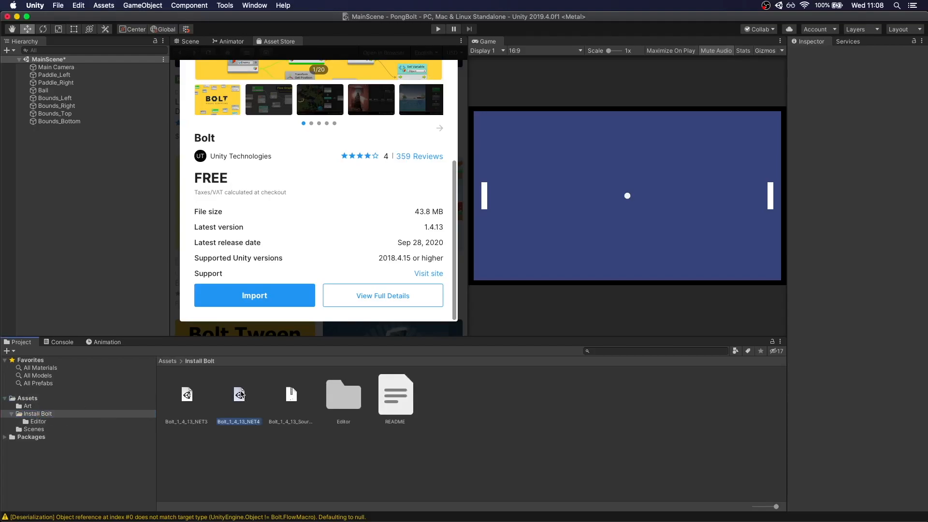
pyautogui.doubleClick(238, 394)
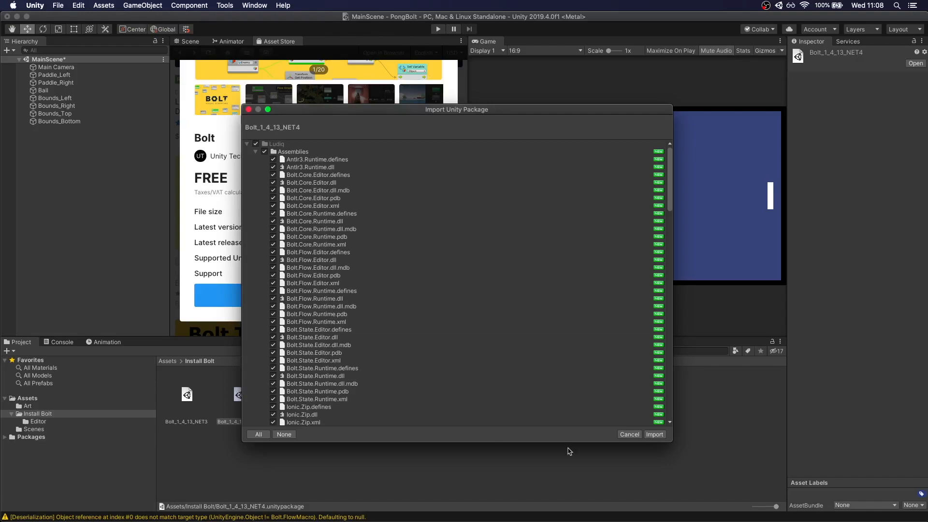
pyautogui.click(655, 434)
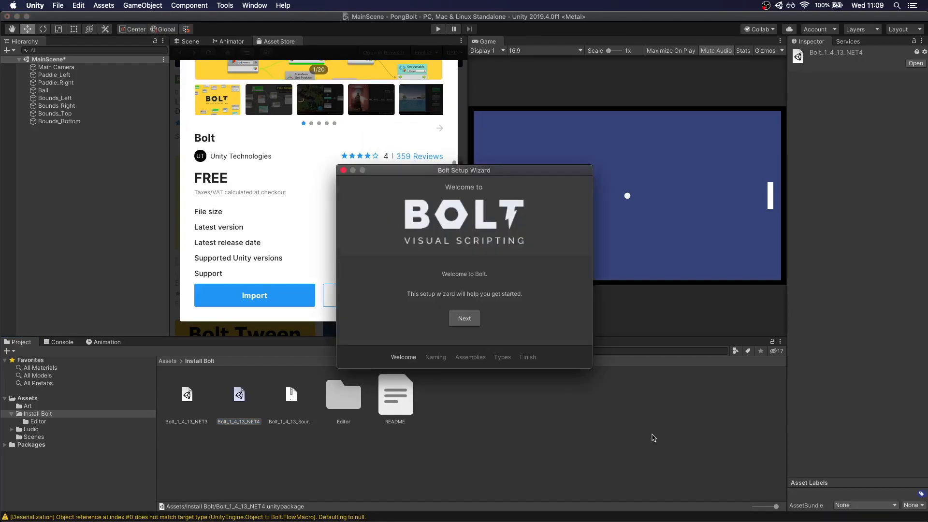
pyautogui.moveTo(599, 423)
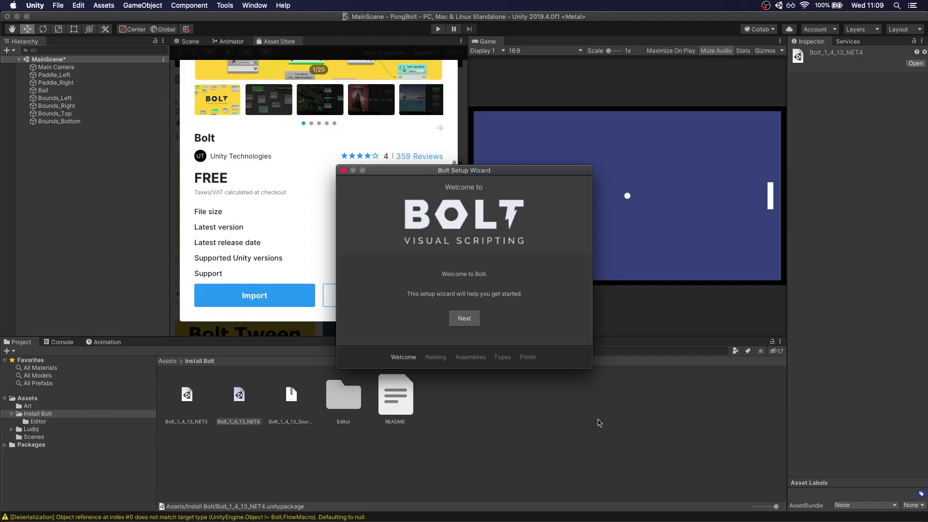
pyautogui.moveTo(464, 318)
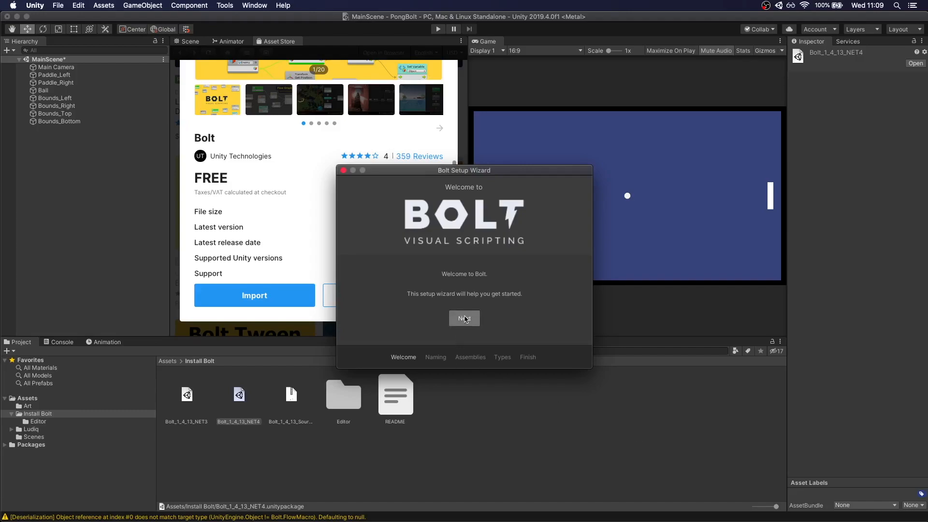
# Step: Step through the Bolt setup wizard, accepting assembly and type options and generating the codebase
pyautogui.click(464, 319)
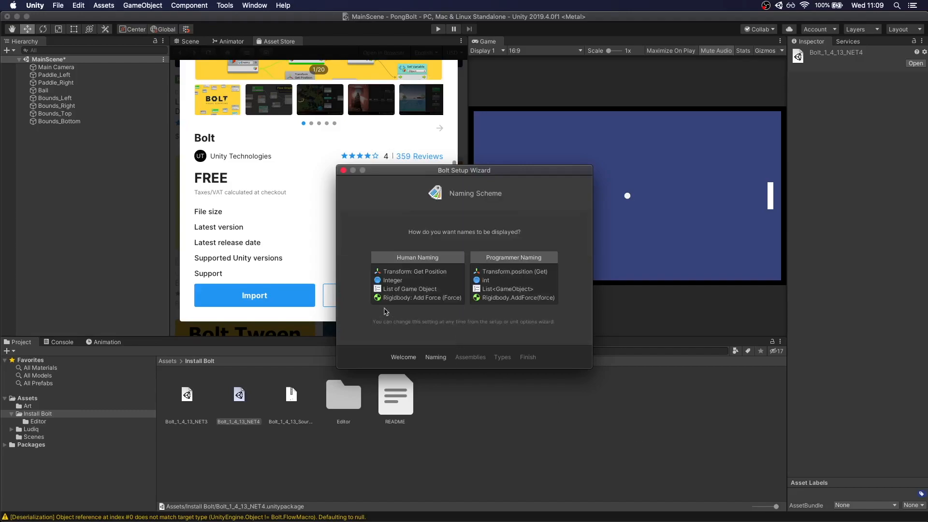
pyautogui.moveTo(500, 197)
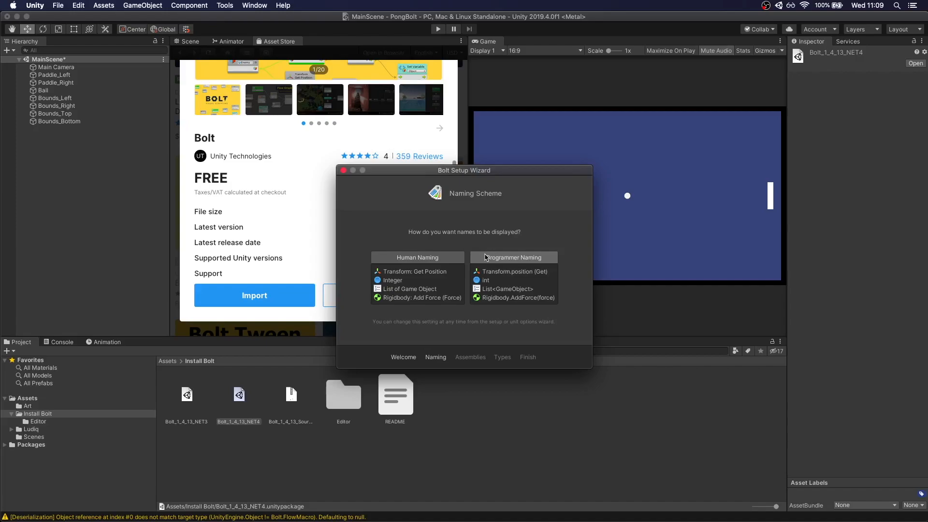
pyautogui.moveTo(474, 263)
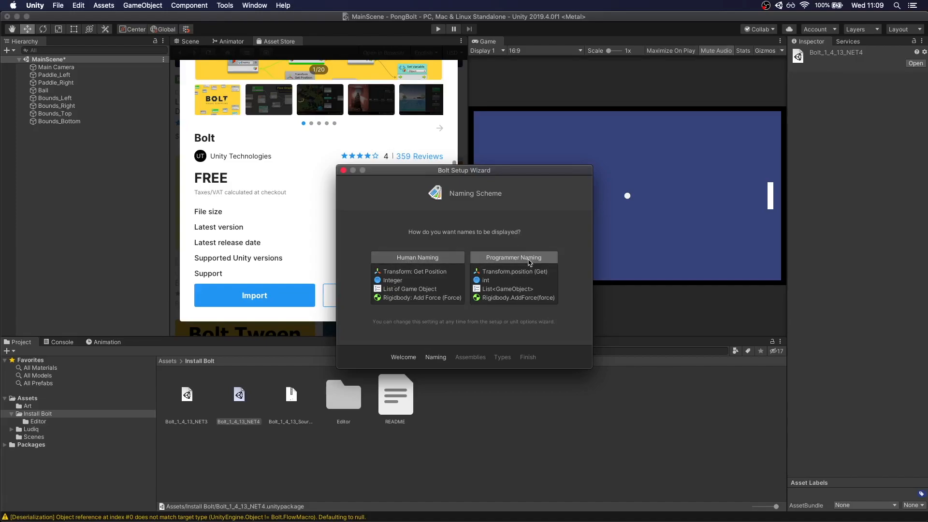
pyautogui.moveTo(474, 241)
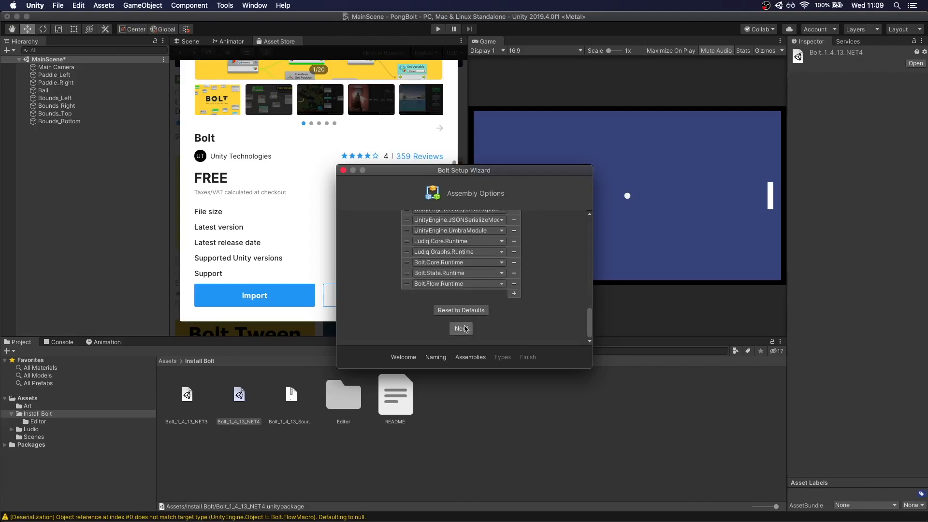
pyautogui.click(460, 328)
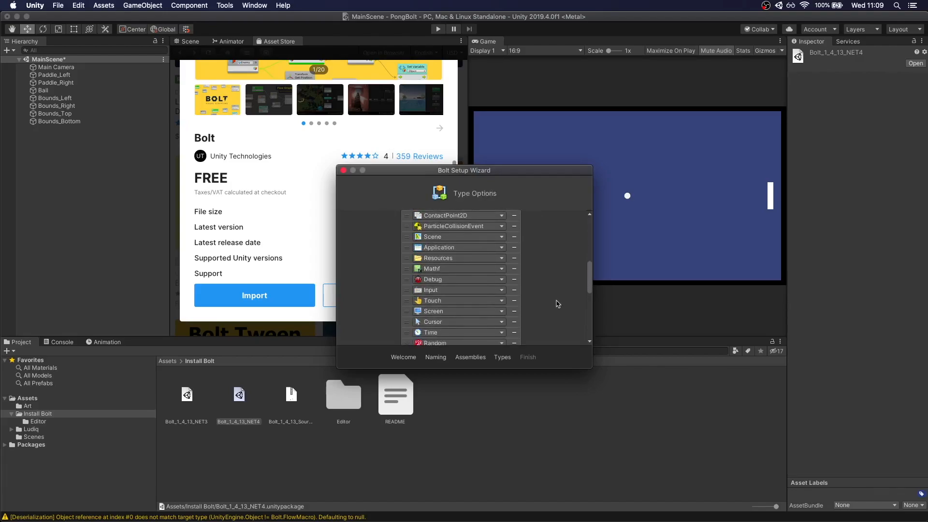
pyautogui.click(461, 328)
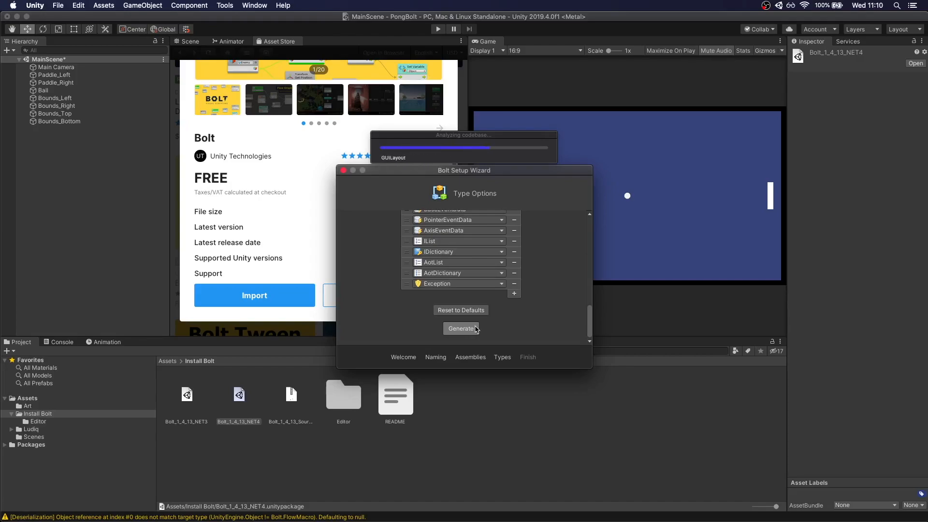
pyautogui.click(461, 329)
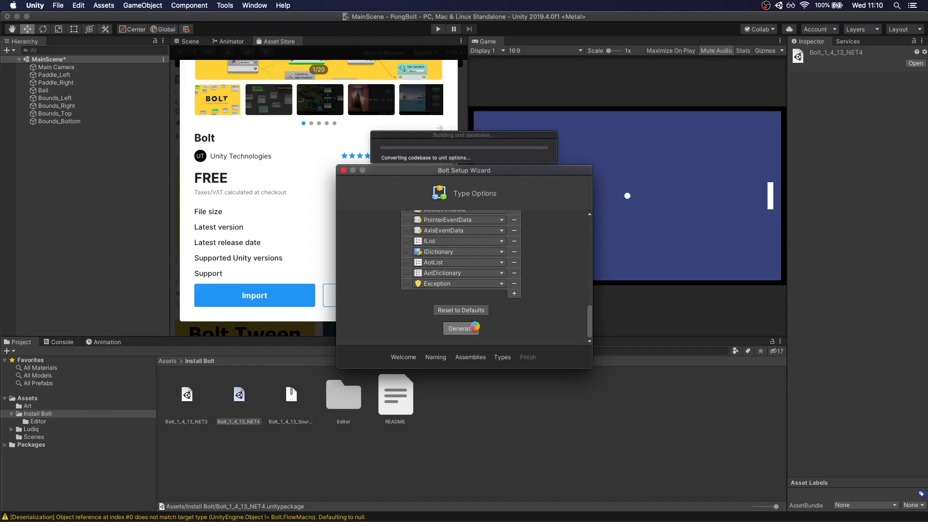
pyautogui.click(461, 329)
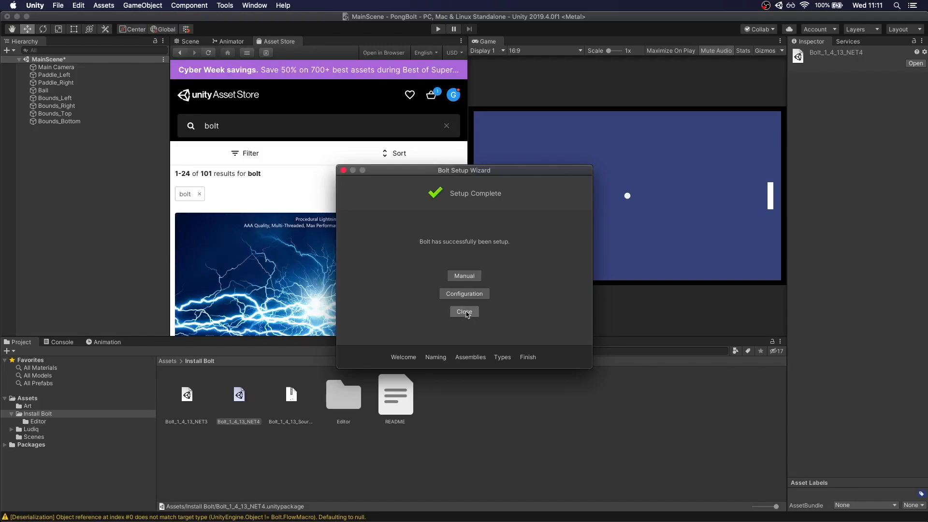
# Step: Close the finished Bolt wizard and the Asset Store tab
pyautogui.click(464, 311)
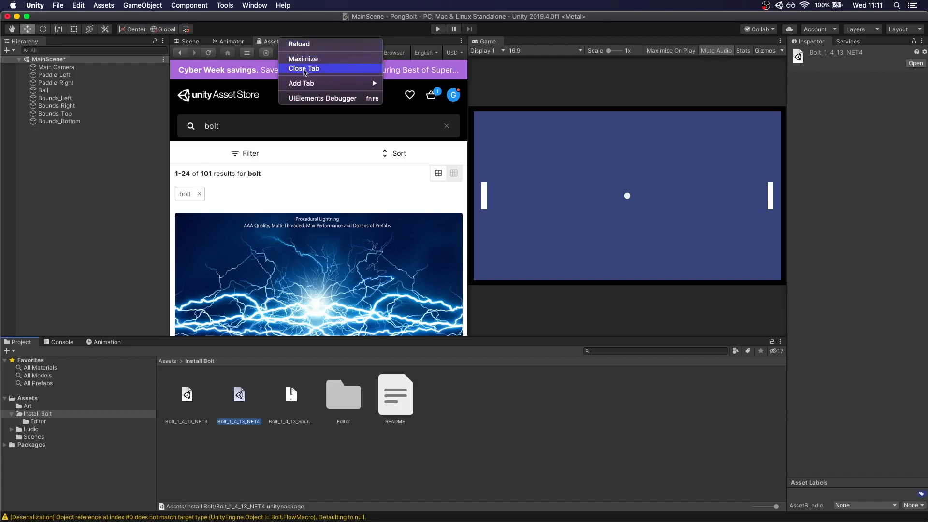
pyautogui.click(303, 68)
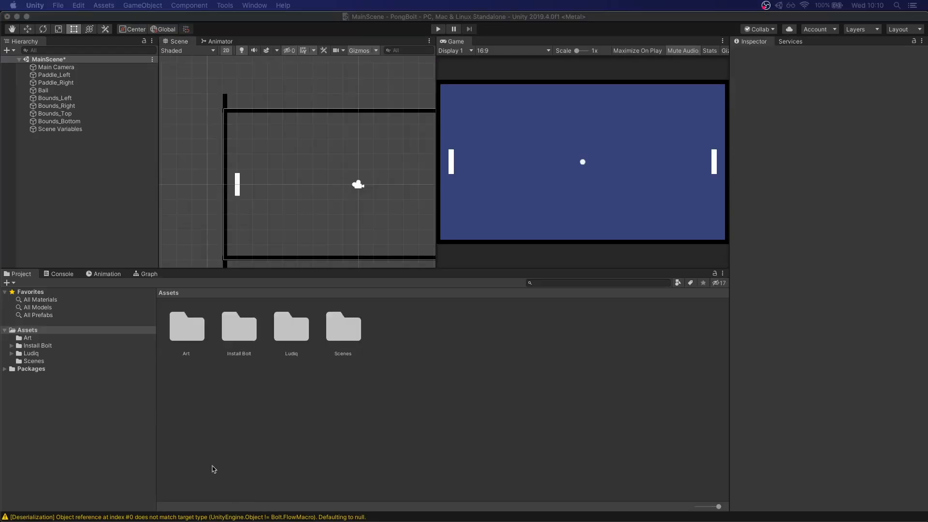
pyautogui.moveTo(407, 433)
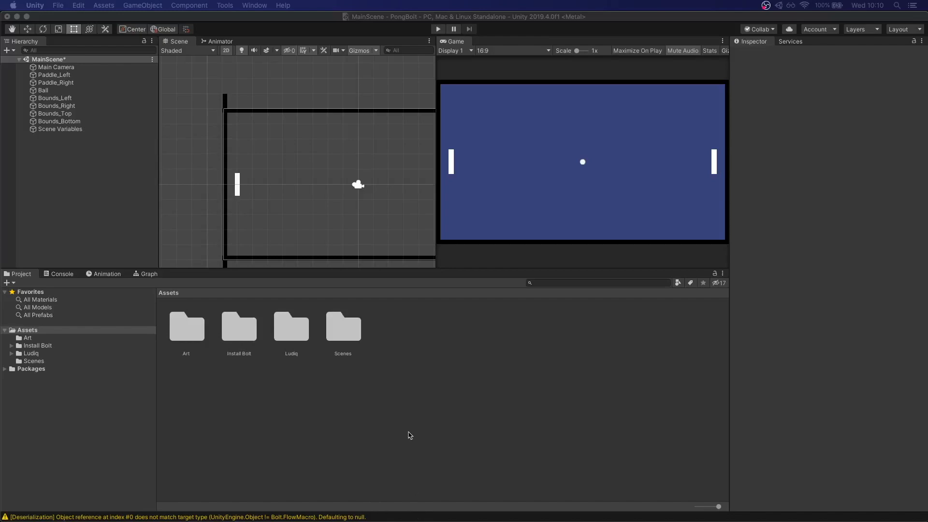
pyautogui.moveTo(273, 389)
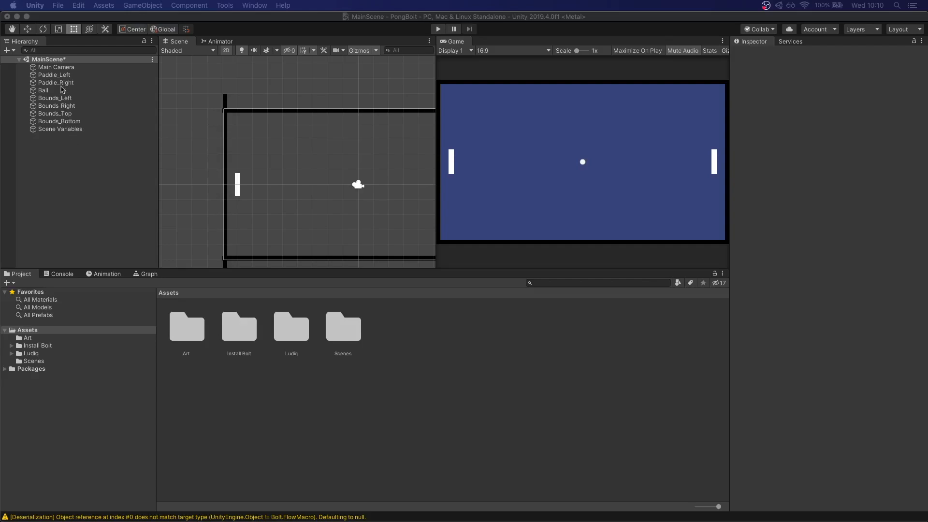
# Step: Set Paddle_Left's Transform Position Y to 0
pyautogui.click(54, 76)
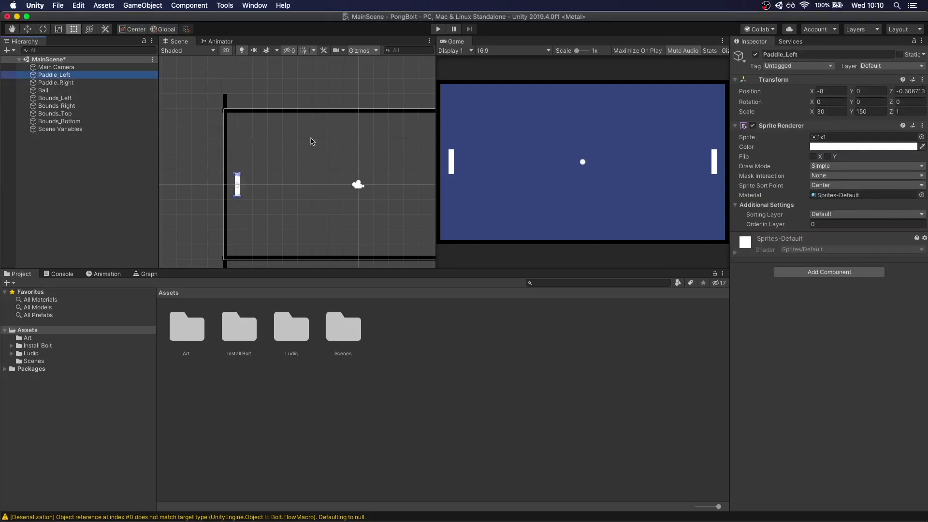
pyautogui.click(868, 91)
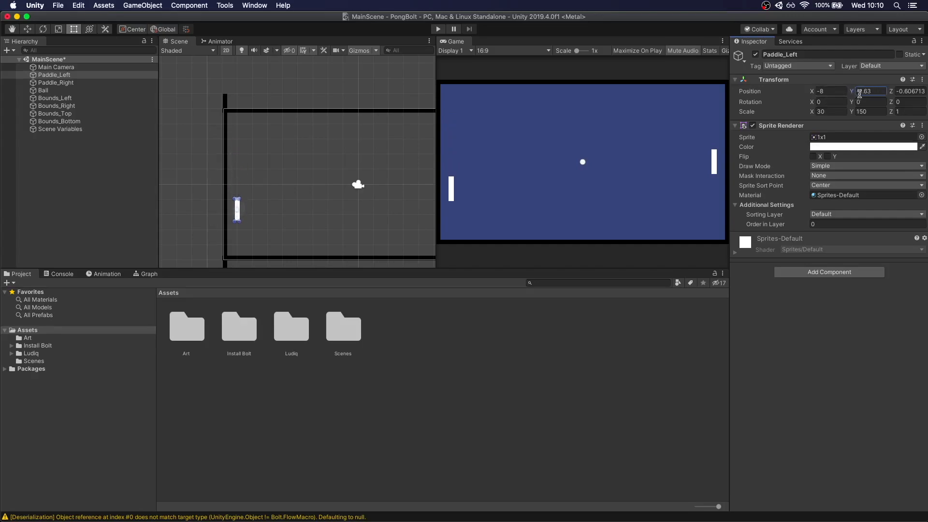
pyautogui.write('0')
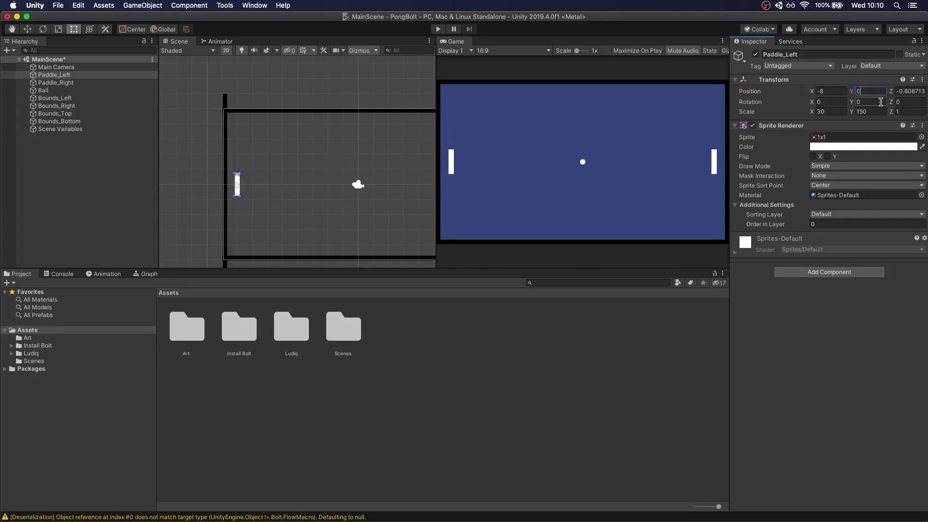
pyautogui.click(53, 75)
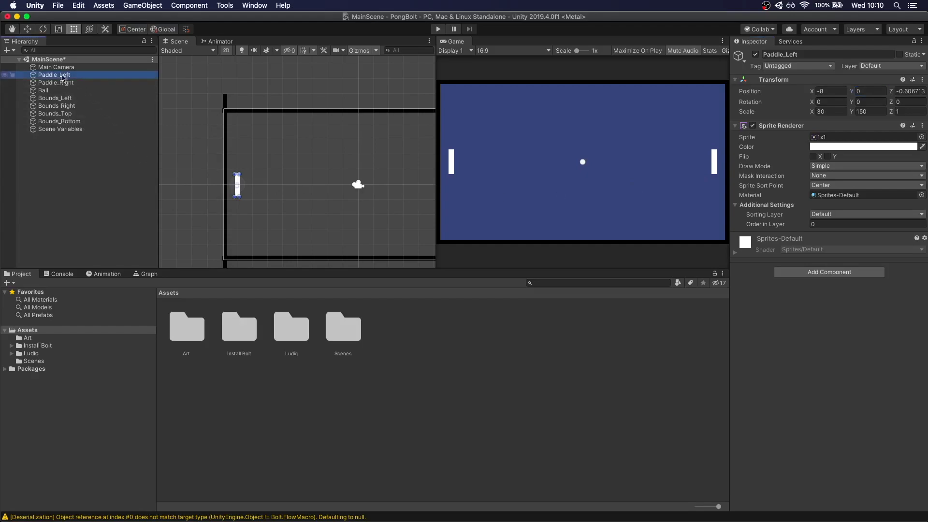
# Step: Add a Bolt Flow Machine to Paddle_Left with a new Paddle macro saved in a FlowMachines folder
pyautogui.click(829, 272)
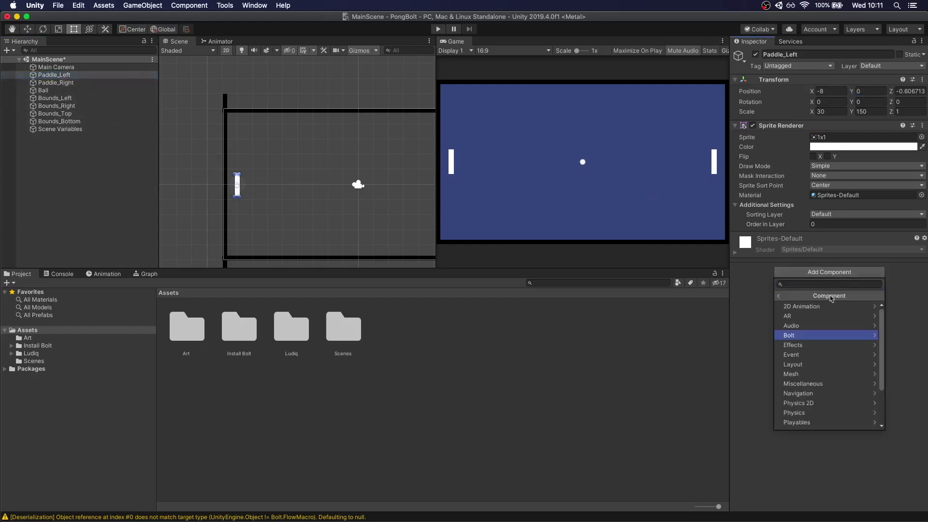
pyautogui.click(789, 335)
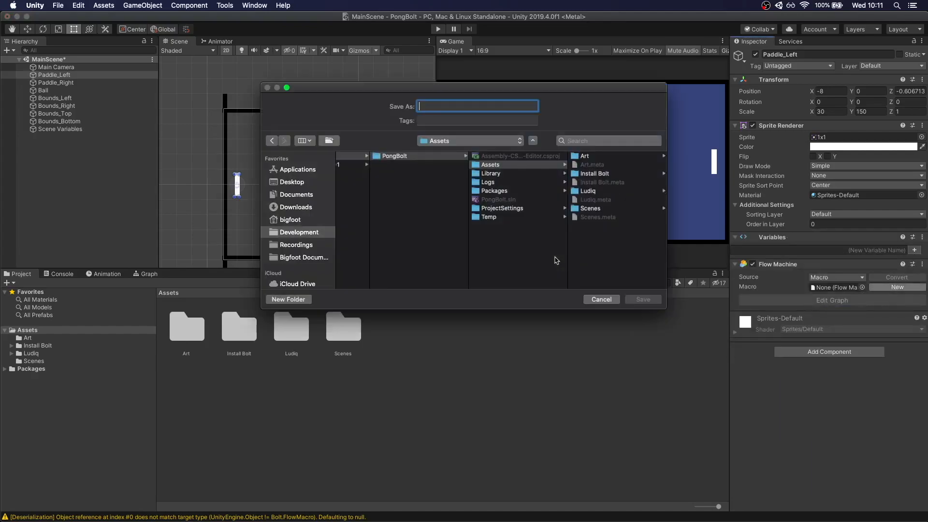
pyautogui.click(288, 300)
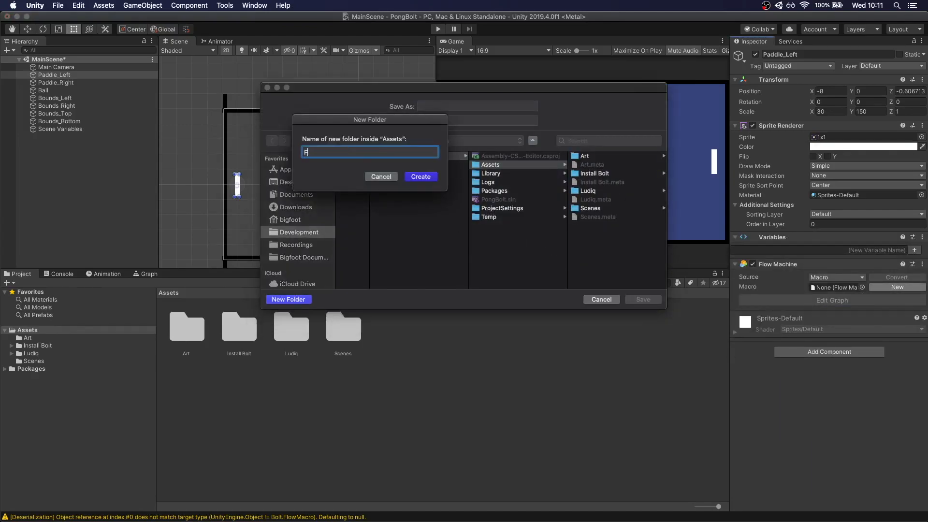
pyautogui.click(420, 176)
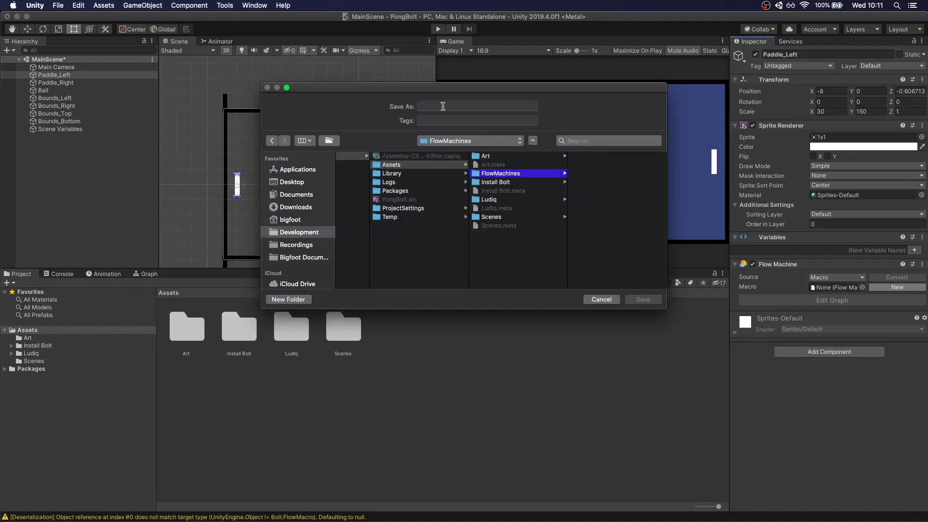
pyautogui.write('Paddle')
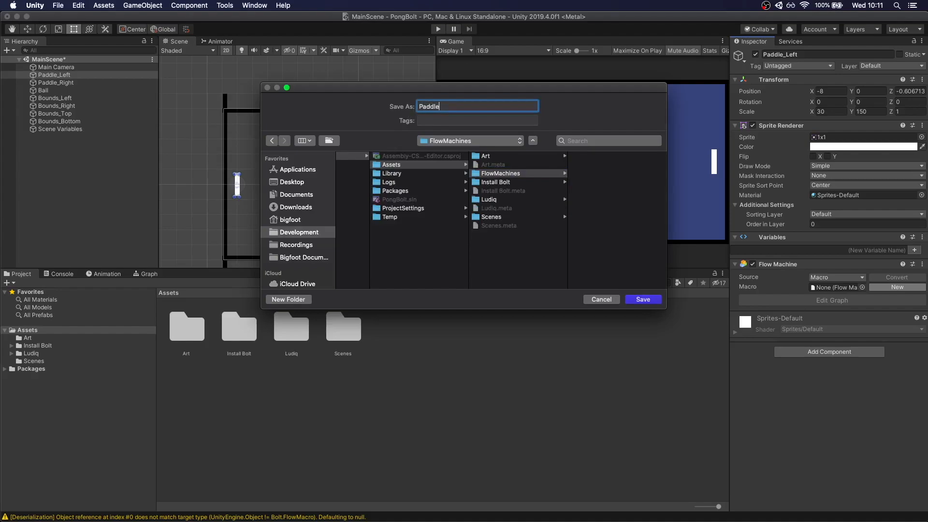
pyautogui.click(643, 300)
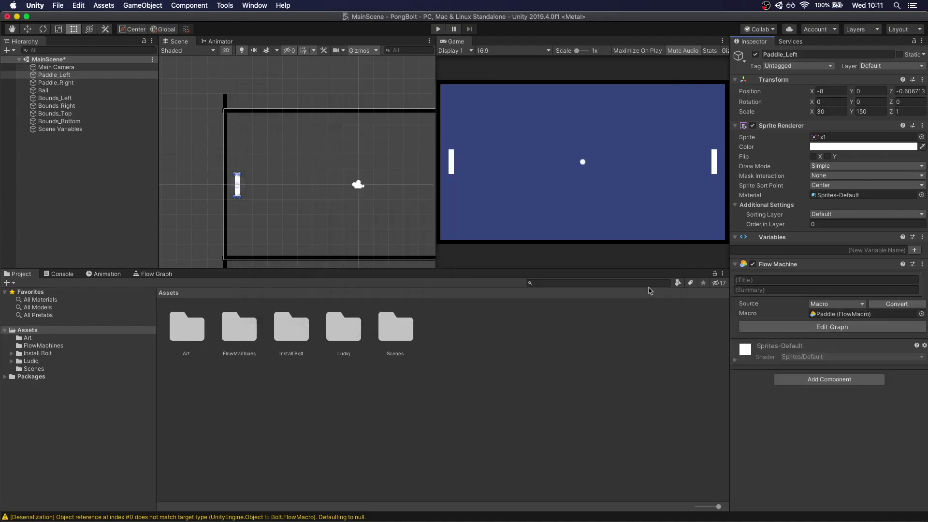
pyautogui.click(155, 273)
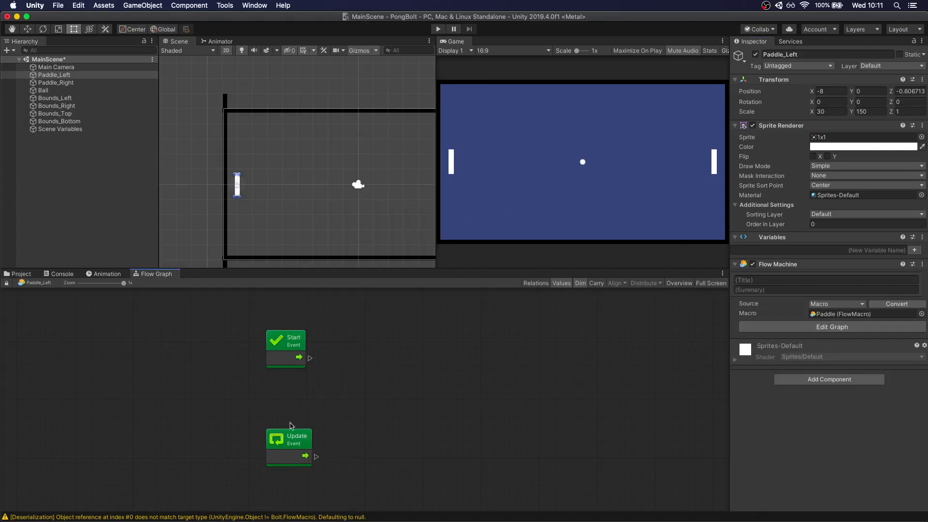
# Step: Move the Update event node up beneath the Start event in the Paddle graph
pyautogui.moveTo(290, 441); pyautogui.dragTo(284, 429)
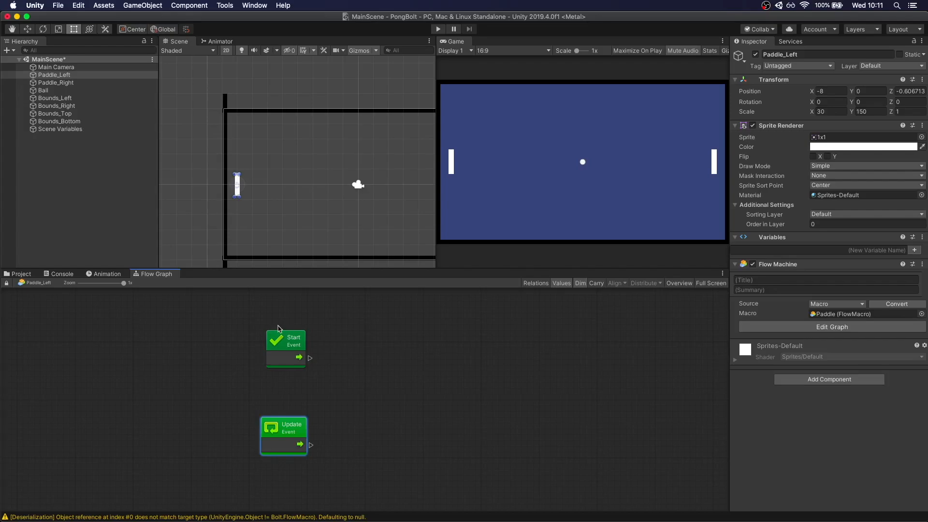
pyautogui.moveTo(319, 371)
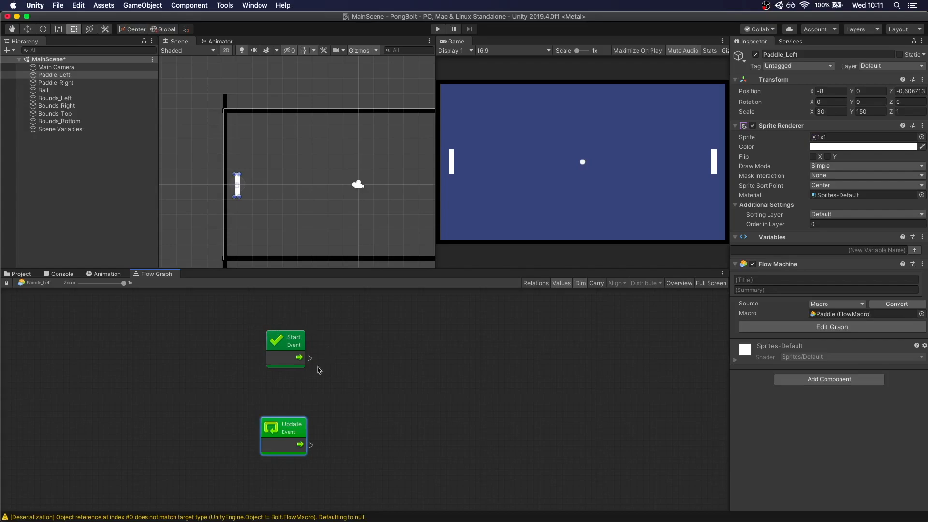
pyautogui.moveTo(293, 393)
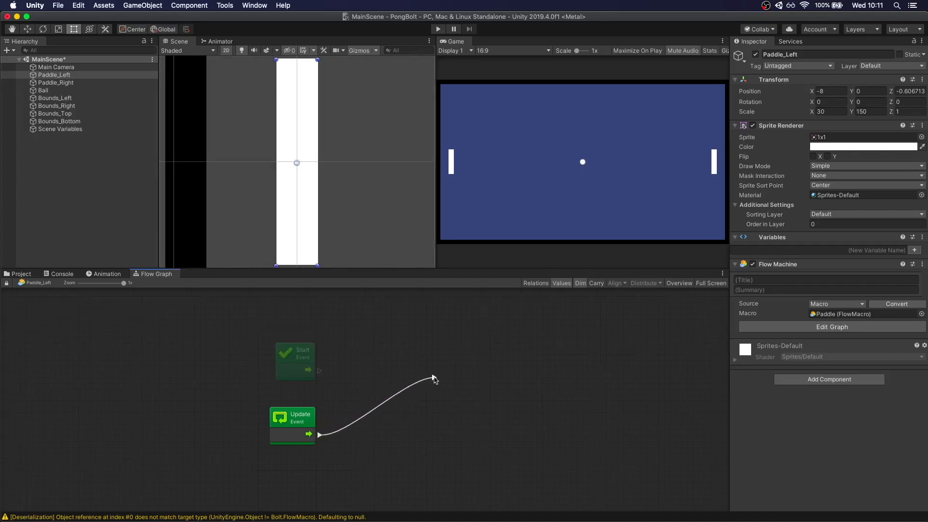
# Step: Add an Input.GetKey node after Update and set its key to Up Arrow
pyautogui.click(433, 379)
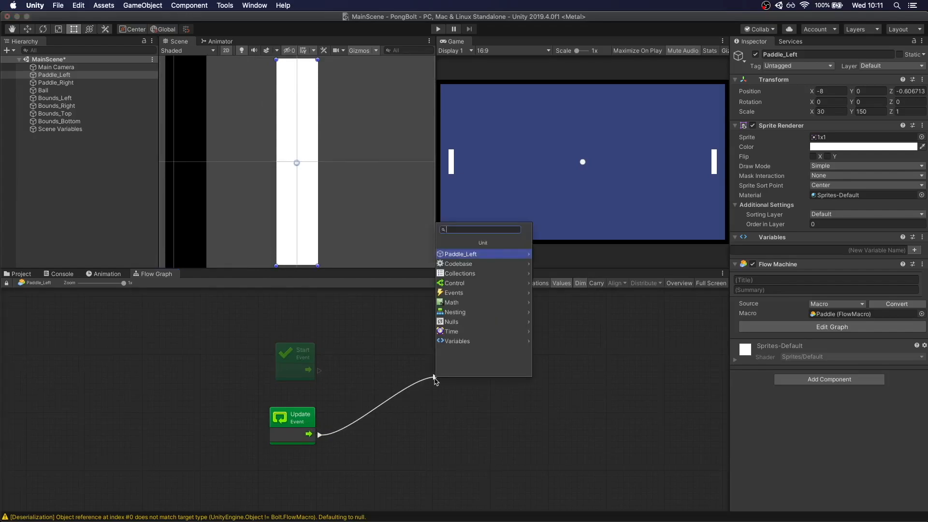
pyautogui.write('getkey')
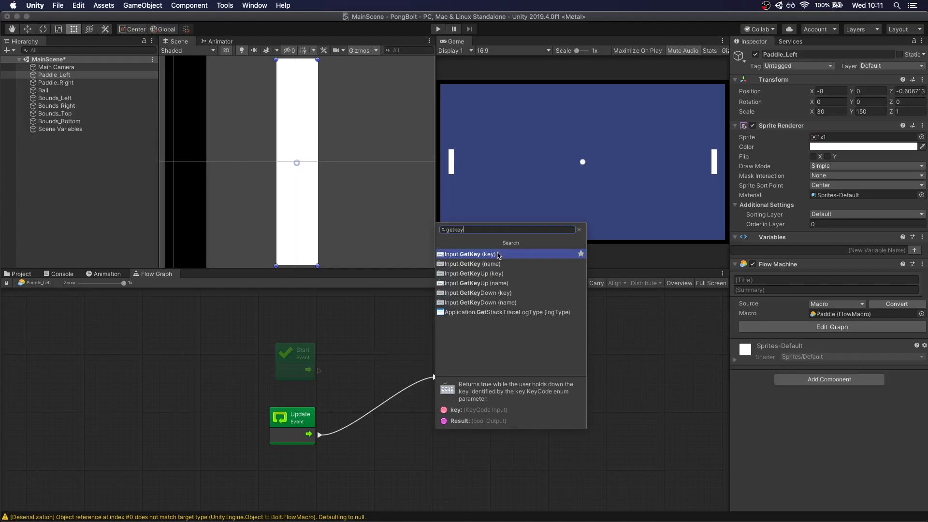
pyautogui.click(471, 254)
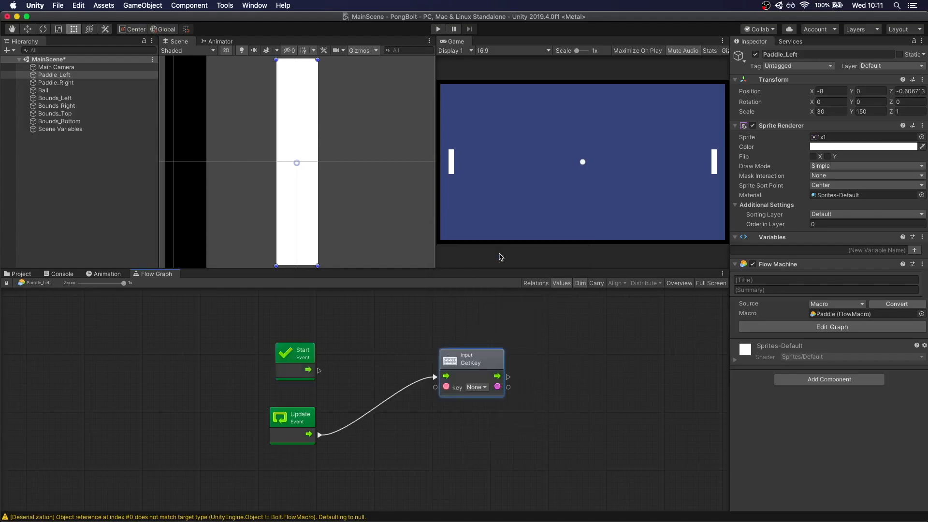
pyautogui.moveTo(471, 357); pyautogui.dragTo(460, 413)
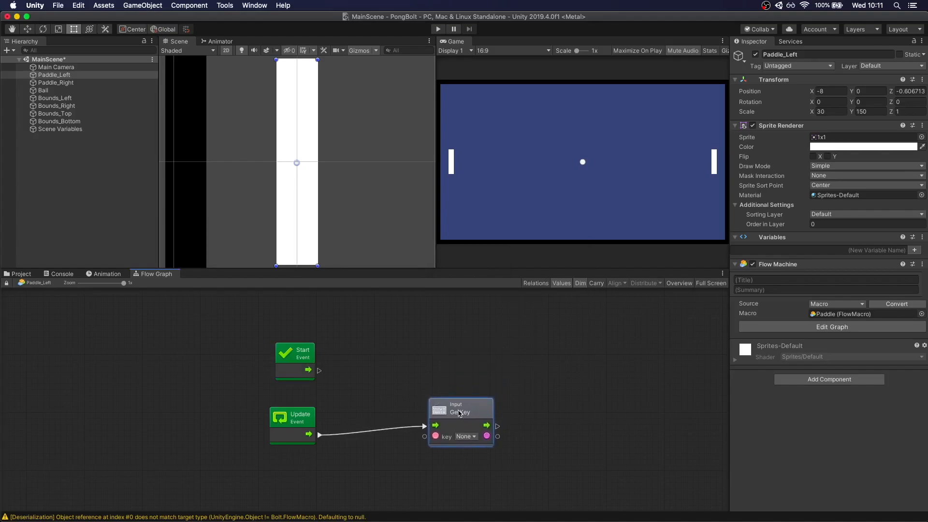
pyautogui.click(464, 436)
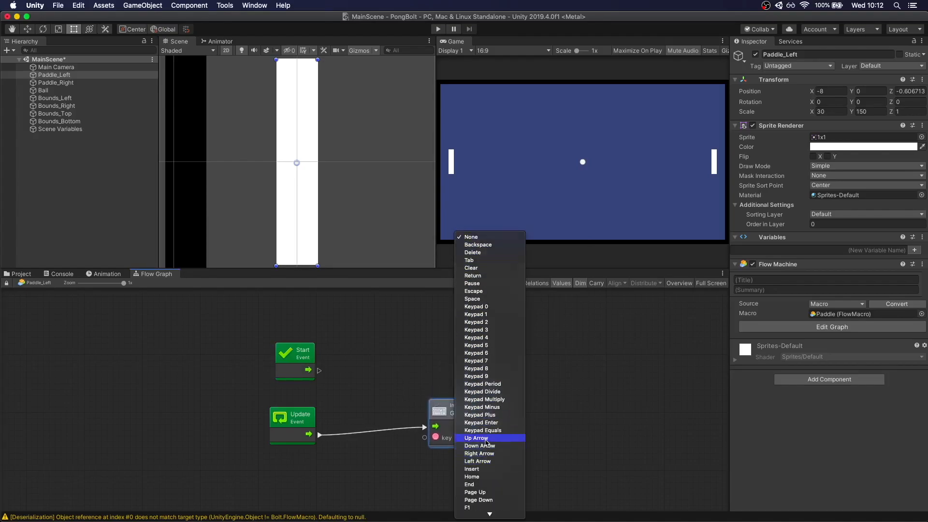
pyautogui.click(475, 438)
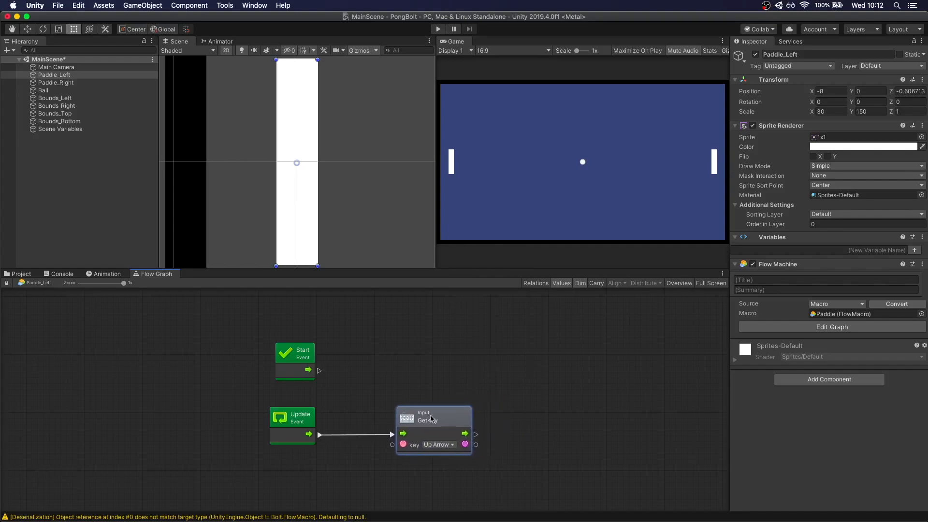
pyautogui.moveTo(344, 437)
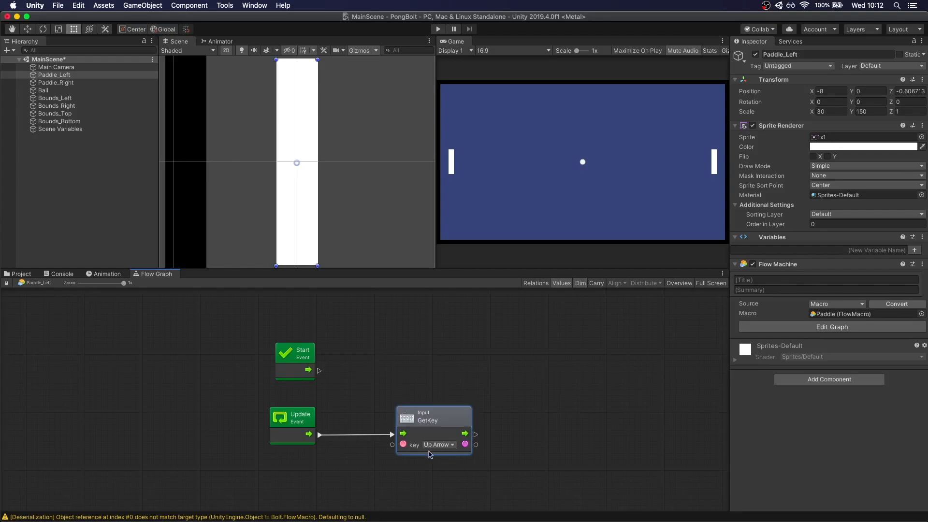
pyautogui.moveTo(475, 433)
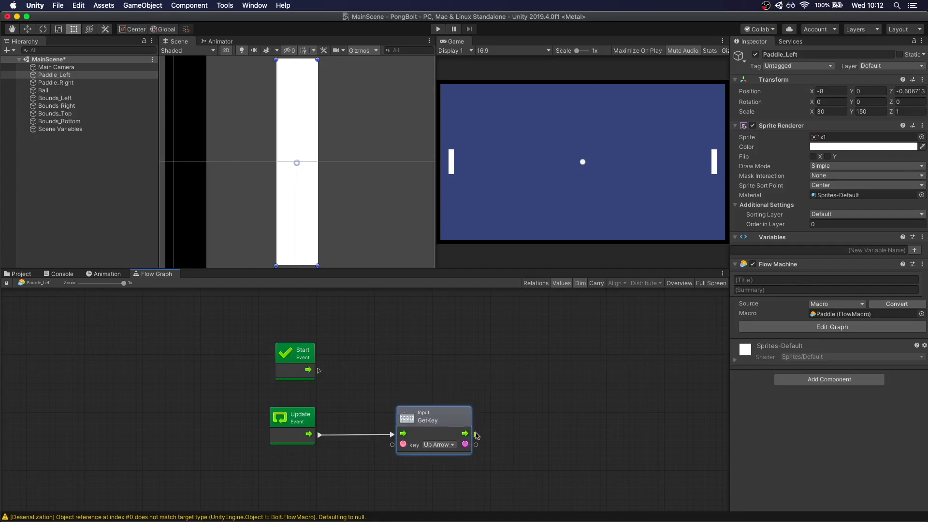
# Step: Start adding a Translate node following the GetKey output
pyautogui.moveTo(466, 433); pyautogui.dragTo(566, 427)
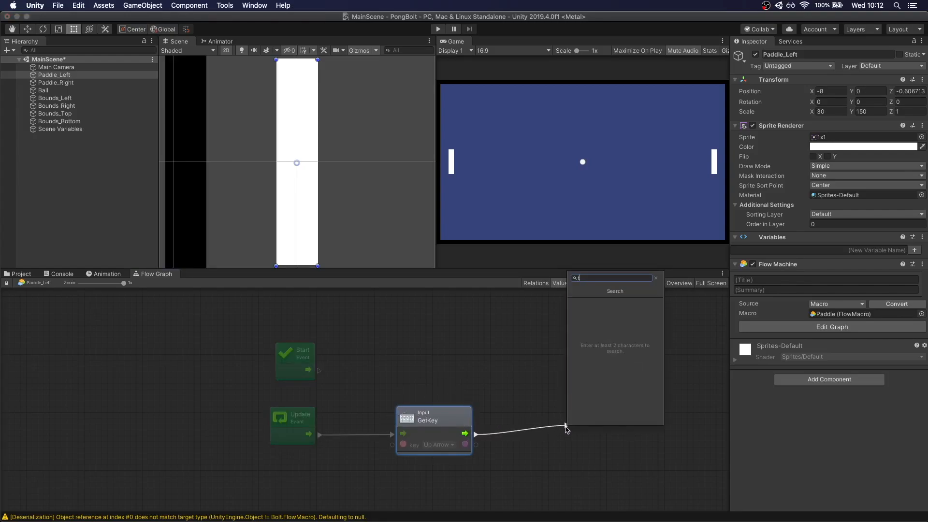
pyautogui.write('translate')
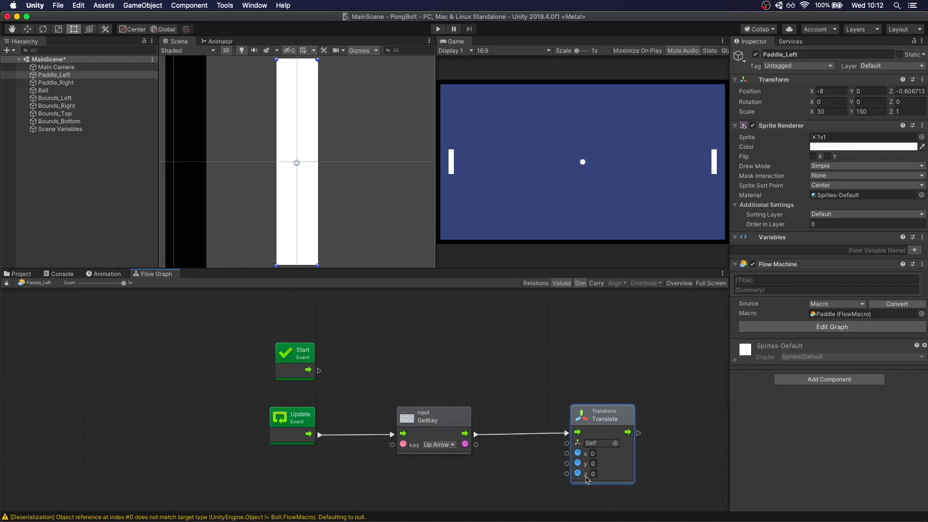
pyautogui.click(593, 464)
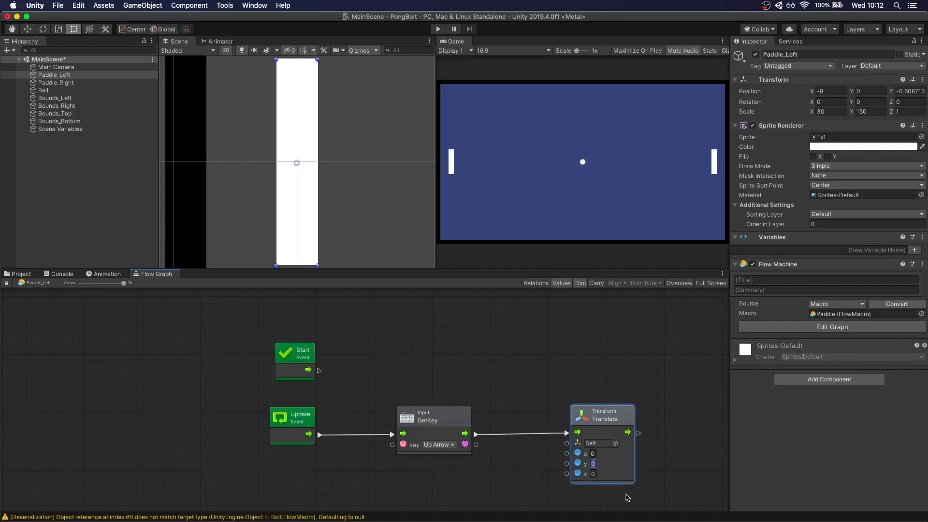
pyautogui.write('0.1')
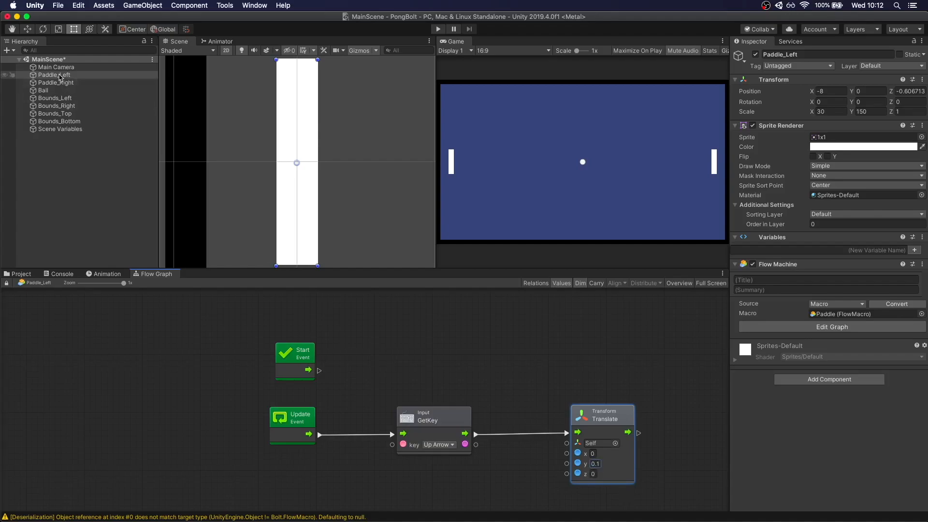
pyautogui.click(868, 91)
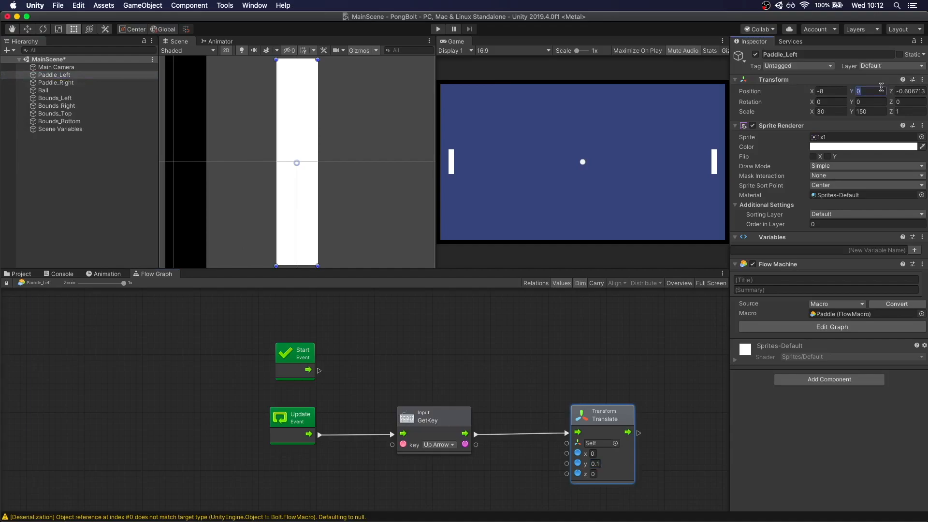
pyautogui.write('1')
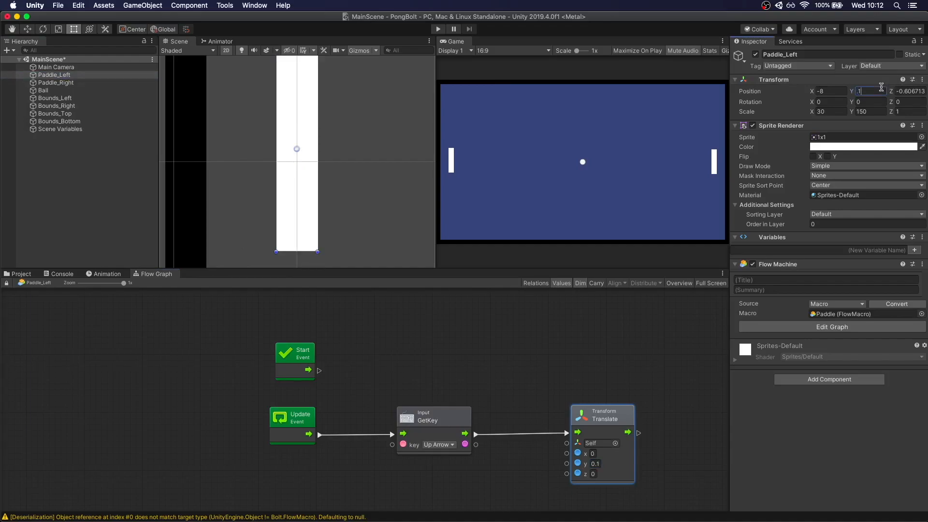
pyautogui.write('3')
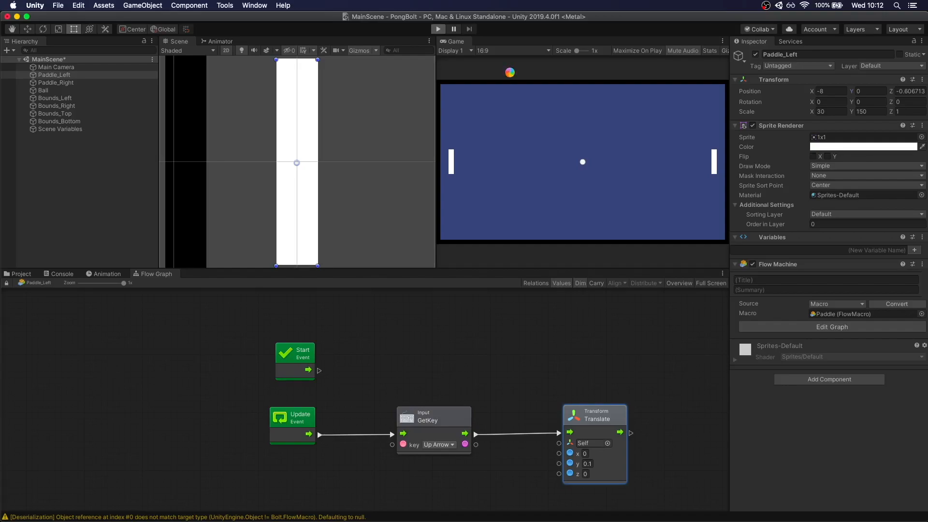
pyautogui.click(438, 28)
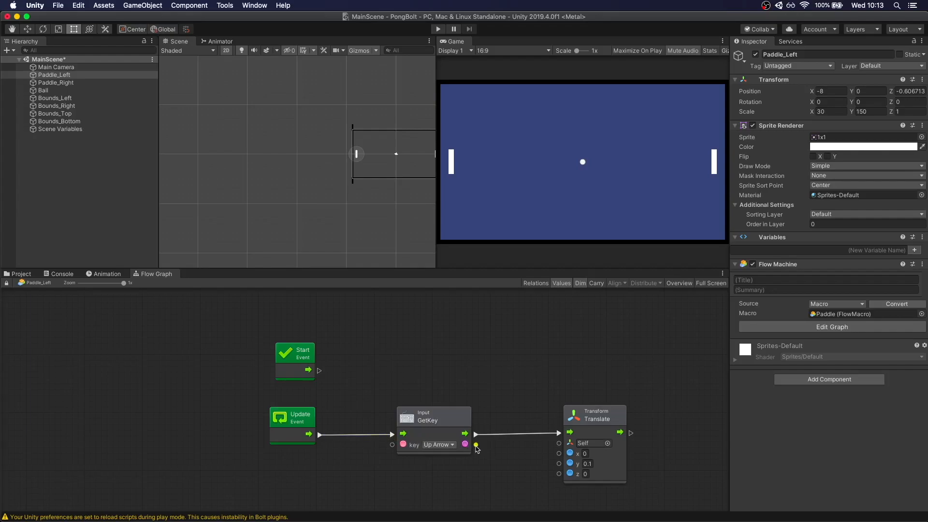
# Step: Insert a Branch between GetKey and Translate so Translate runs only on the True path
pyautogui.moveTo(464, 445); pyautogui.dragTo(502, 447)
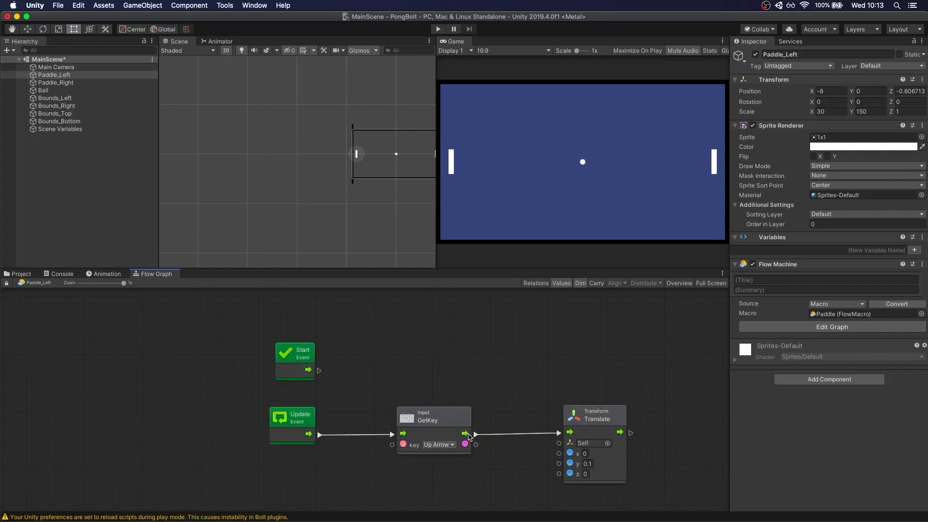
pyautogui.moveTo(594, 412); pyautogui.dragTo(651, 409)
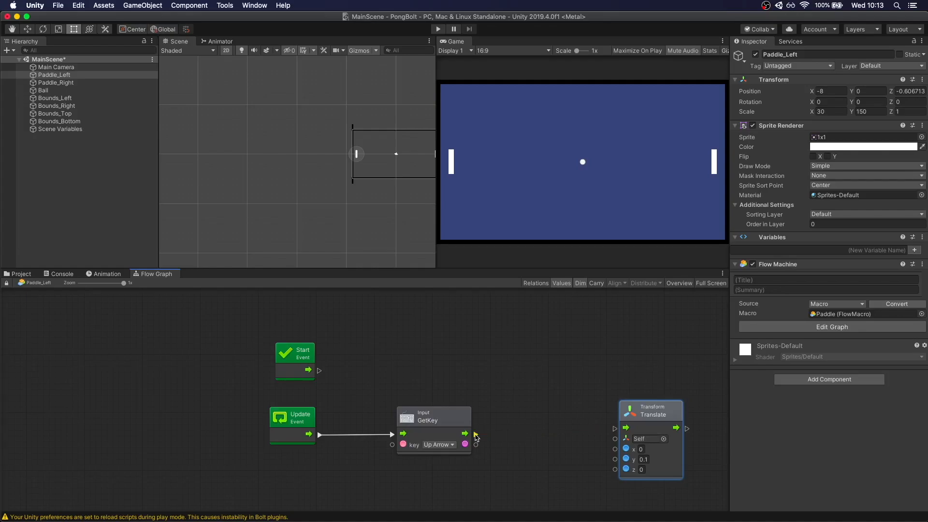
pyautogui.moveTo(561, 429)
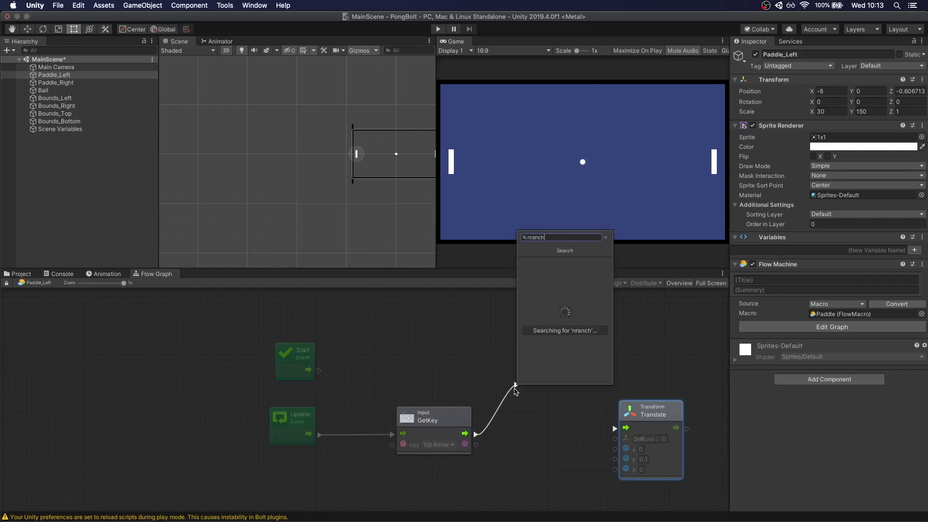
pyautogui.write('branch')
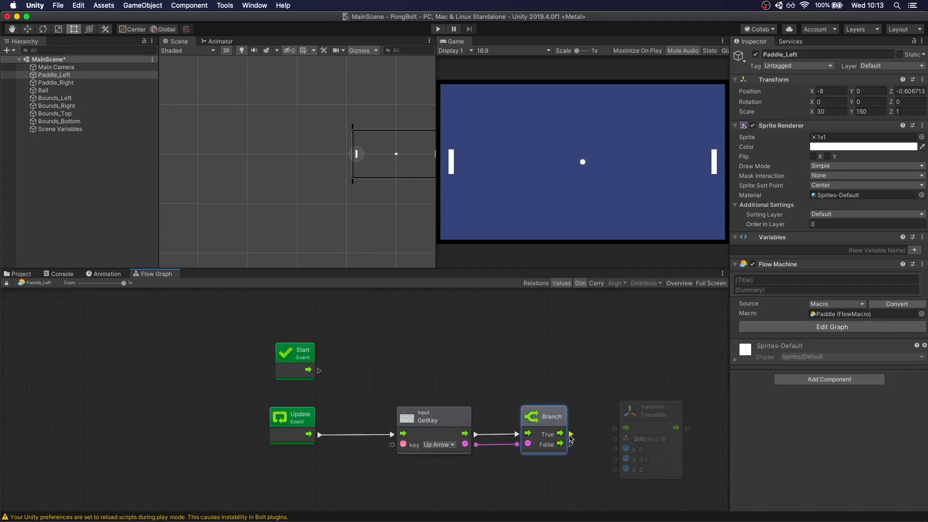
pyautogui.moveTo(560, 434); pyautogui.dragTo(622, 428)
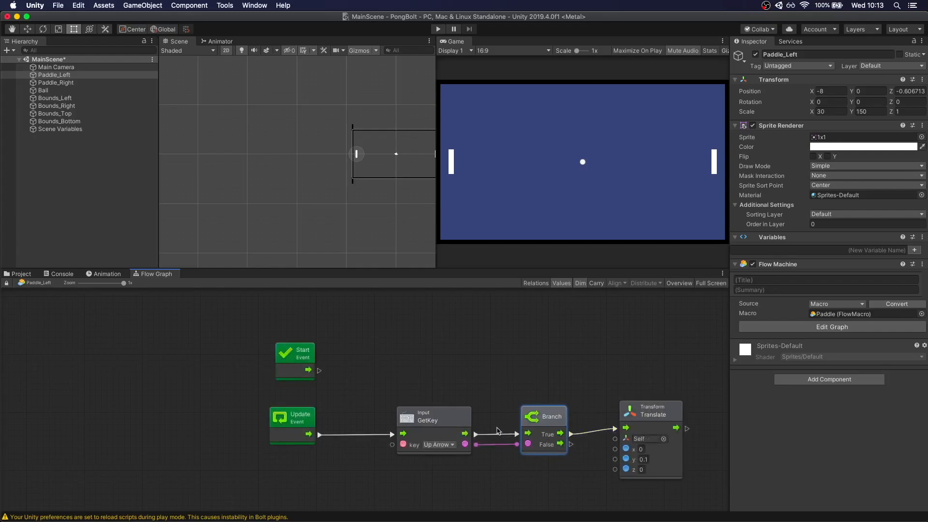
pyautogui.click(649, 411)
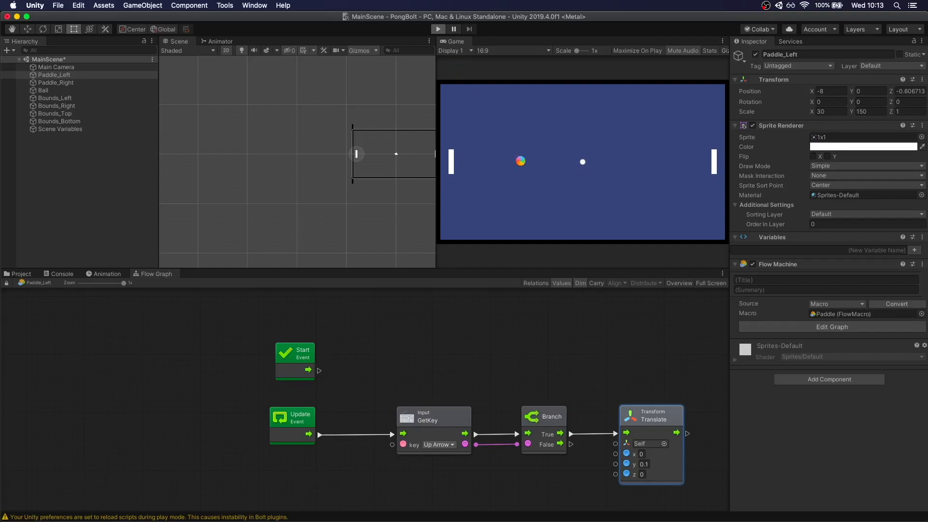
pyautogui.click(437, 29)
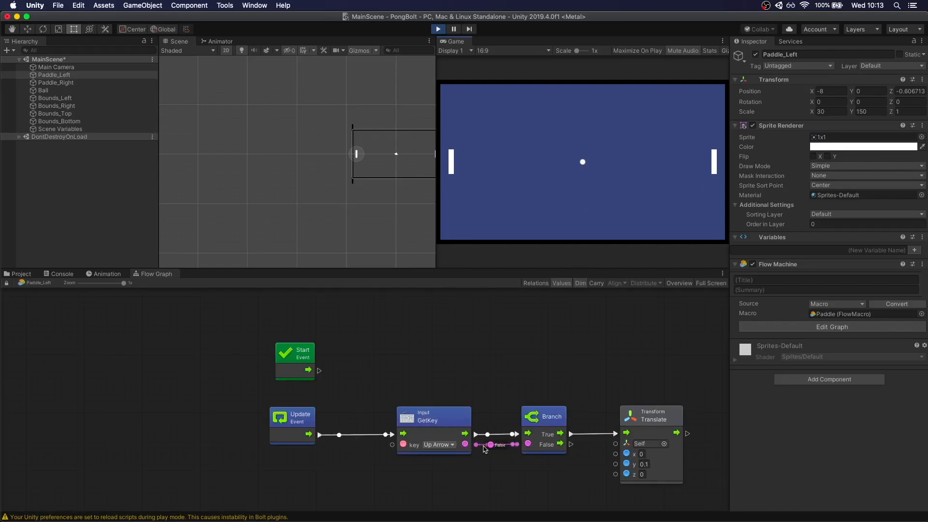
pyautogui.moveTo(571, 449)
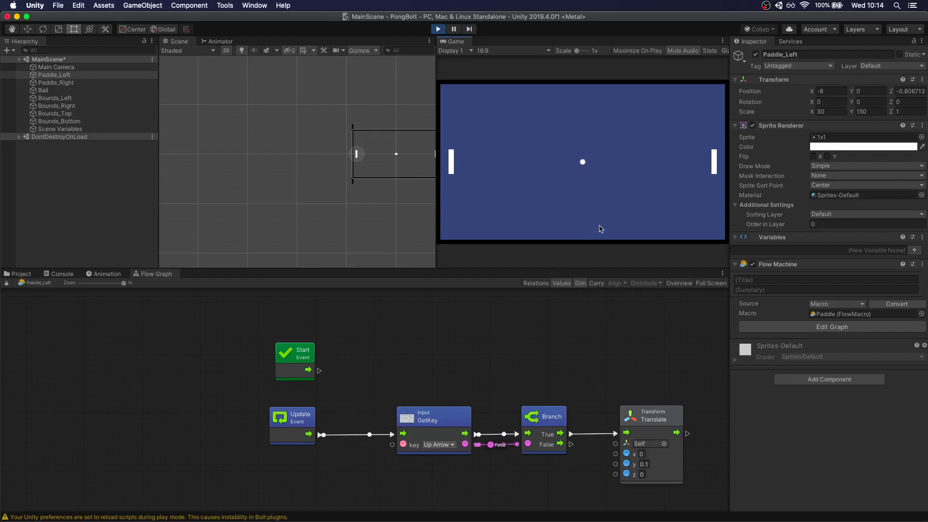
pyautogui.press('up')
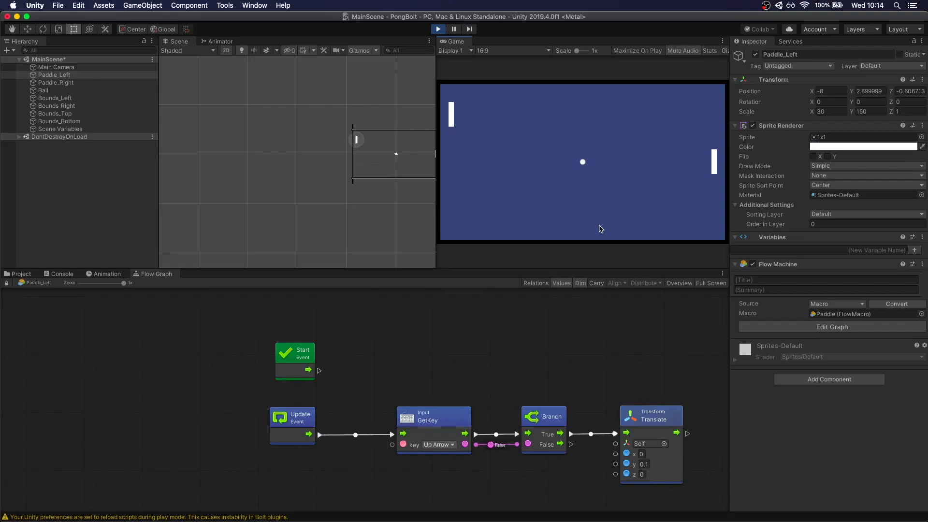
pyautogui.press('up')
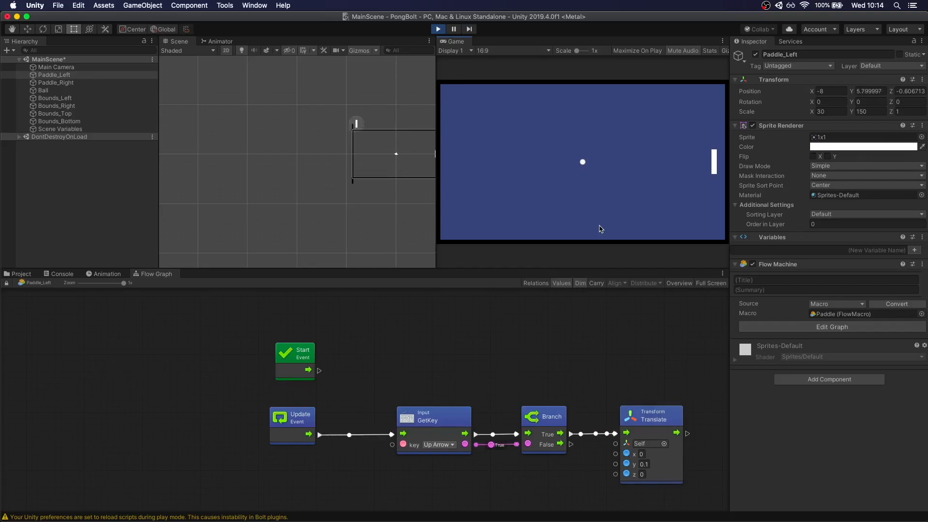
pyautogui.press('Up')
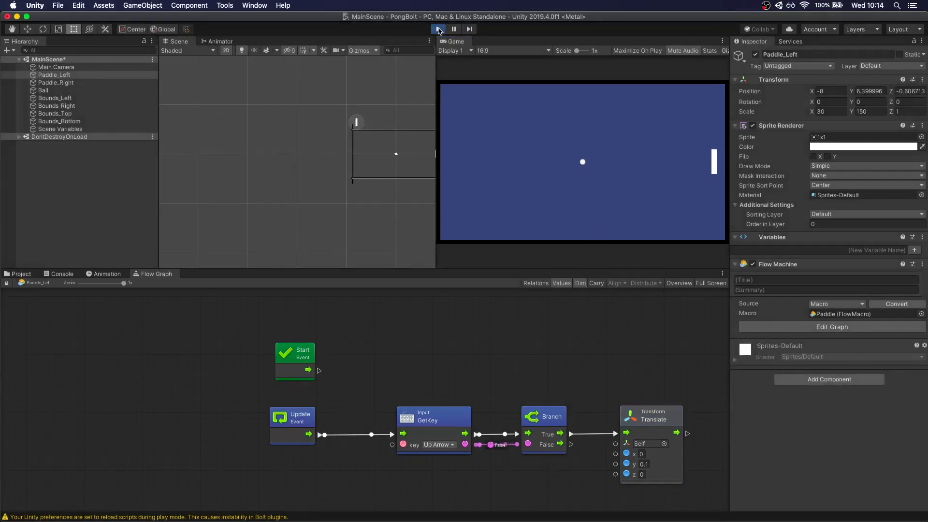
pyautogui.click(436, 29)
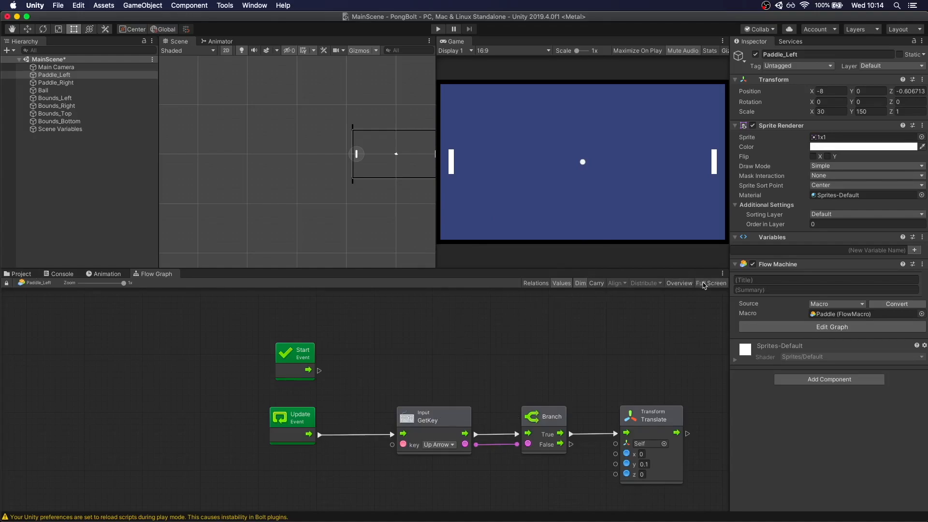
# Step: Duplicate the GetKey, Branch and Translate chain, set to Down Arrow moving y by -0.1
pyautogui.click(713, 282)
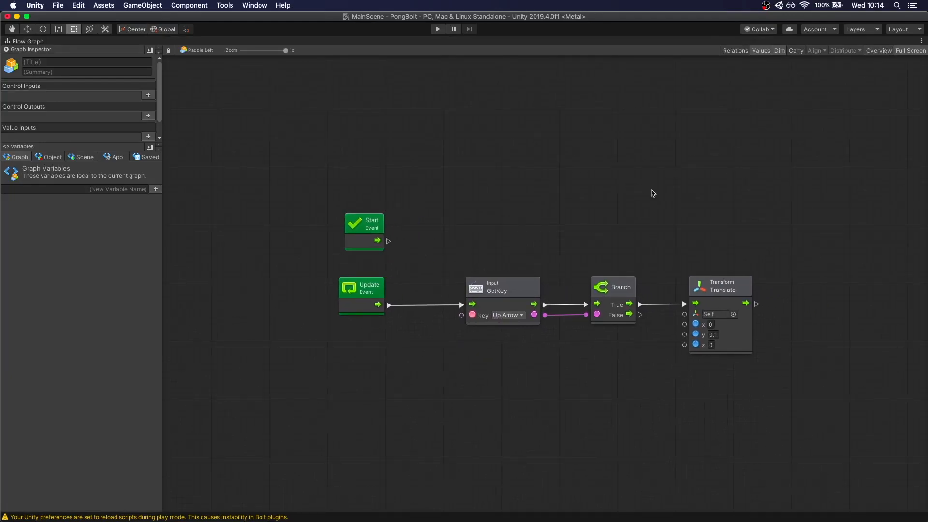
pyautogui.moveTo(426, 260); pyautogui.dragTo(755, 367)
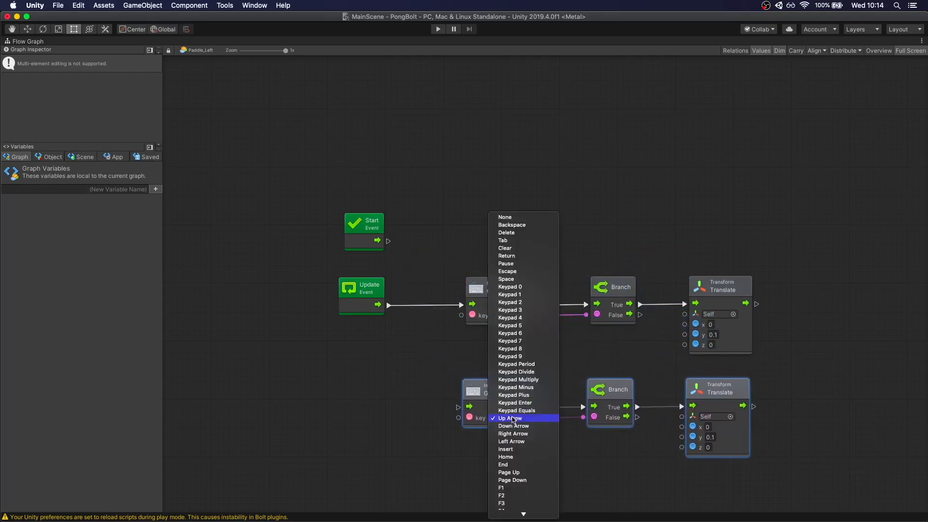
pyautogui.scroll(-3)
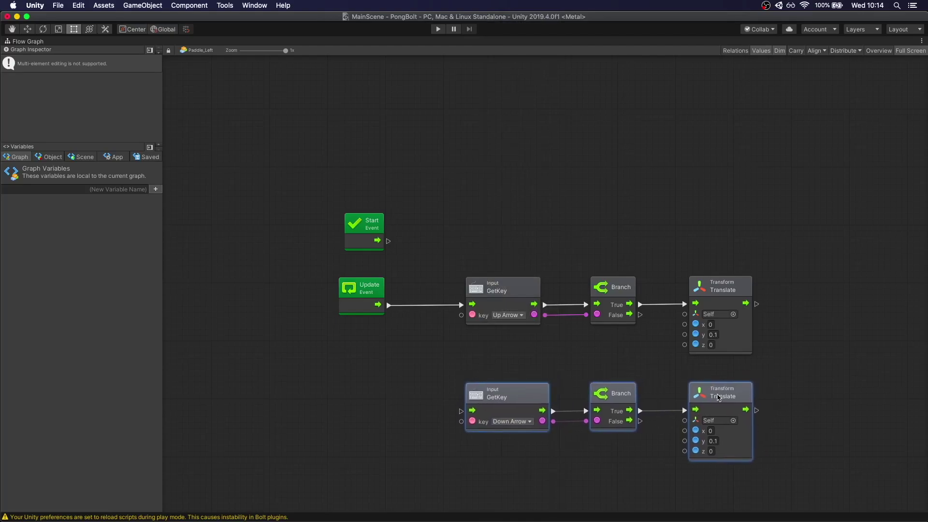
pyautogui.click(713, 440)
pyautogui.write('-0.1')
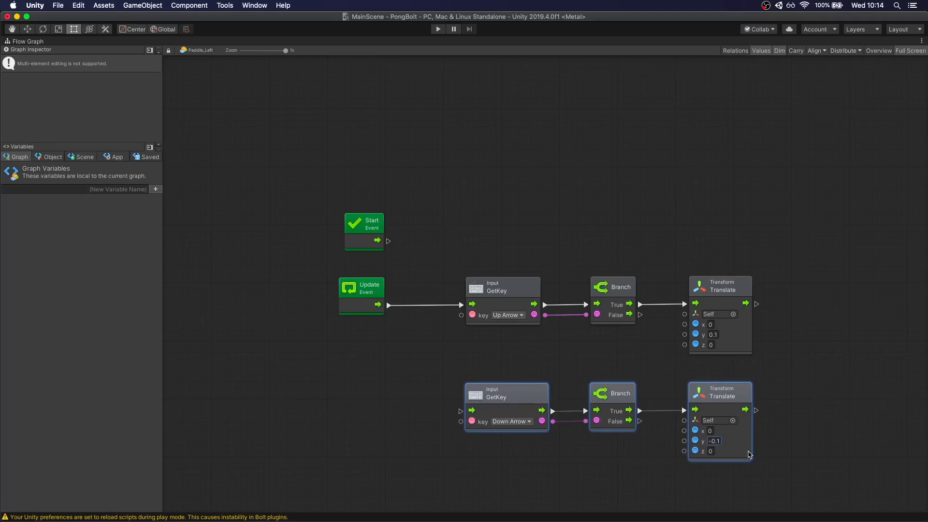
pyautogui.click(506, 392)
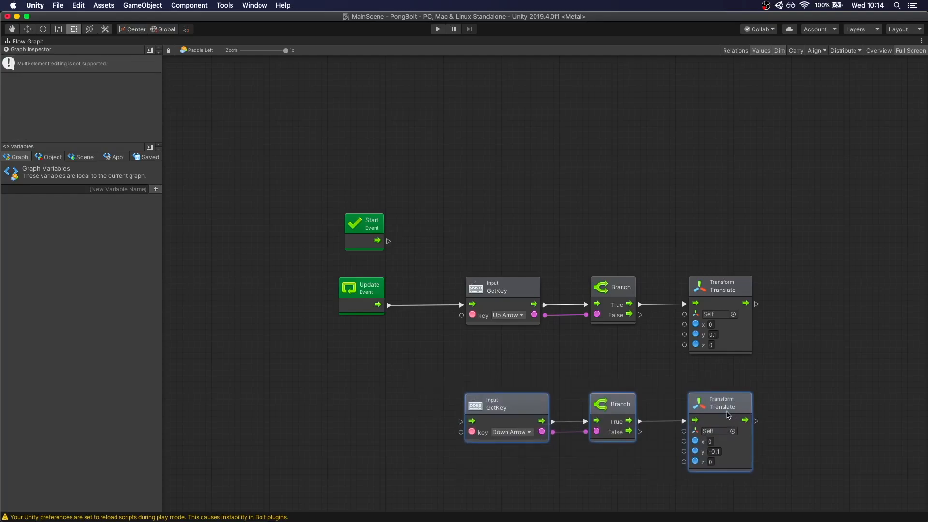
pyautogui.click(444, 379)
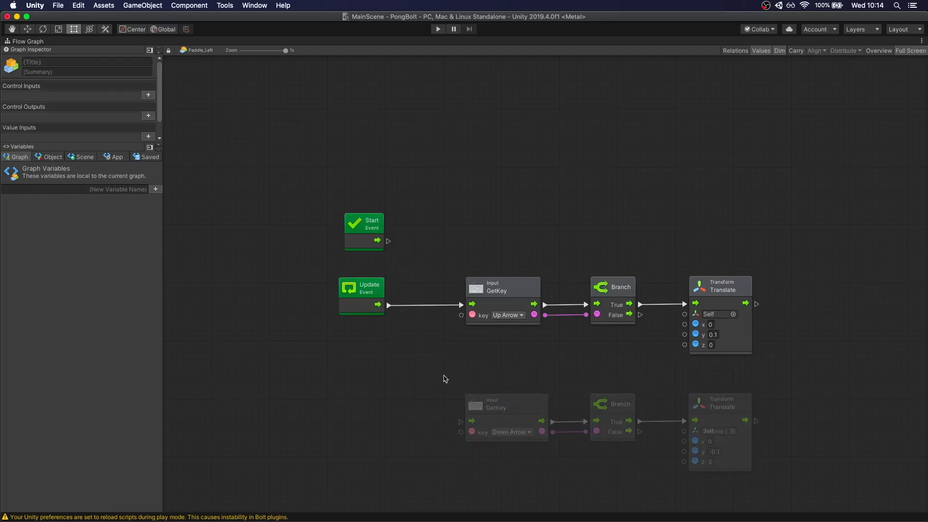
pyautogui.moveTo(364, 439)
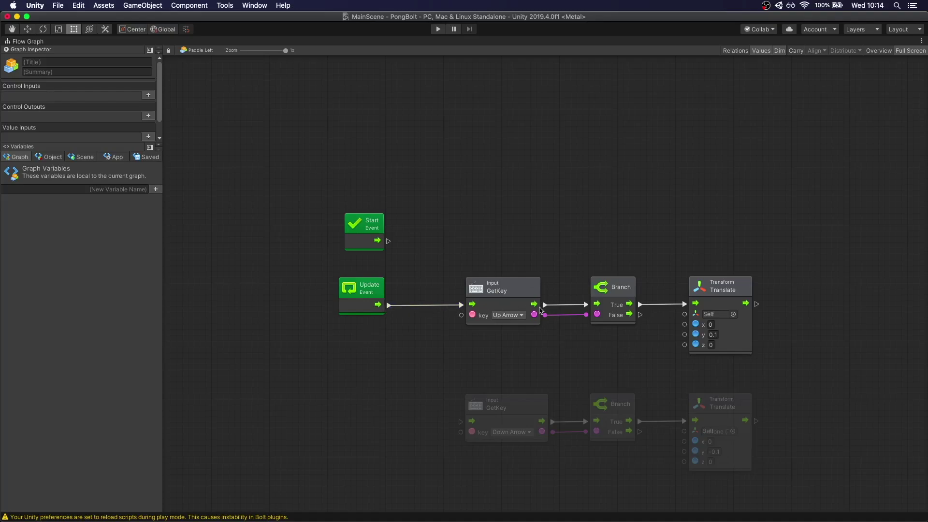
pyautogui.moveTo(685, 406)
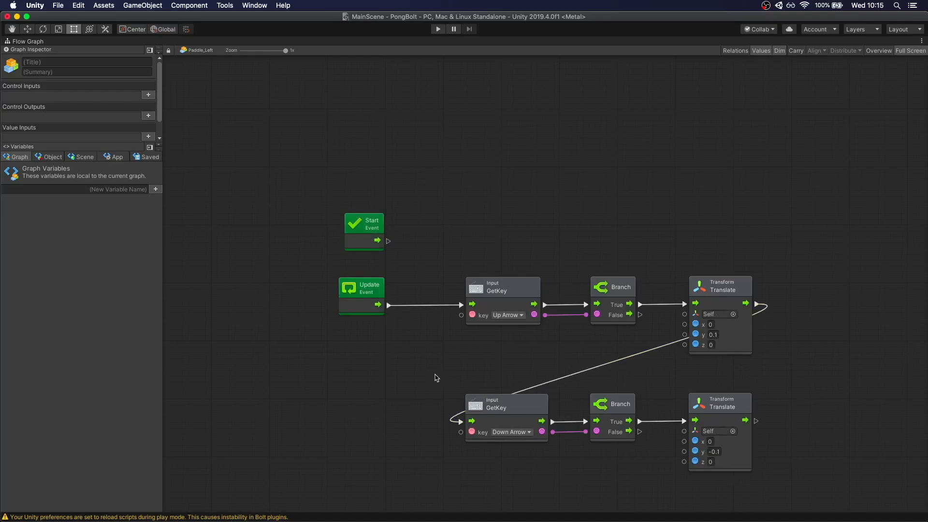
pyautogui.moveTo(406, 337)
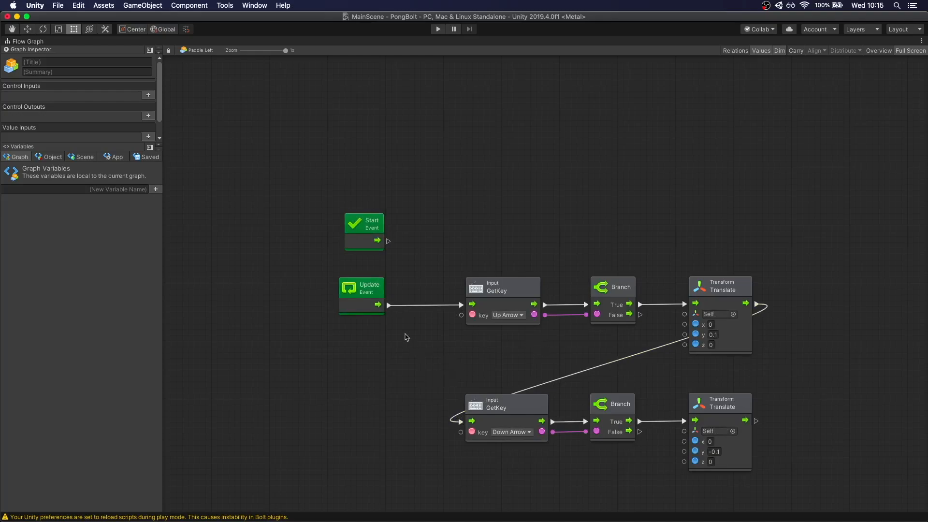
pyautogui.moveTo(331, 320)
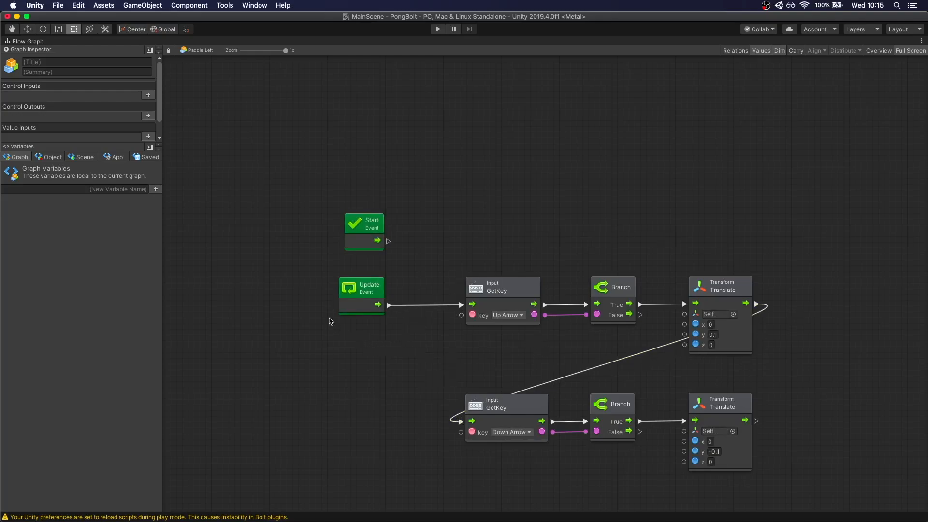
pyautogui.moveTo(545, 294)
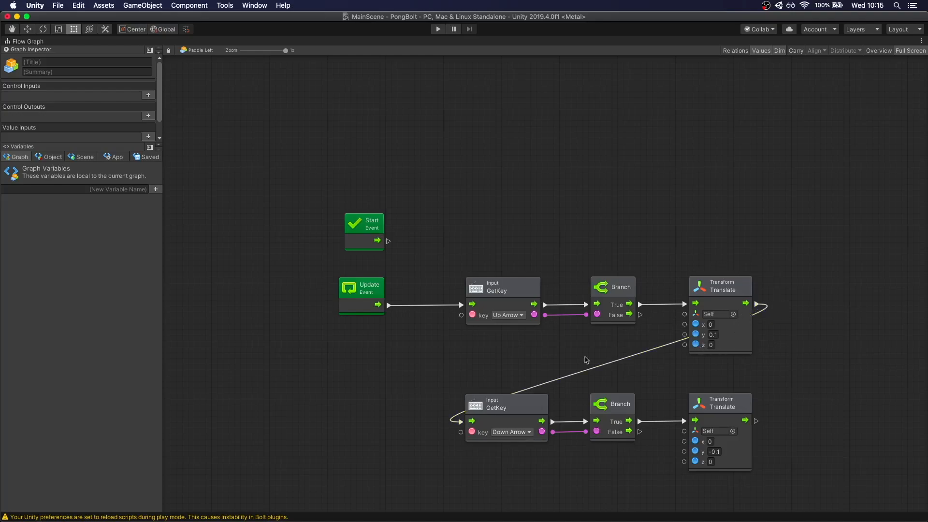
pyautogui.moveTo(736, 350)
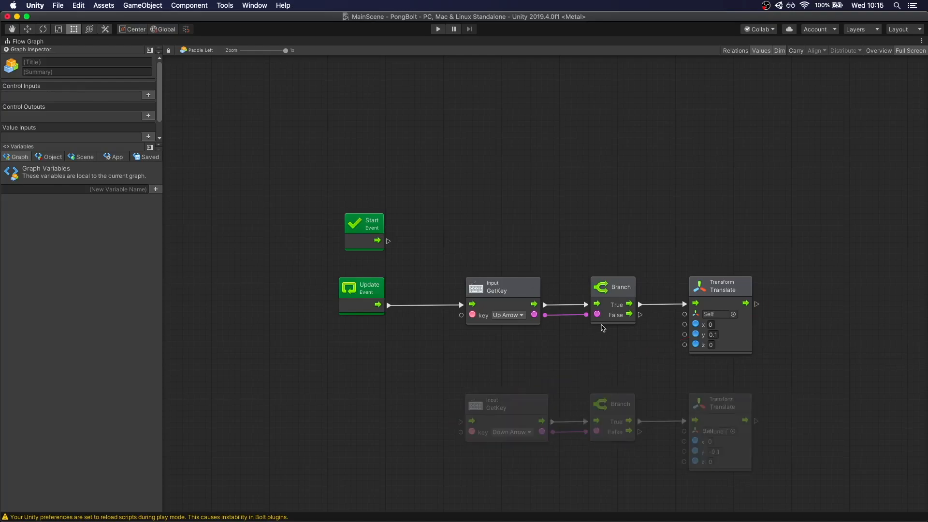
# Step: Wire the first Branch's False output into the Down Arrow GetKey node
pyautogui.moveTo(639, 315); pyautogui.dragTo(465, 421)
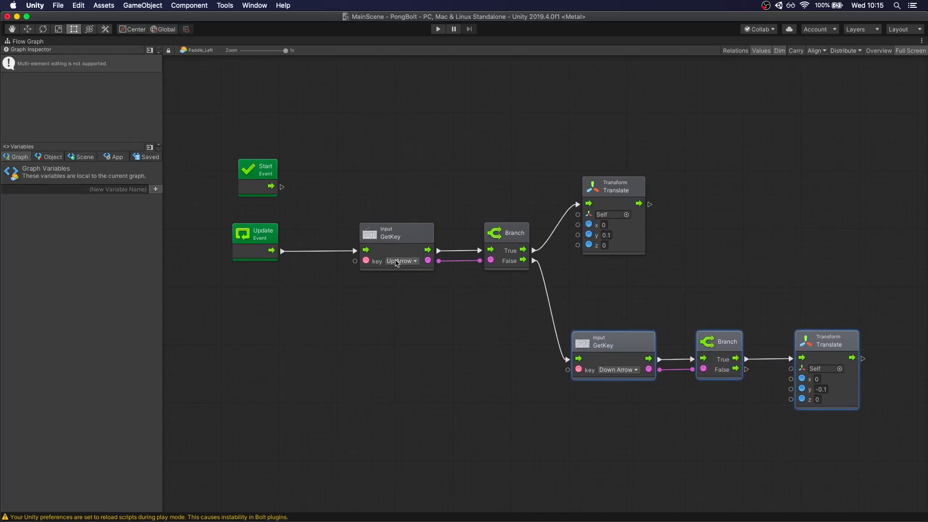
pyautogui.moveTo(563, 221)
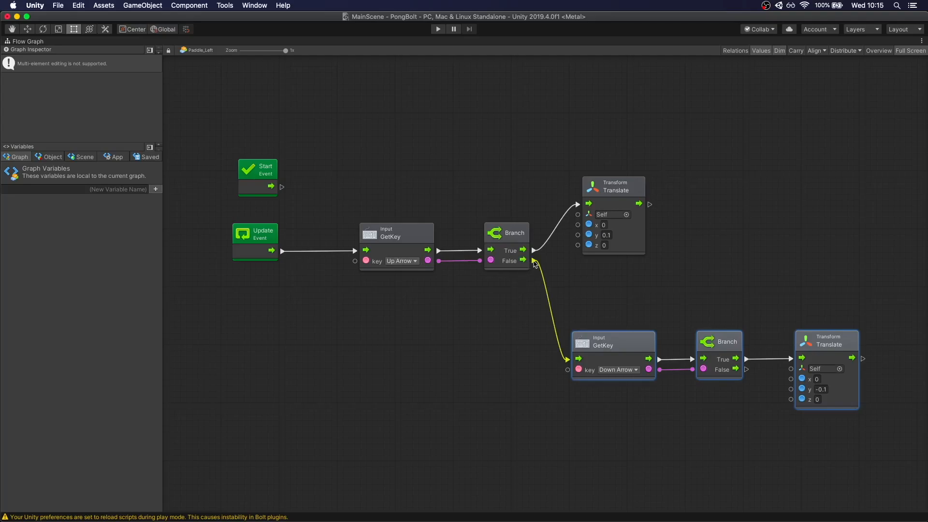
pyautogui.moveTo(615, 345)
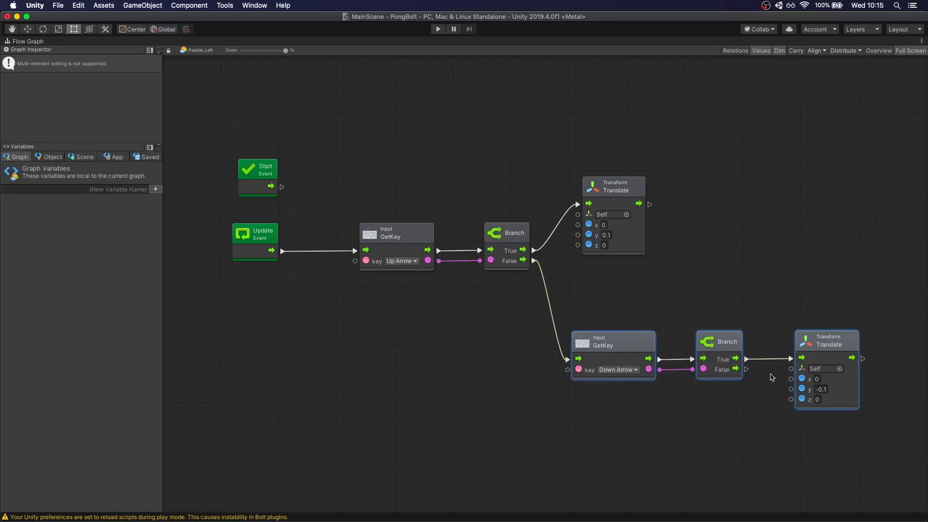
pyautogui.moveTo(902, 68)
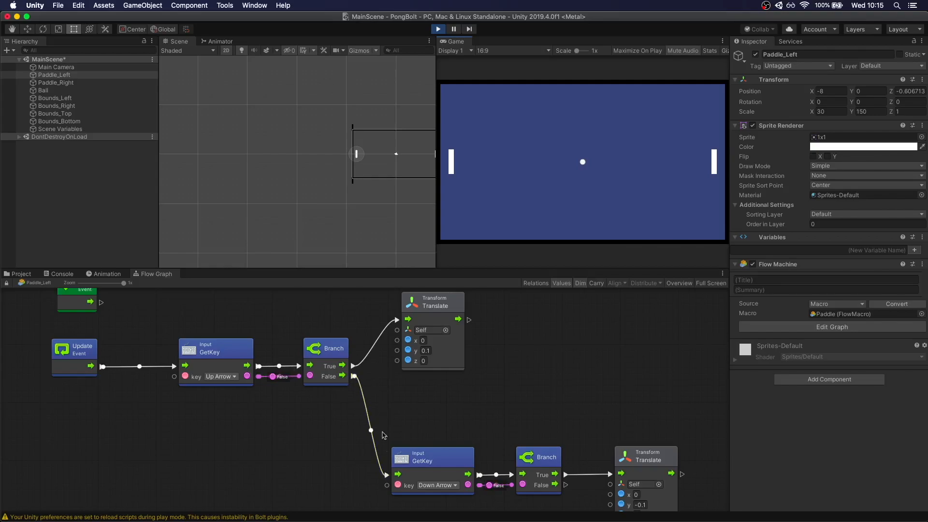
pyautogui.moveTo(567, 495)
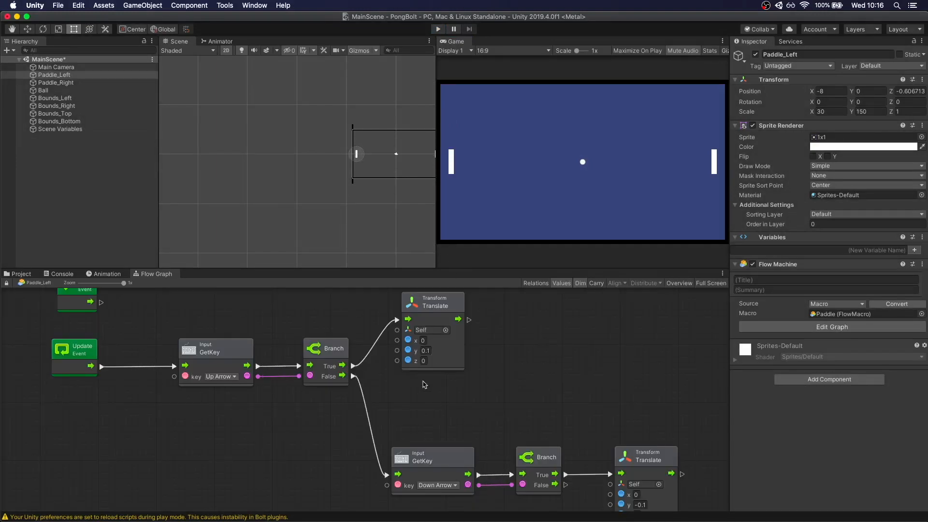
pyautogui.moveTo(594, 476)
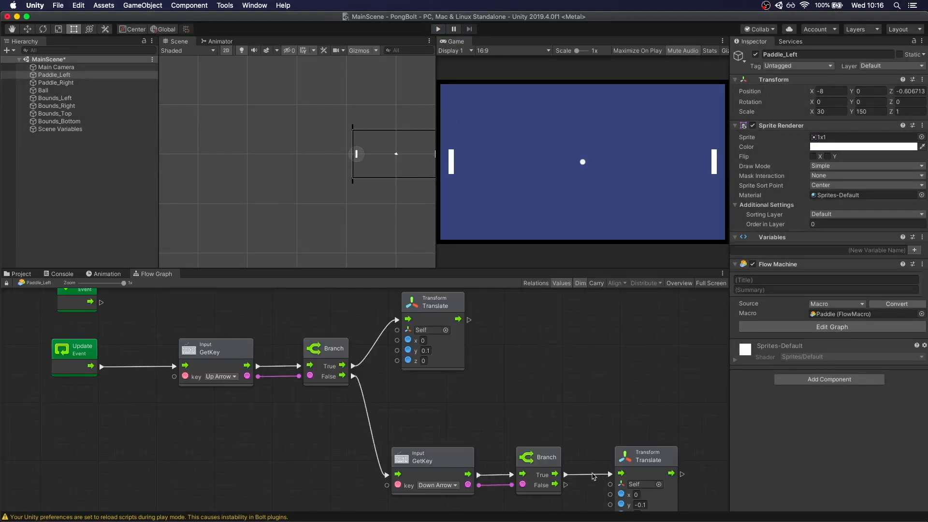
# Step: Create a Scene variable paddle_speed of type float with value 0.1
pyautogui.click(253, 5)
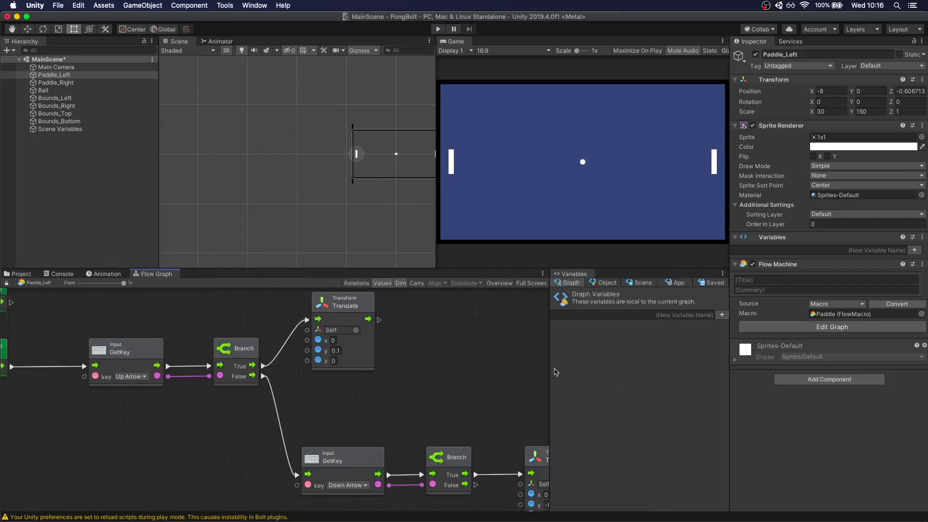
pyautogui.click(646, 282)
pyautogui.write('m')
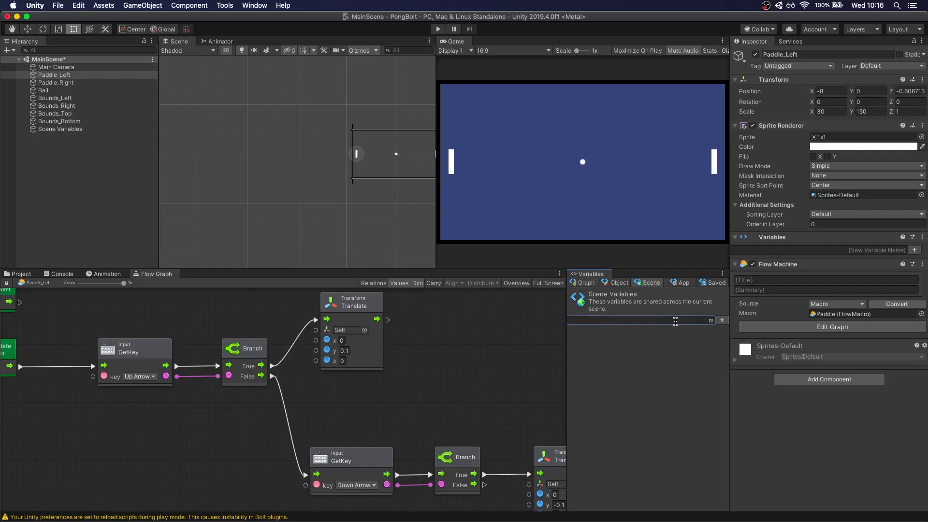
pyautogui.write('paddle_speed')
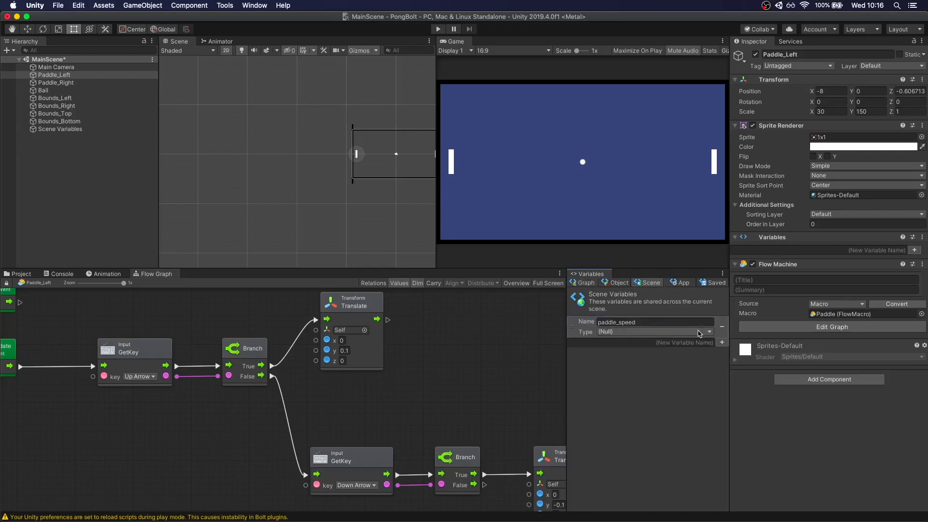
pyautogui.click(703, 331)
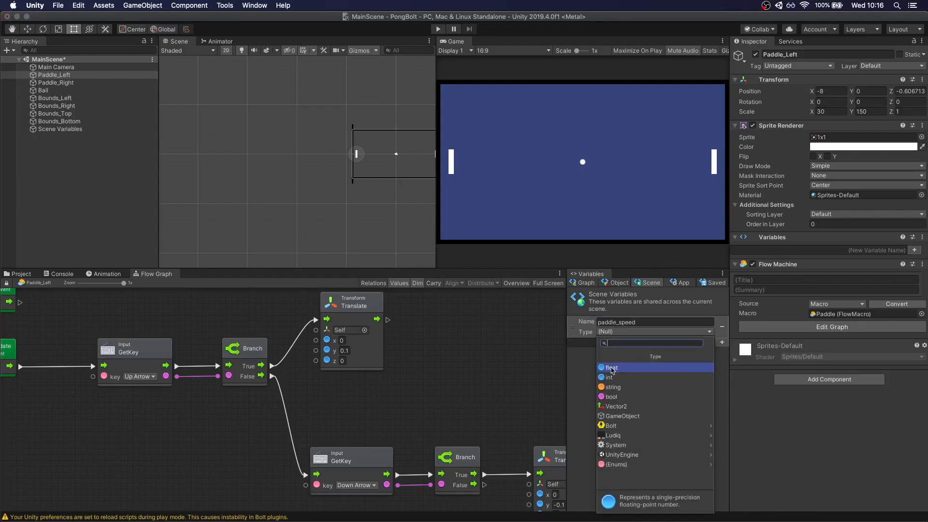
pyautogui.moveTo(613, 369)
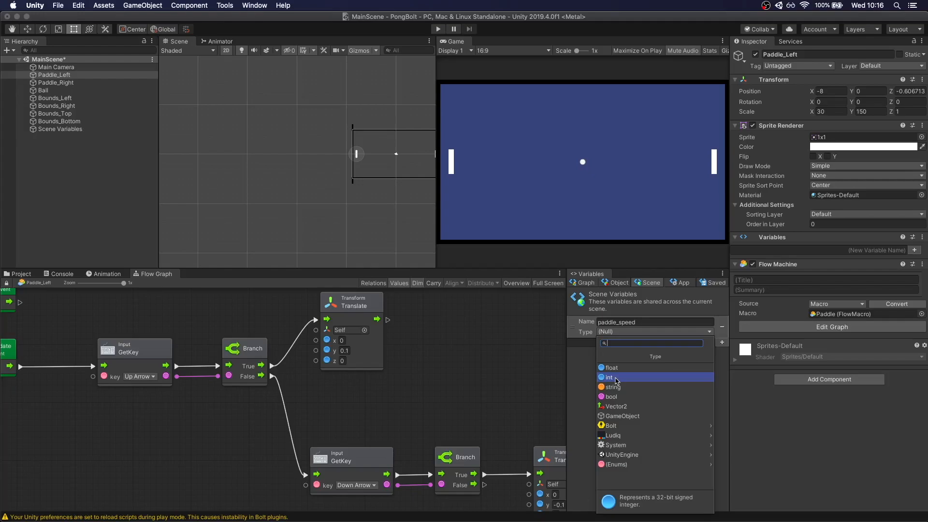
pyautogui.moveTo(613, 368)
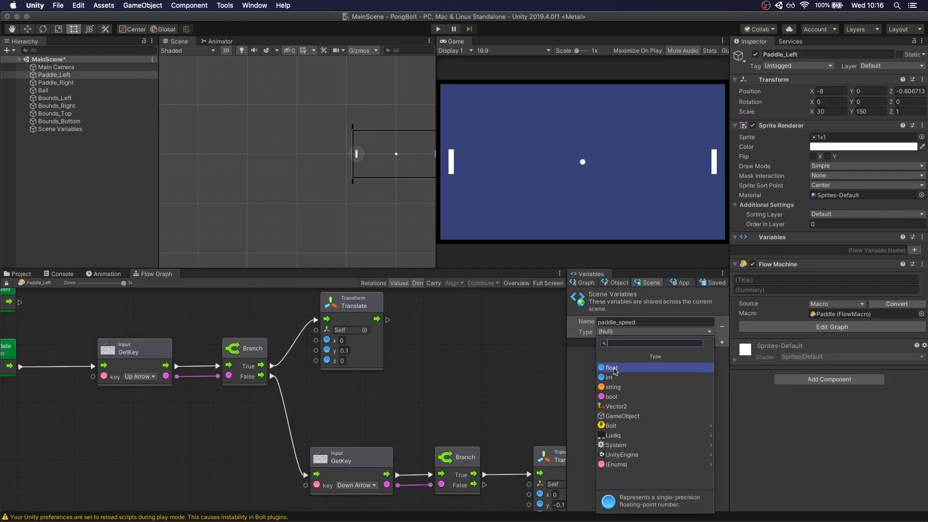
pyautogui.click(611, 368)
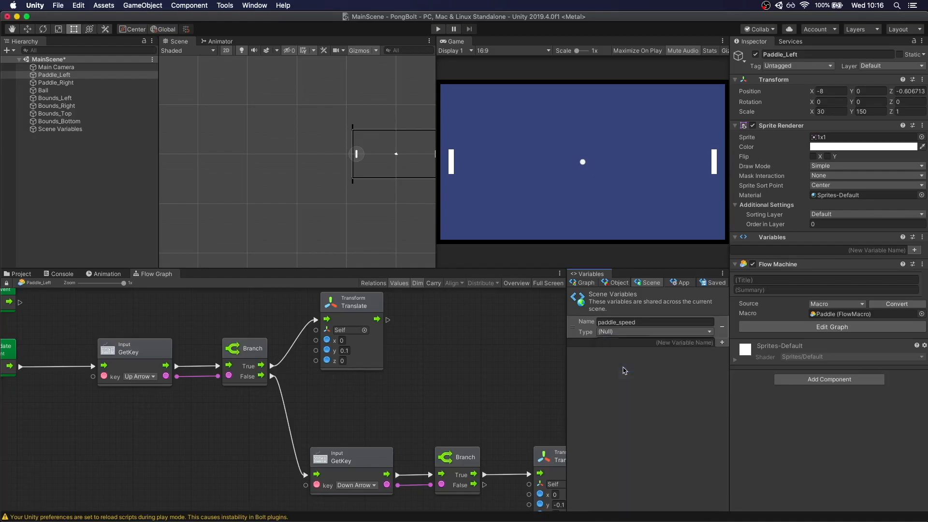
pyautogui.click(653, 331)
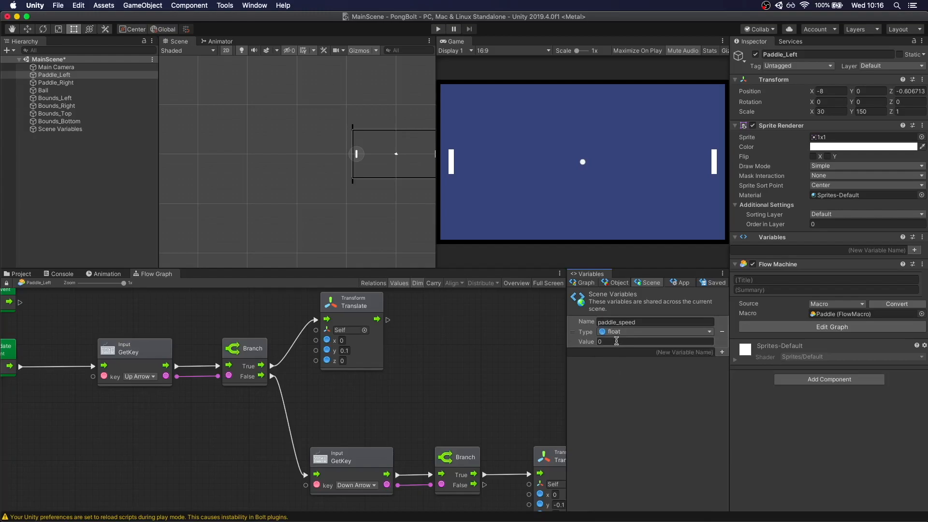
pyautogui.write('0.1')
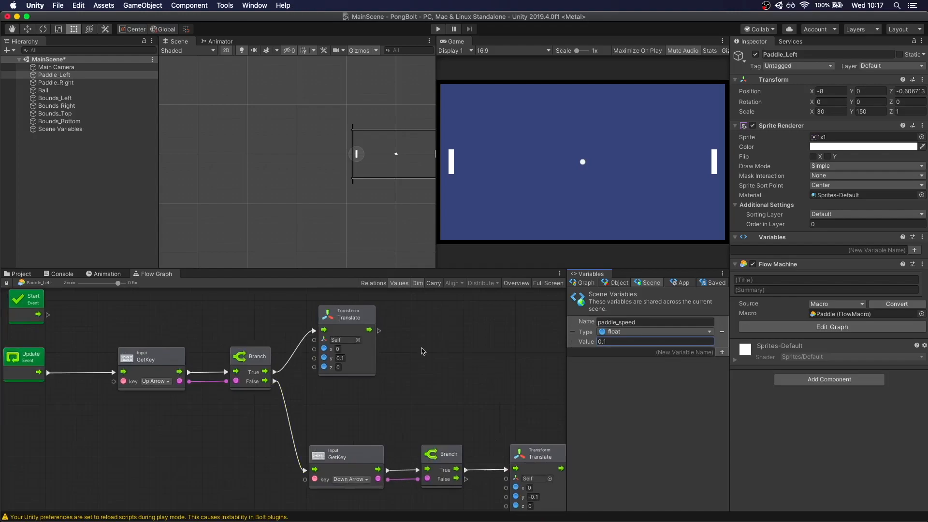
pyautogui.moveTo(545, 325)
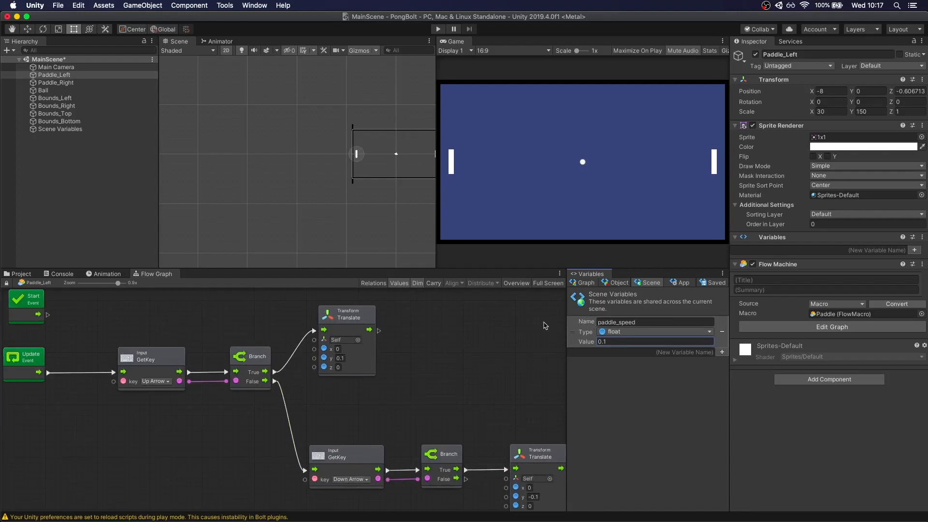
pyautogui.moveTo(443, 345)
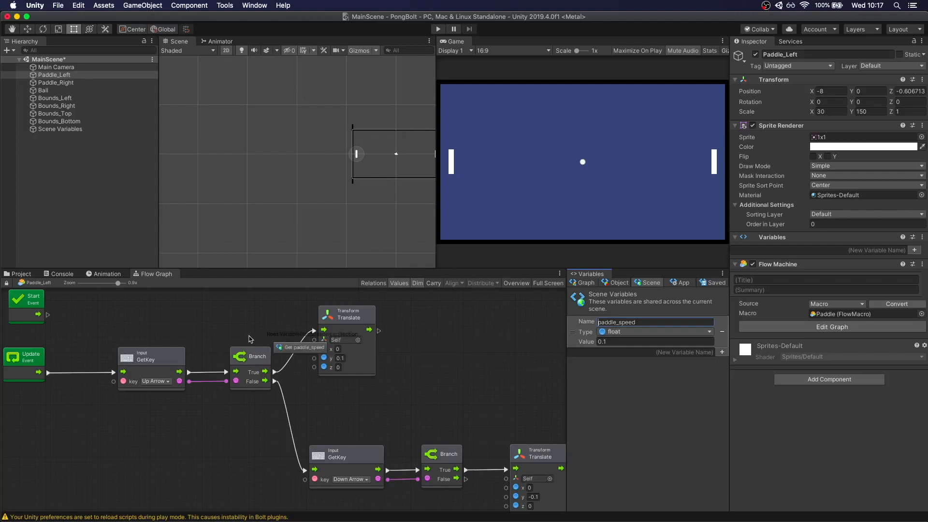
# Step: Place a paddle_speed Get Variable node into the Paddle graph
pyautogui.click(259, 317)
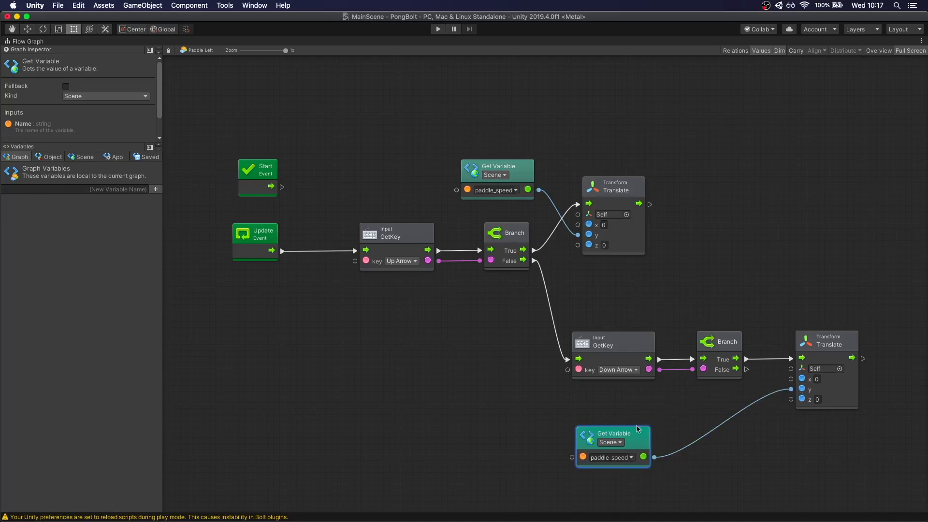
# Step: Insert a scalar Multiply negating paddle_speed and feed it into the lower Translate's y
pyautogui.rightClick(613, 440)
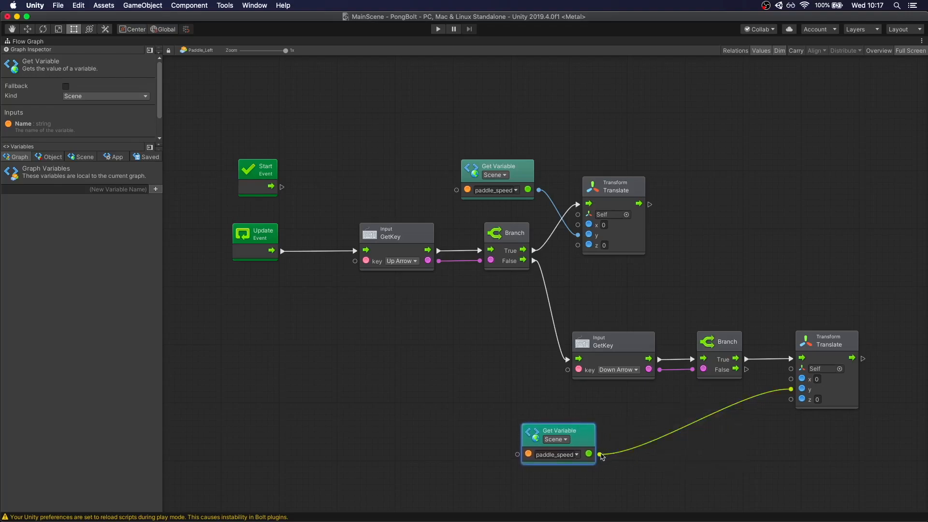
pyautogui.rightClick(599, 456)
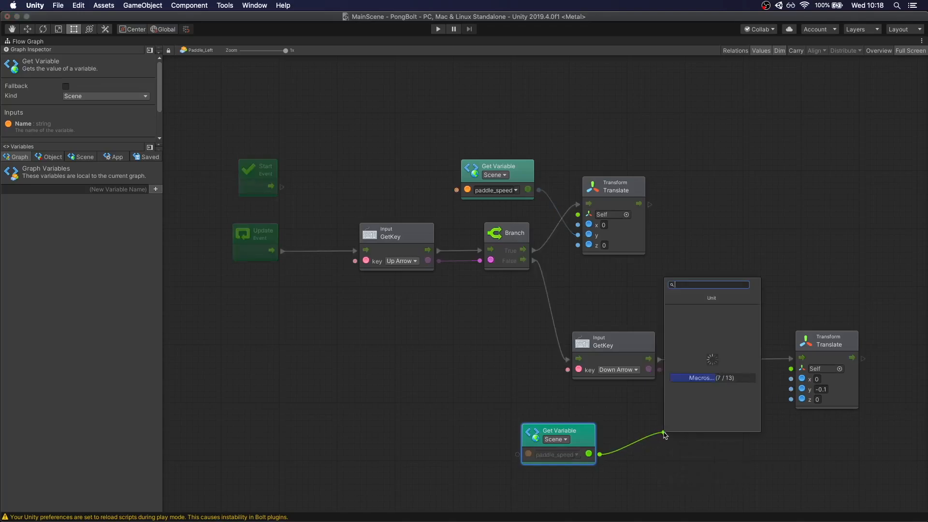
pyautogui.write('multipl')
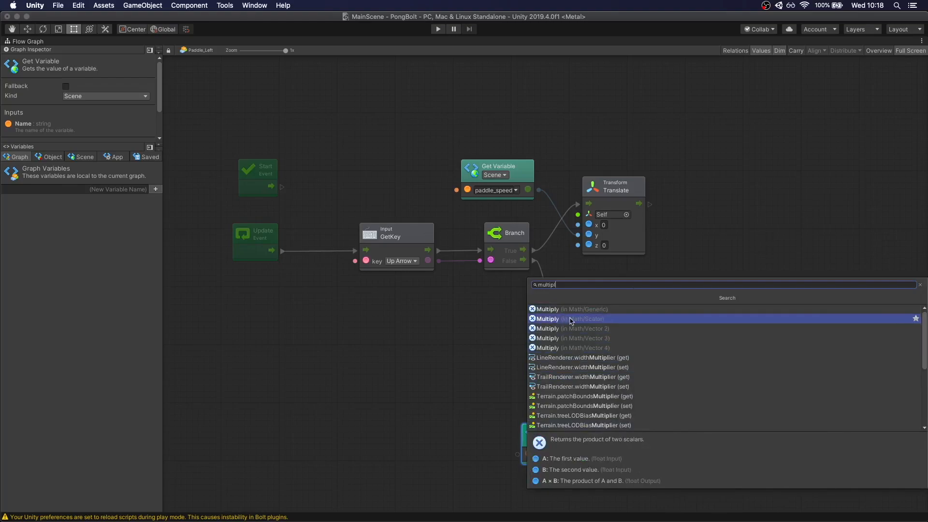
pyautogui.click(571, 319)
pyautogui.write('-1')
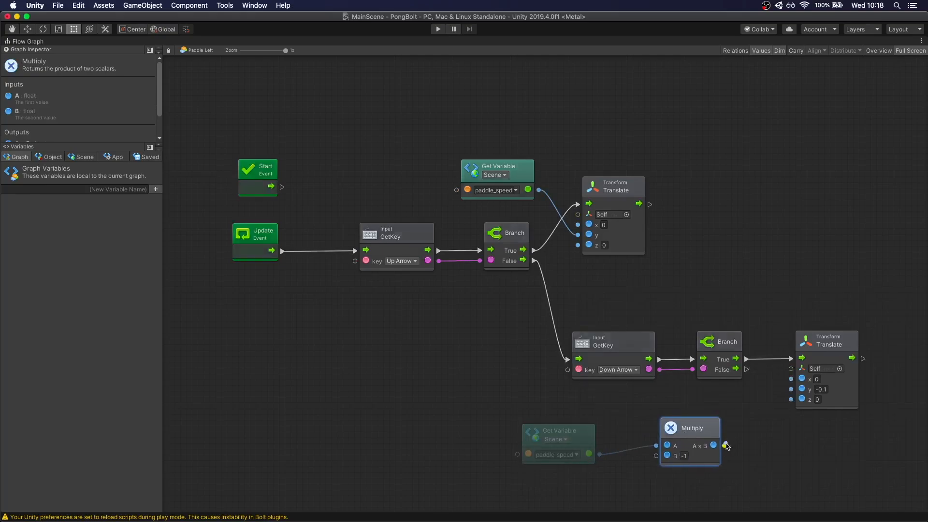
pyautogui.moveTo(714, 445); pyautogui.dragTo(791, 388)
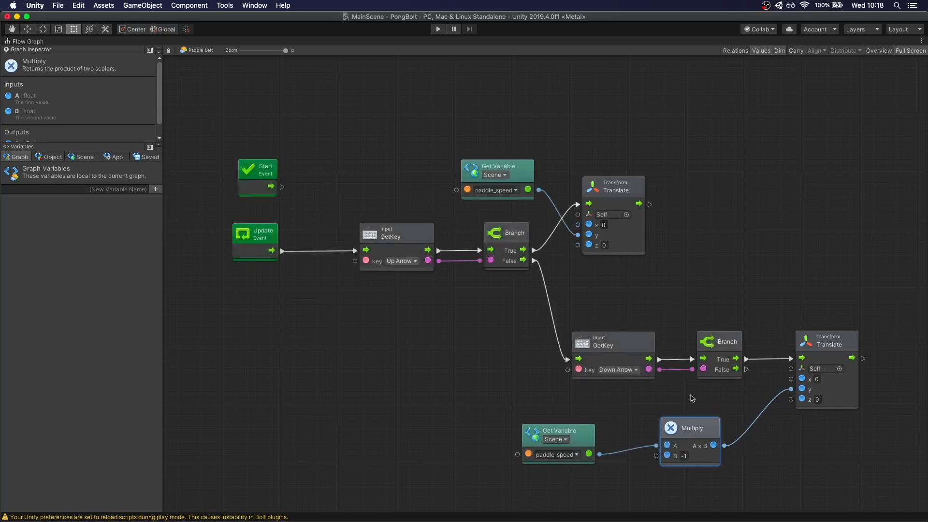
pyautogui.moveTo(574, 201)
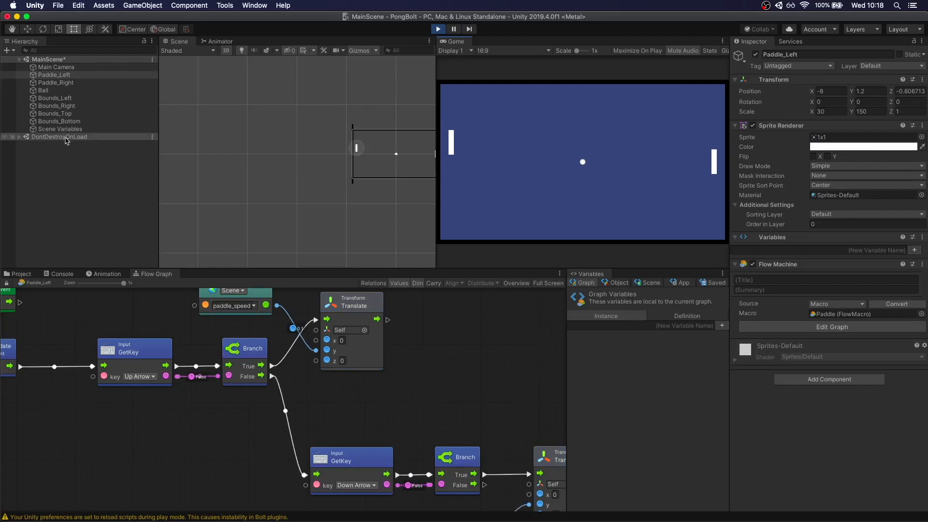
# Step: While playing, set the Scene Variables paddle_speed to 0.5 and then 0.07
pyautogui.click(60, 130)
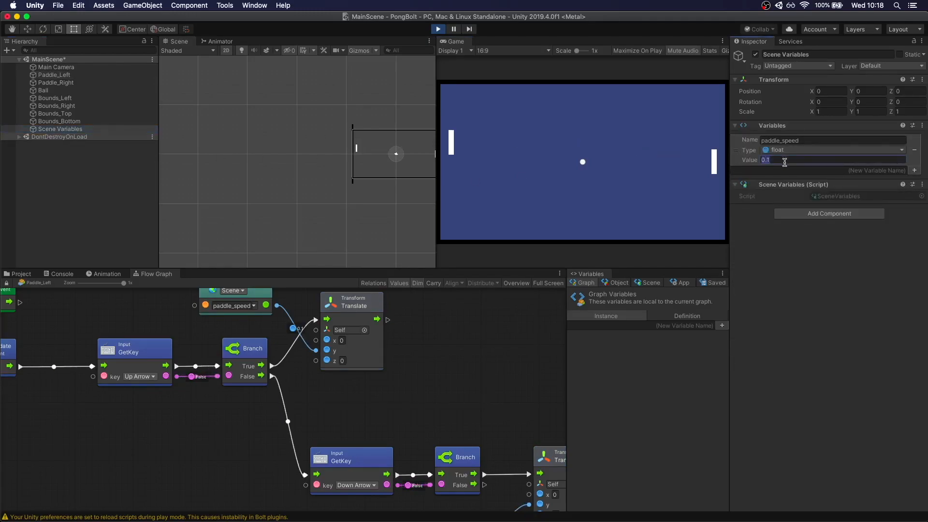
pyautogui.write('0.5')
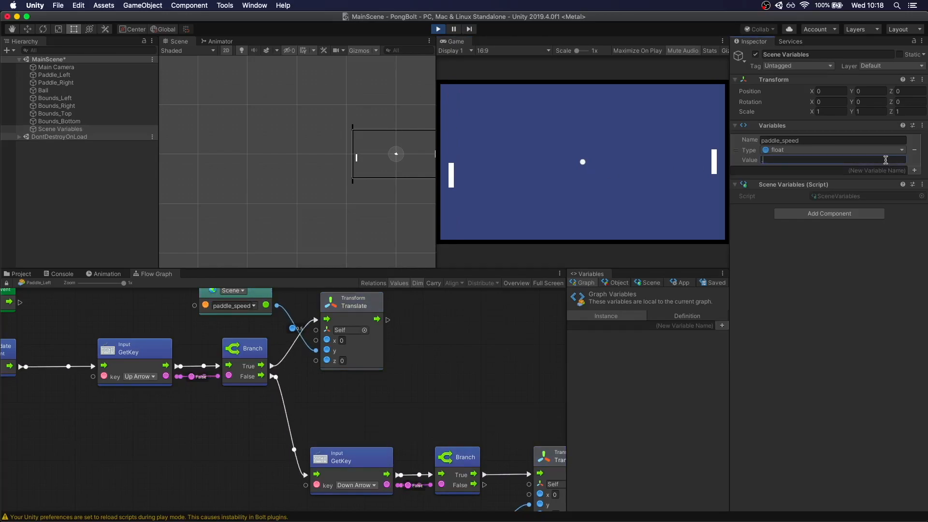
pyautogui.write('0.07')
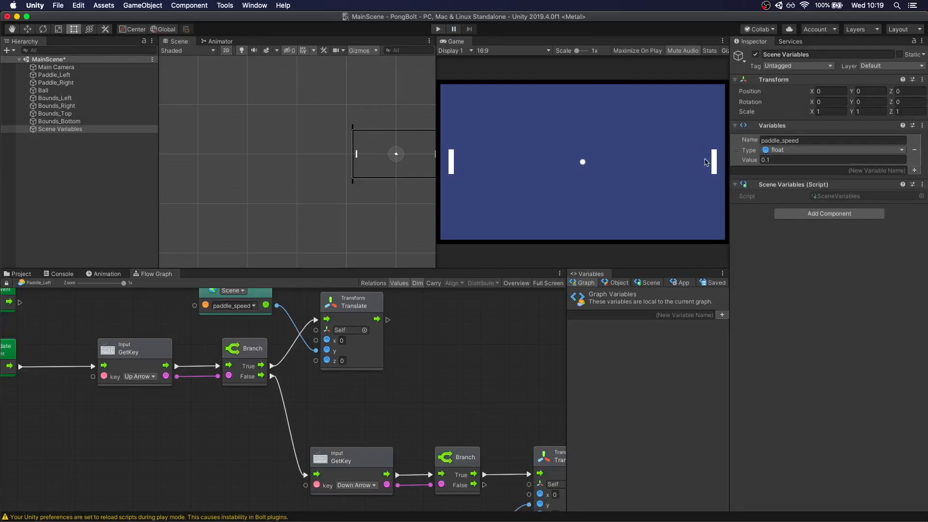
pyautogui.click(833, 159)
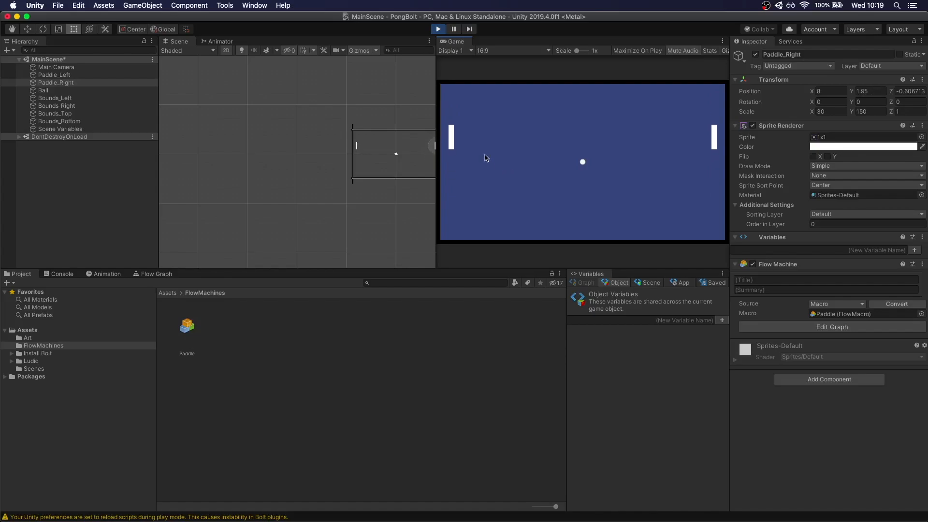
# Step: Exit Play mode and reopen the Flow Graph view for Paddle_Right
pyautogui.click(438, 29)
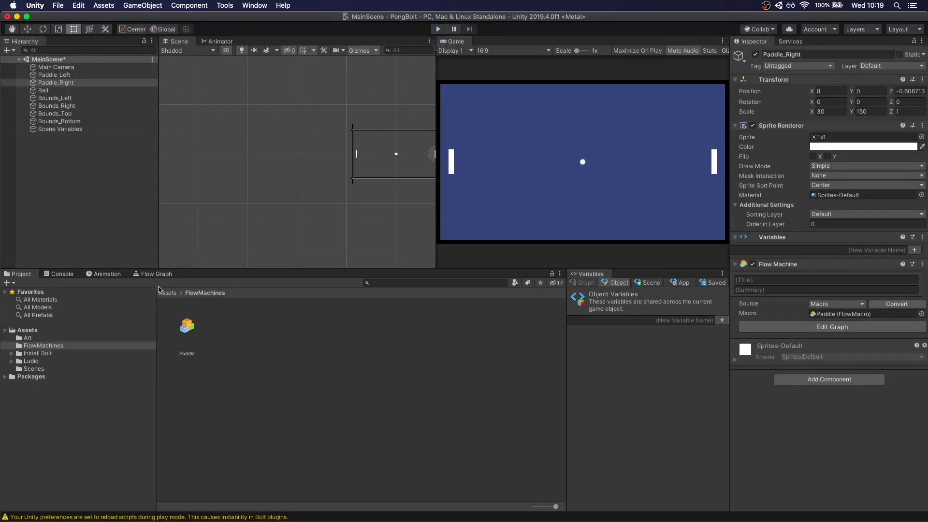
pyautogui.click(155, 274)
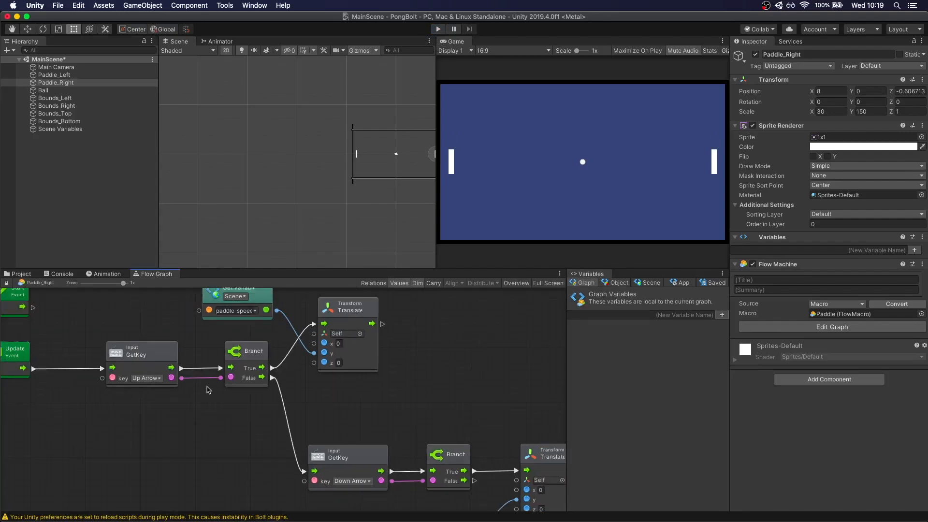
pyautogui.moveTo(139, 383)
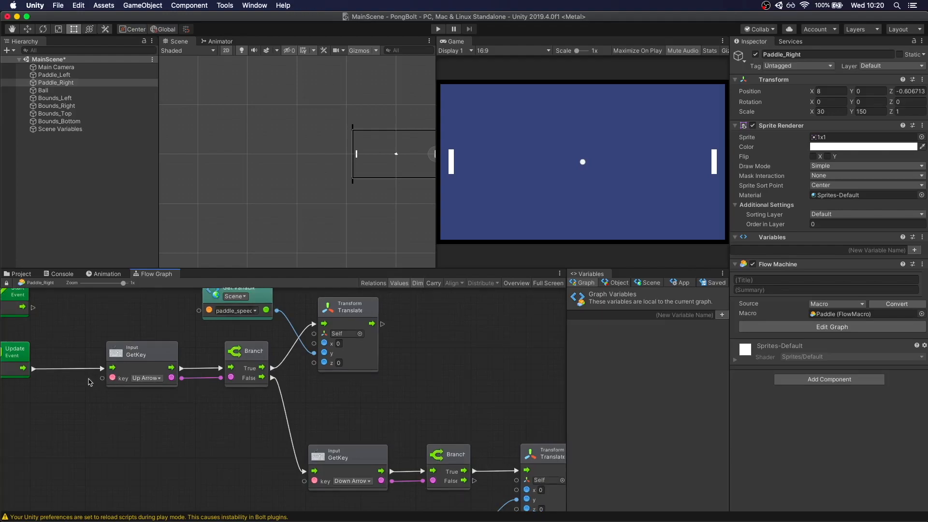
pyautogui.moveTo(211, 411)
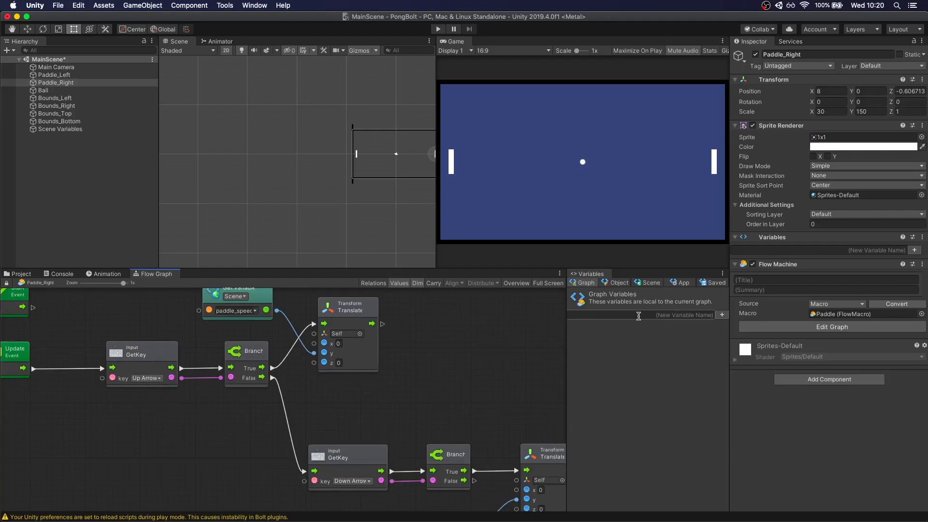
pyautogui.moveTo(642, 284)
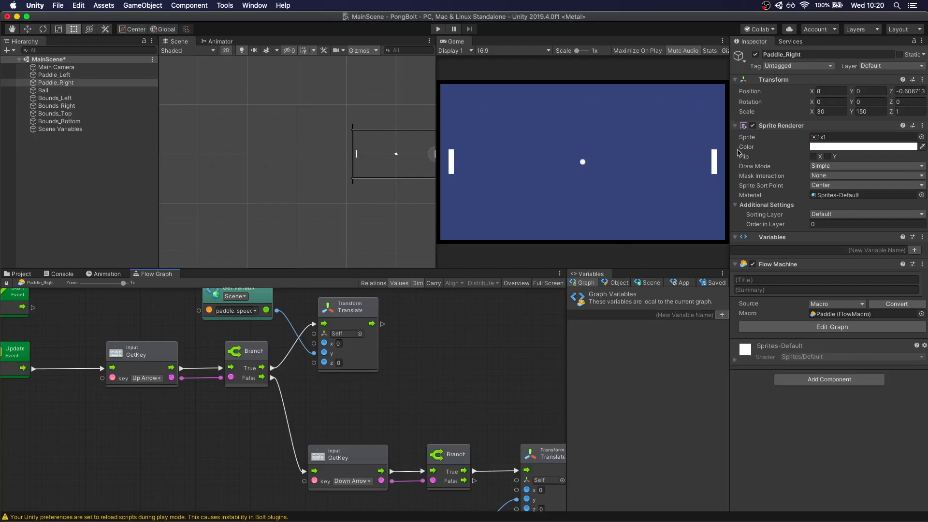
pyautogui.moveTo(530, 171)
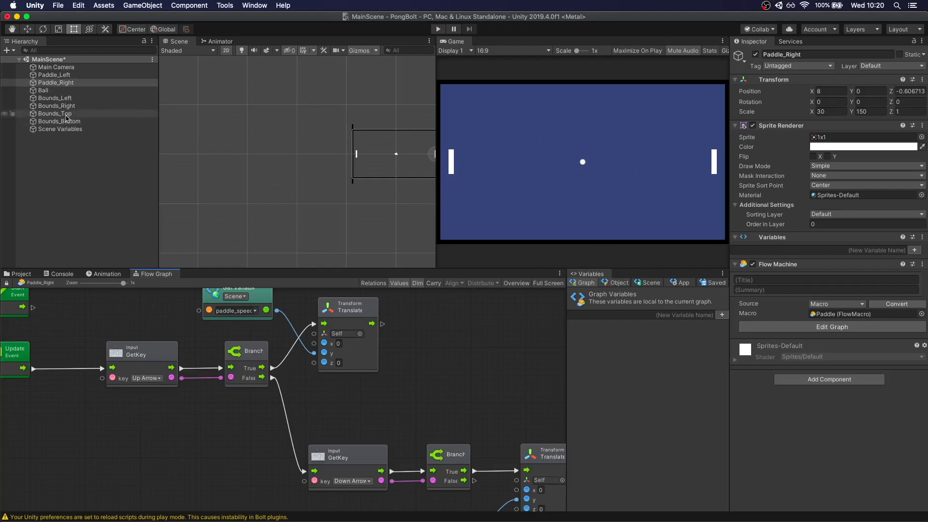
# Step: Add a key_up object variable of type KeyCode set to Q on Paddle_Left
pyautogui.click(54, 75)
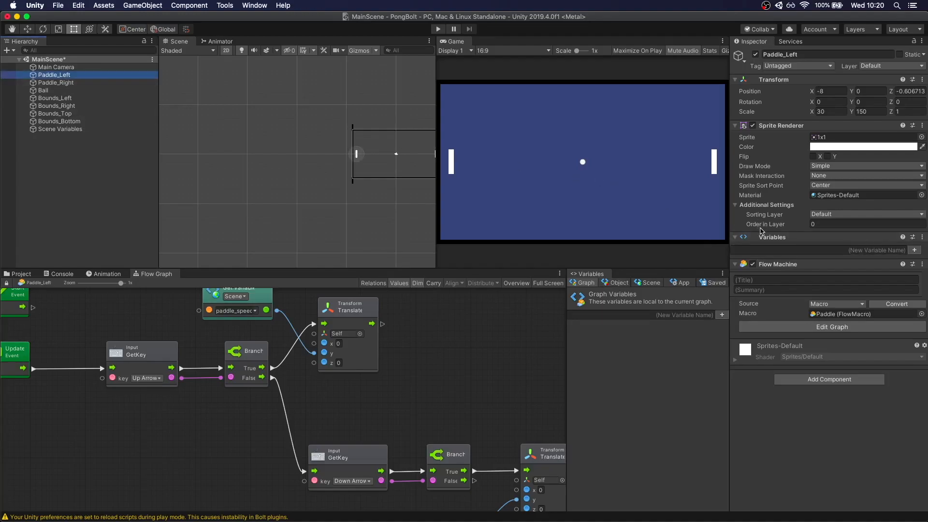
pyautogui.click(865, 249)
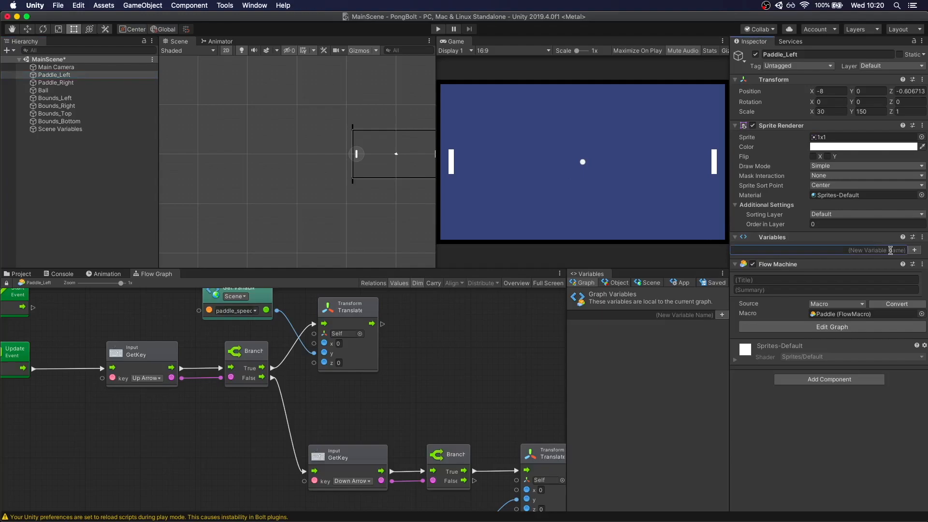
pyautogui.write('key_up')
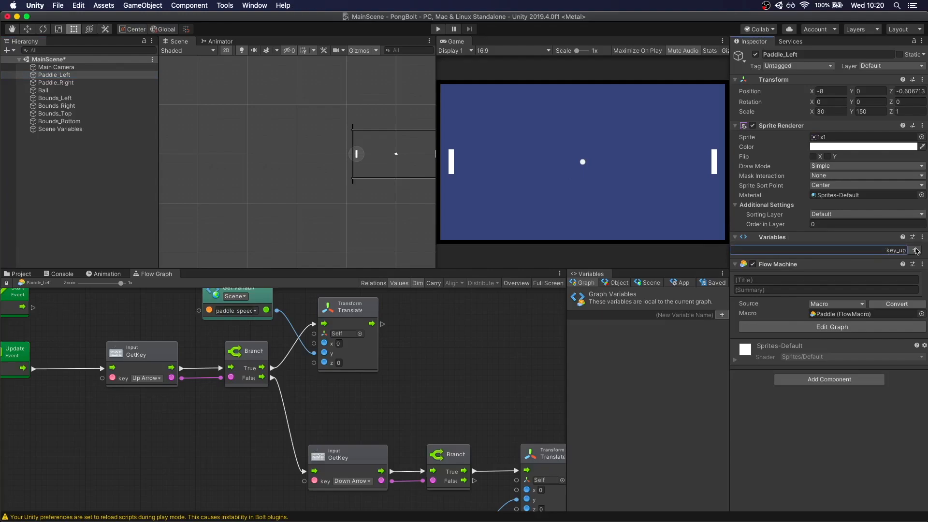
pyautogui.click(919, 250)
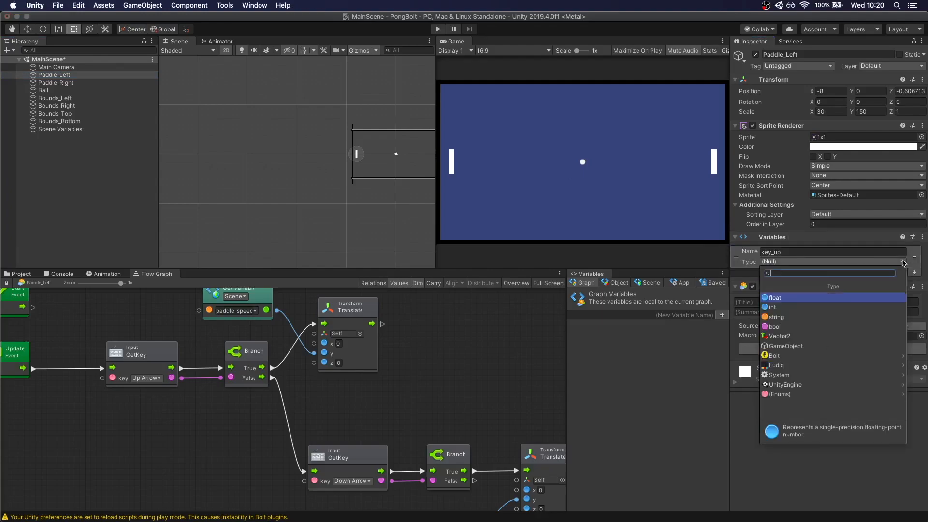
pyautogui.write('keycode')
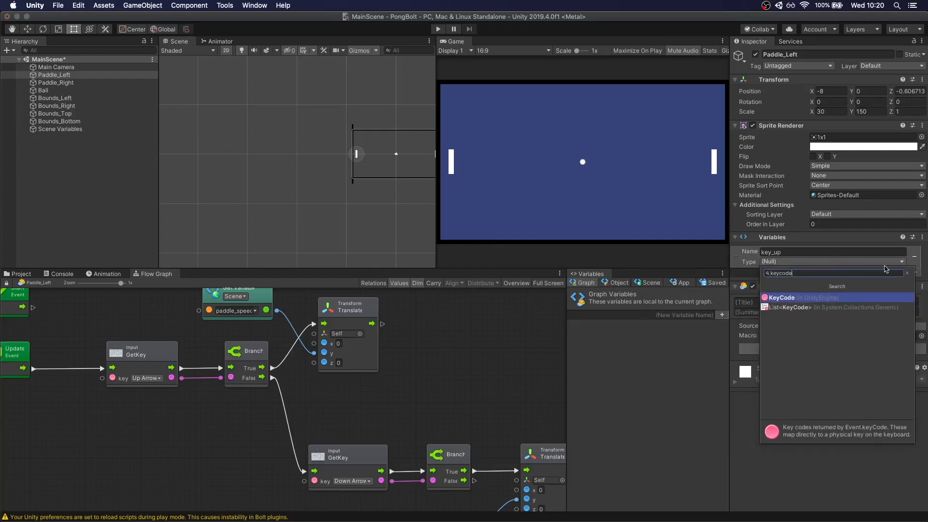
pyautogui.click(780, 298)
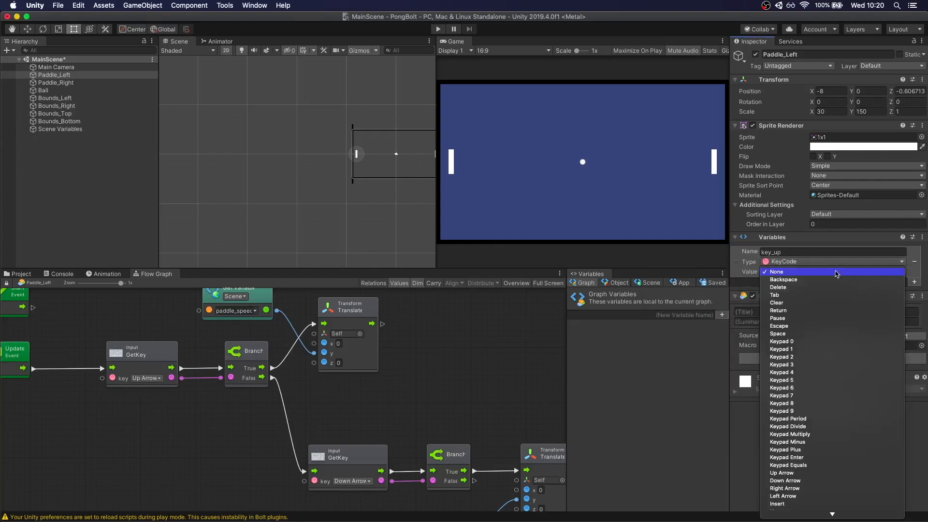
pyautogui.moveTo(828, 333)
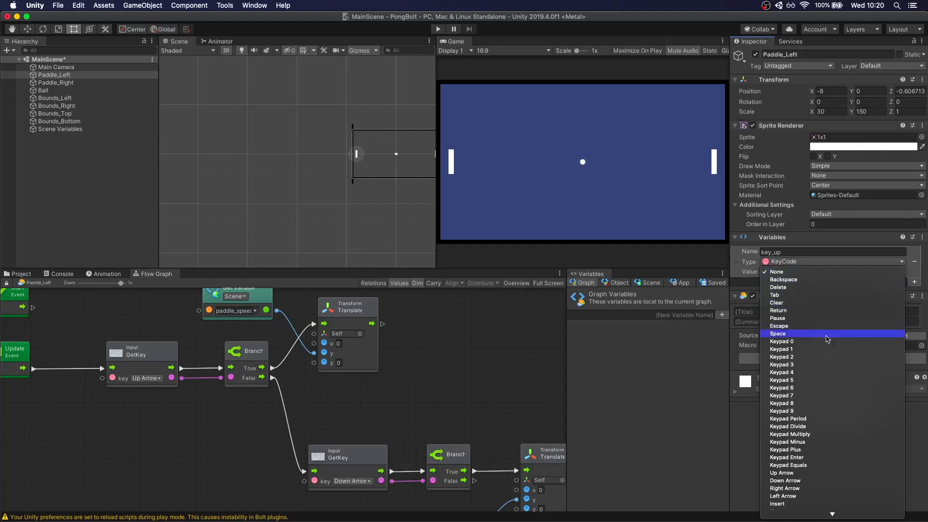
pyautogui.scroll(-3)
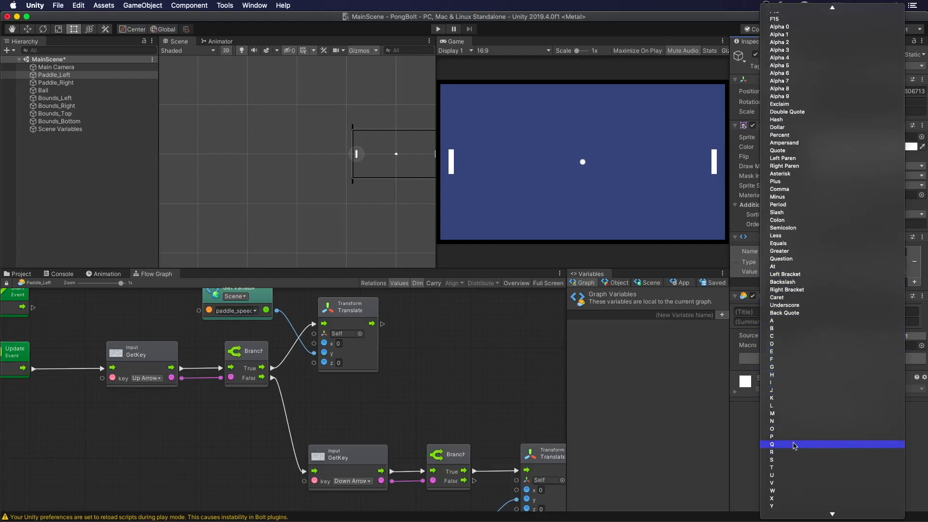
pyautogui.click(771, 444)
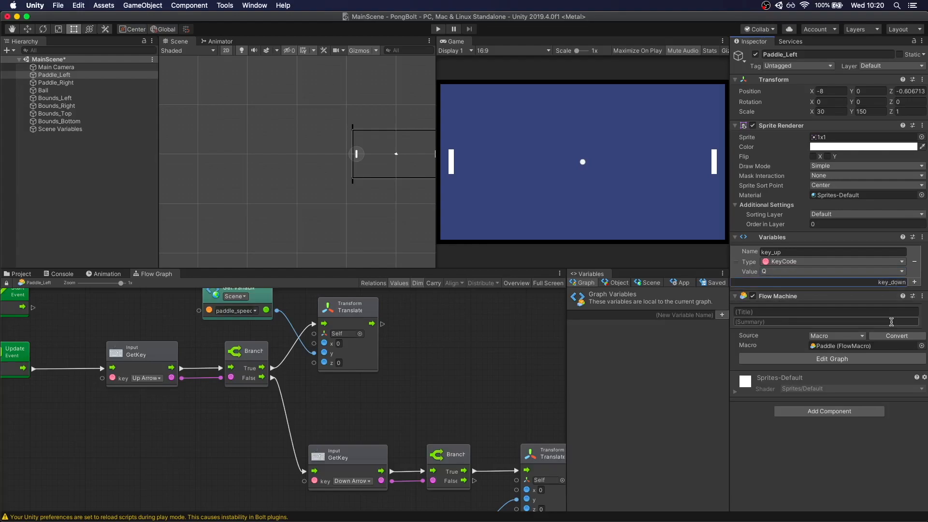
# Step: Add a key_down variable and begin setting its type to KeyCode
pyautogui.click(900, 293)
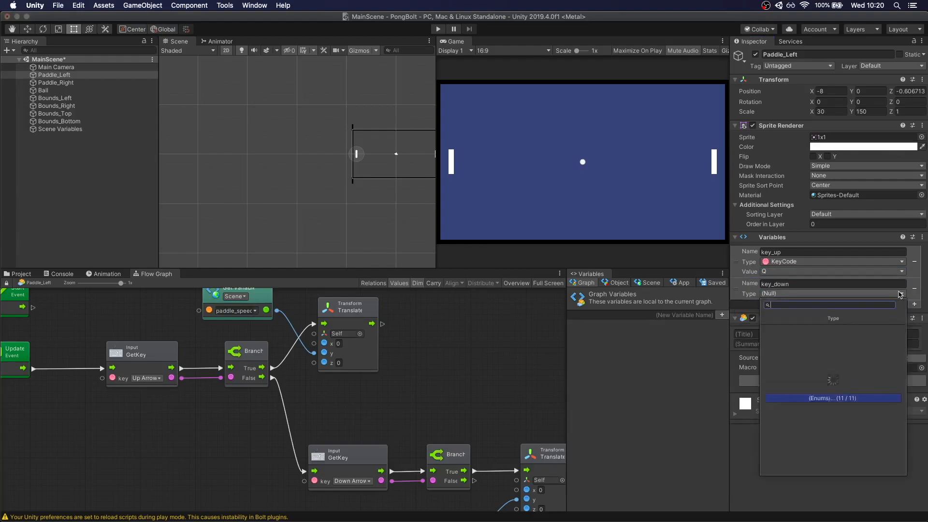
pyautogui.write('keyco')
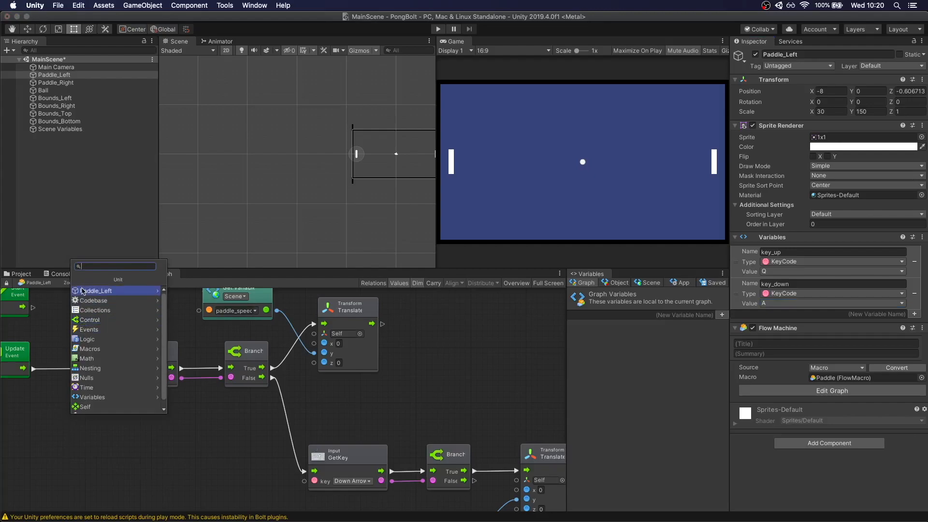
# Step: Add Get Object Variable units feeding each GetKey's key input instead of fixed arrow keys
pyautogui.write('getvaria')
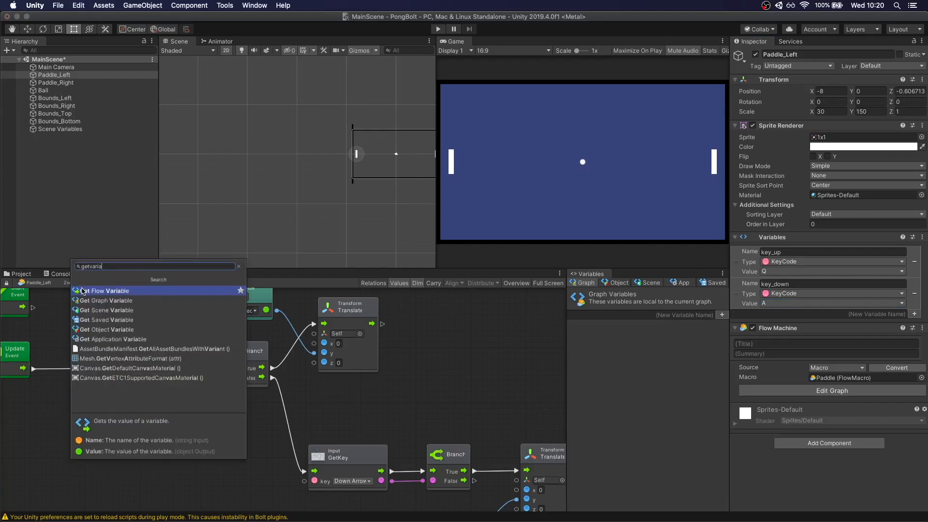
pyautogui.moveTo(102, 299)
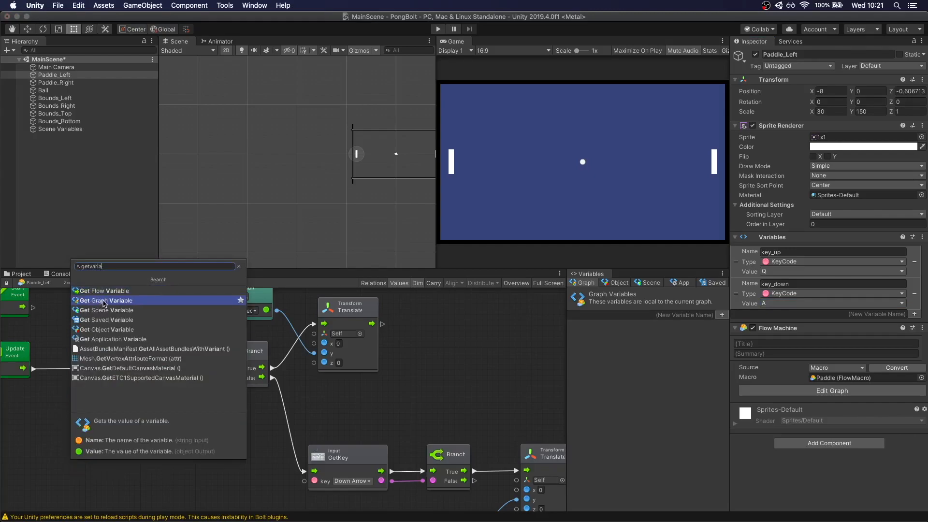
pyautogui.moveTo(104, 328)
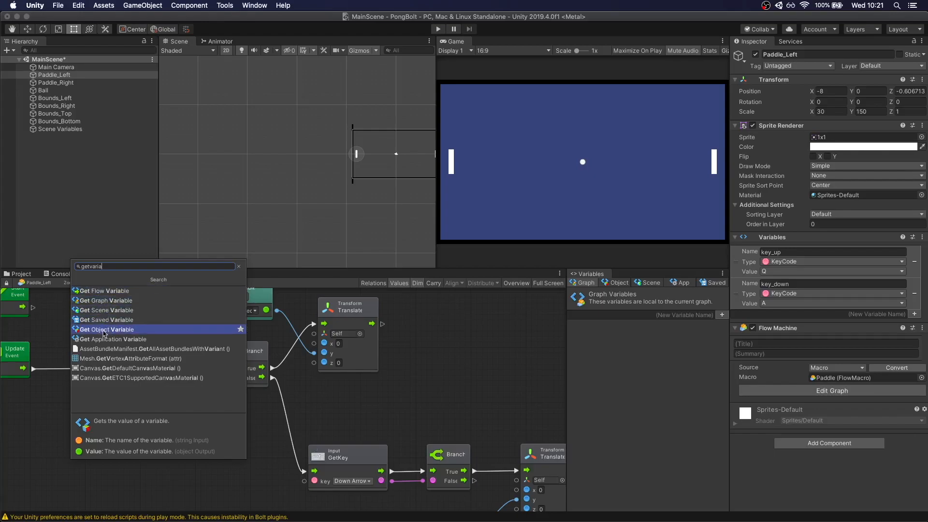
pyautogui.click(106, 328)
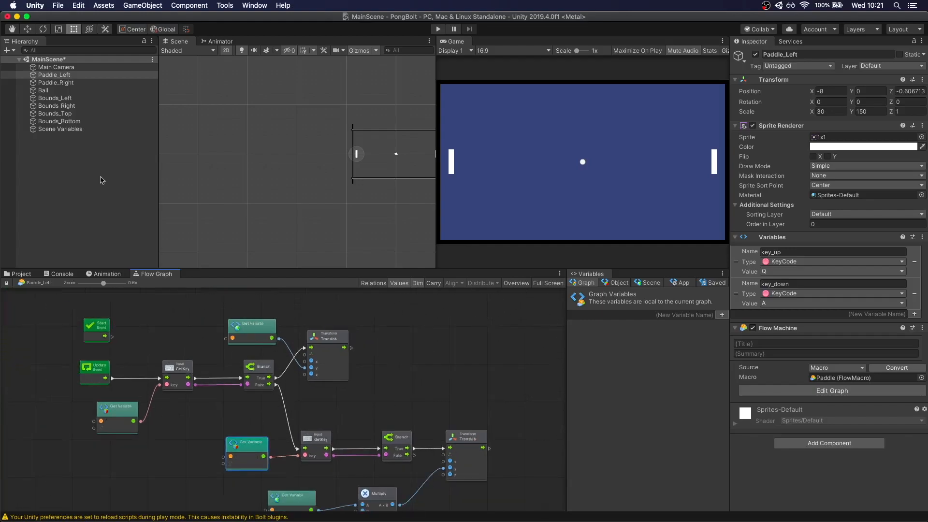
pyautogui.click(56, 83)
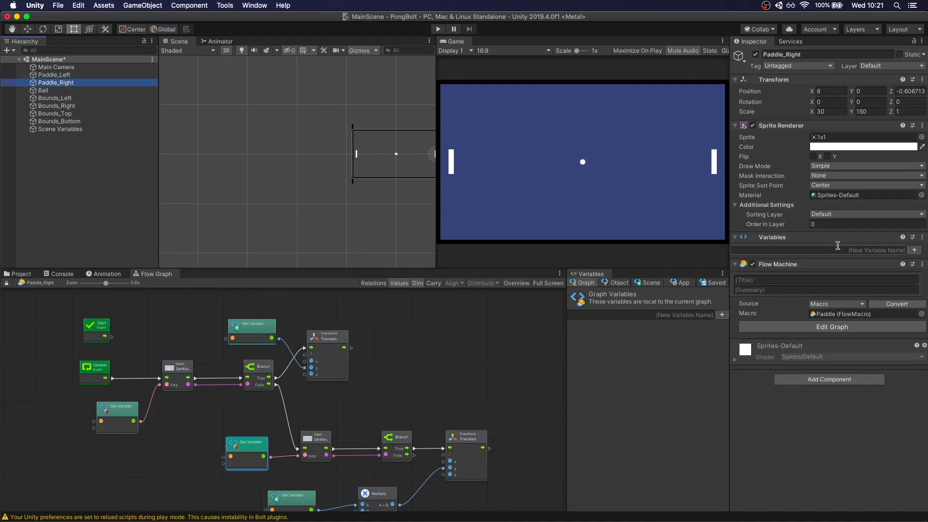
# Step: Copy Paddle_Left's Variables component and paste its values onto Paddle_Right
pyautogui.click(55, 74)
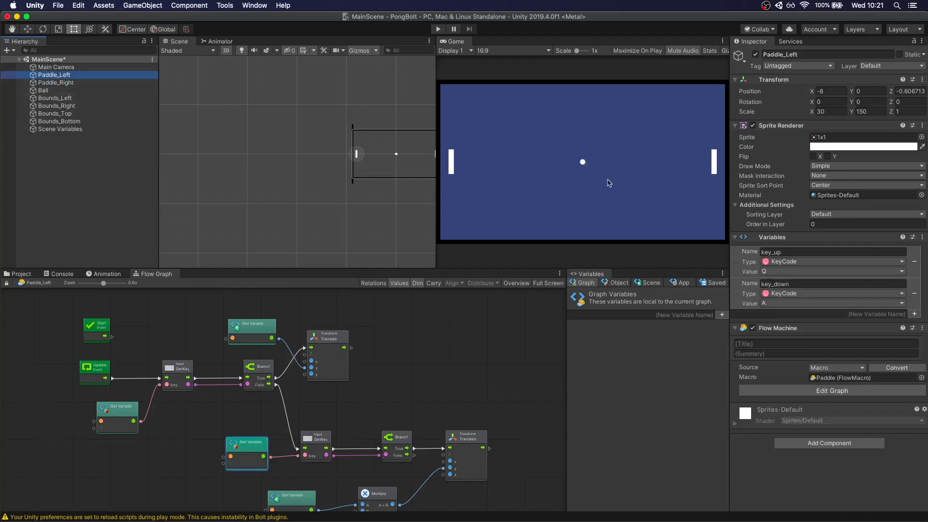
pyautogui.click(922, 237)
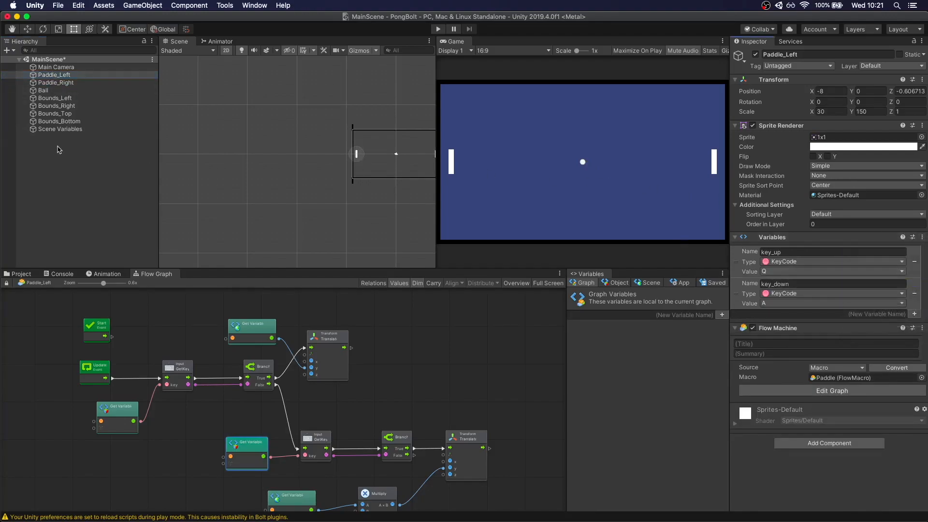
pyautogui.click(56, 82)
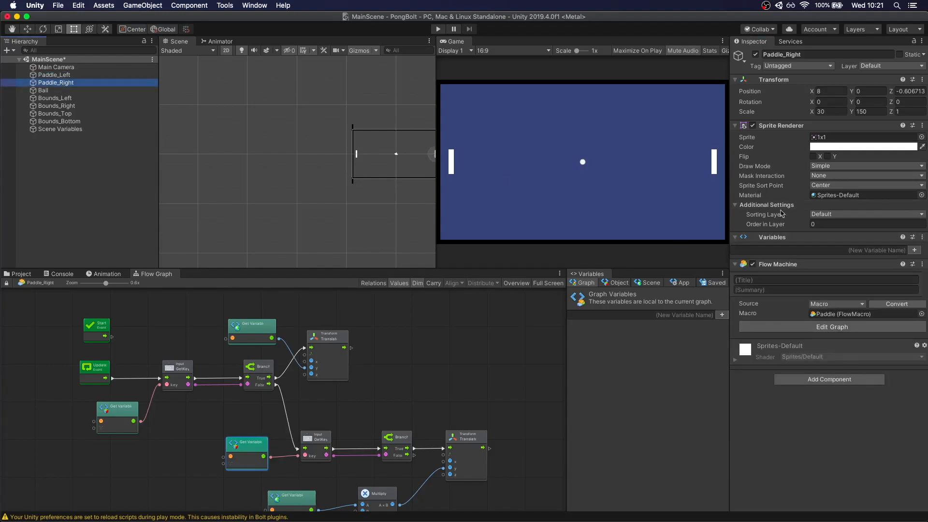
pyautogui.click(922, 237)
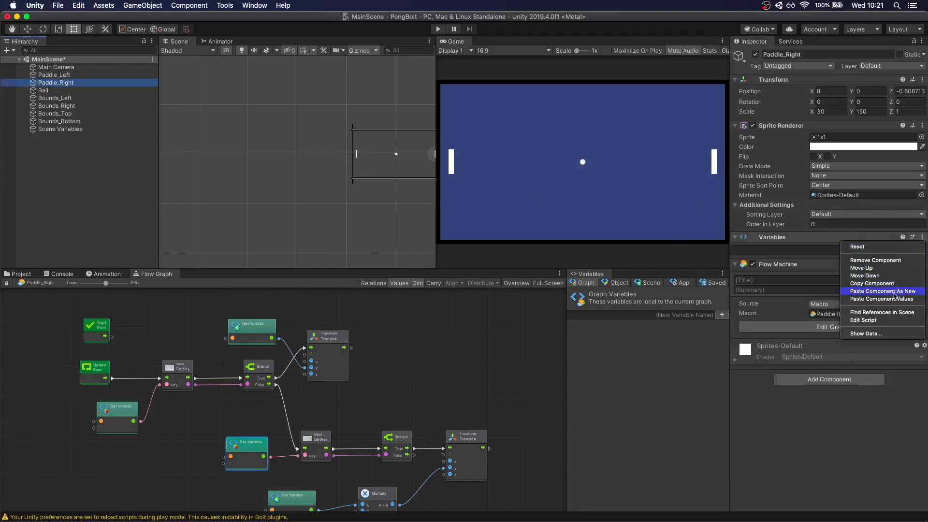
pyautogui.click(882, 291)
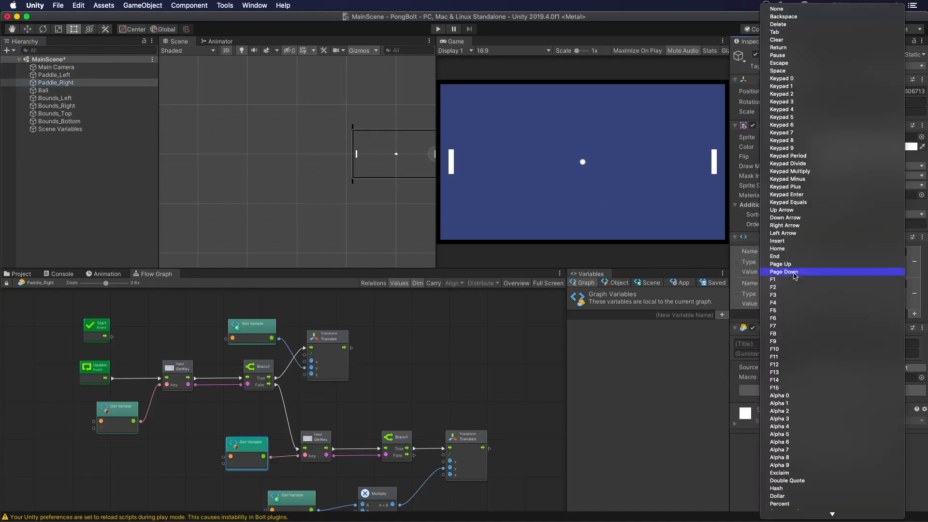
pyautogui.moveTo(799, 264)
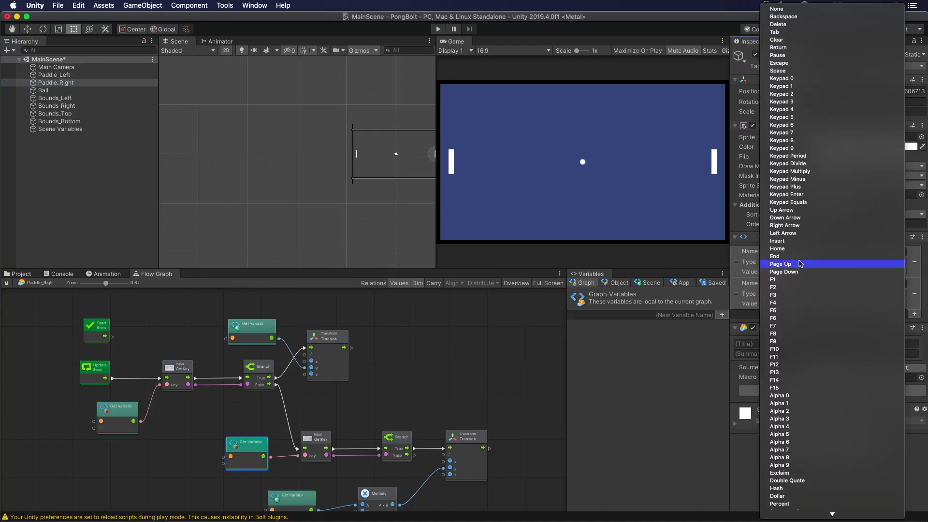
pyautogui.moveTo(826, 303)
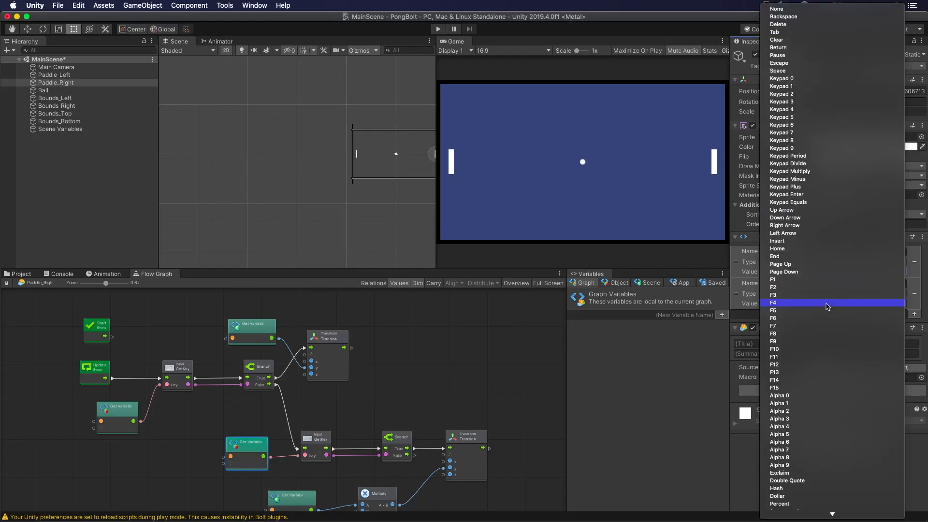
pyautogui.moveTo(806, 218)
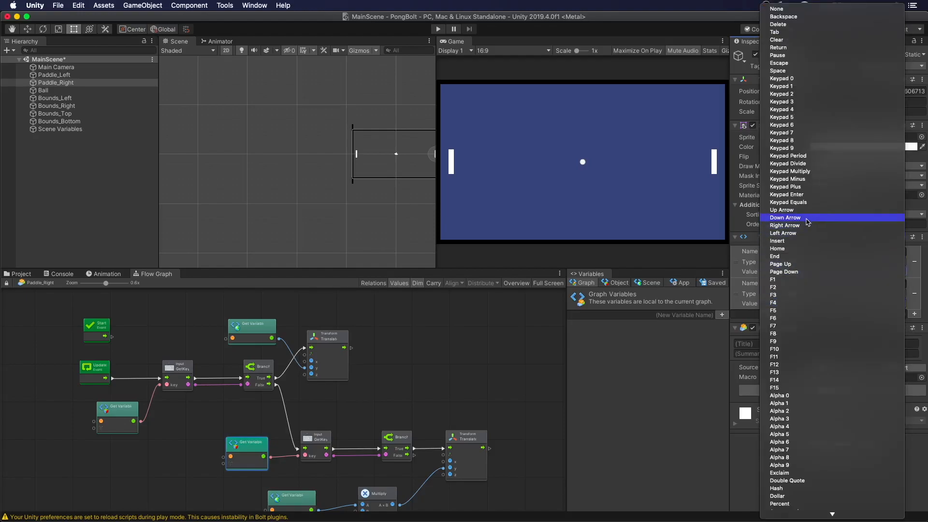
# Step: Set Paddle_Right's key_up to Up Arrow and key_down to Down Arrow, checking against Paddle_Left
pyautogui.click(785, 217)
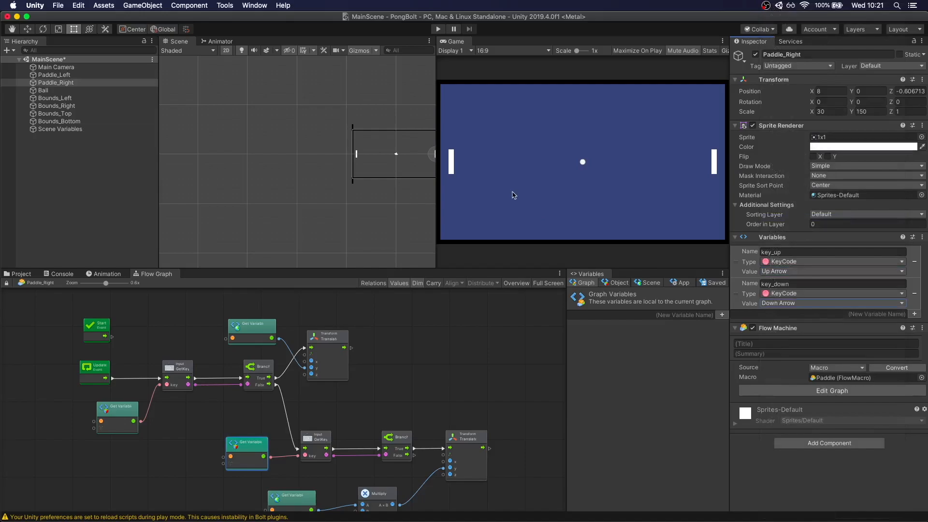
pyautogui.click(54, 74)
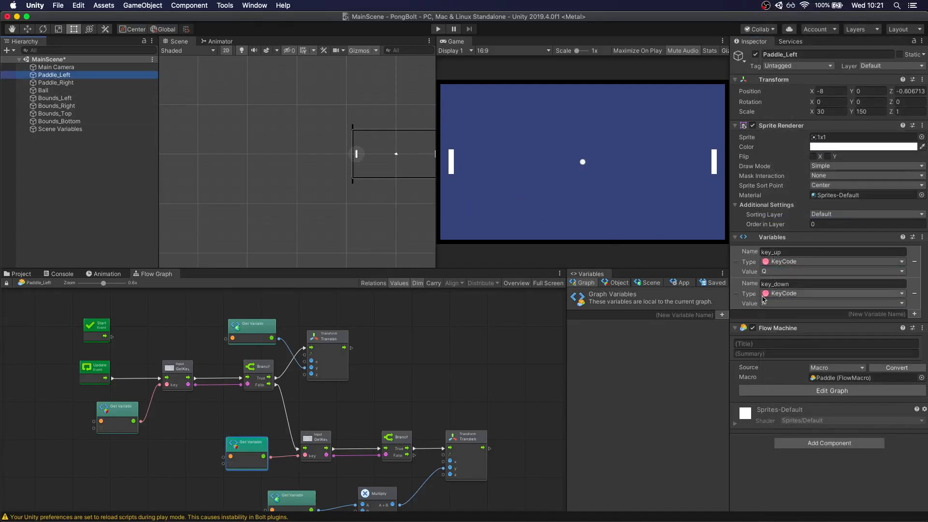
pyautogui.click(56, 82)
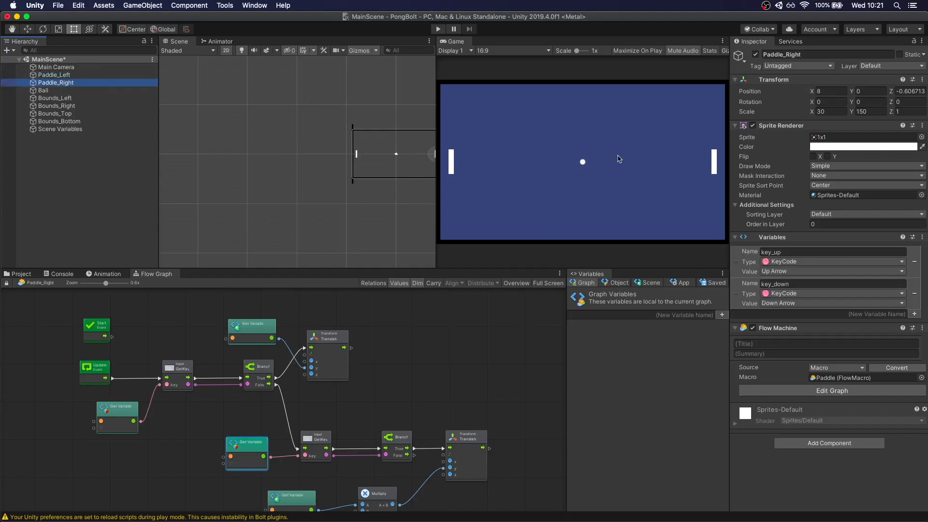
pyautogui.moveTo(795, 294)
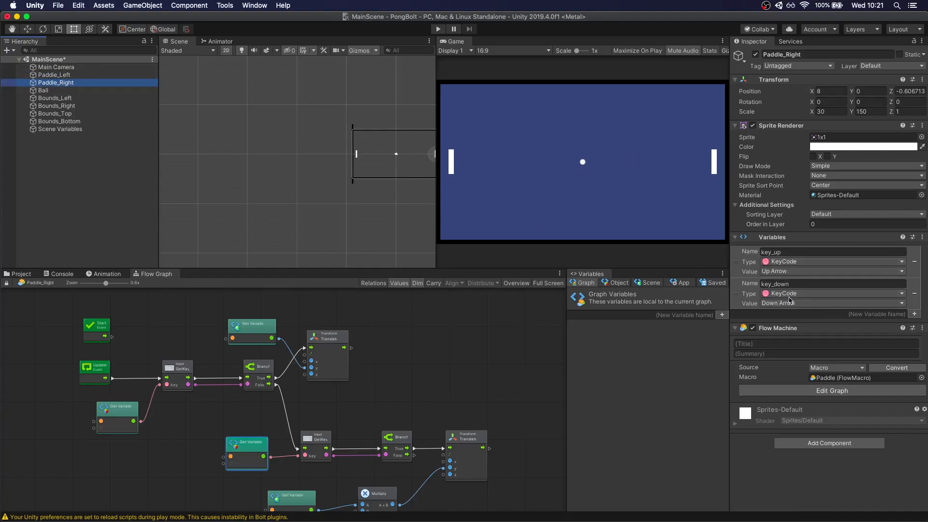